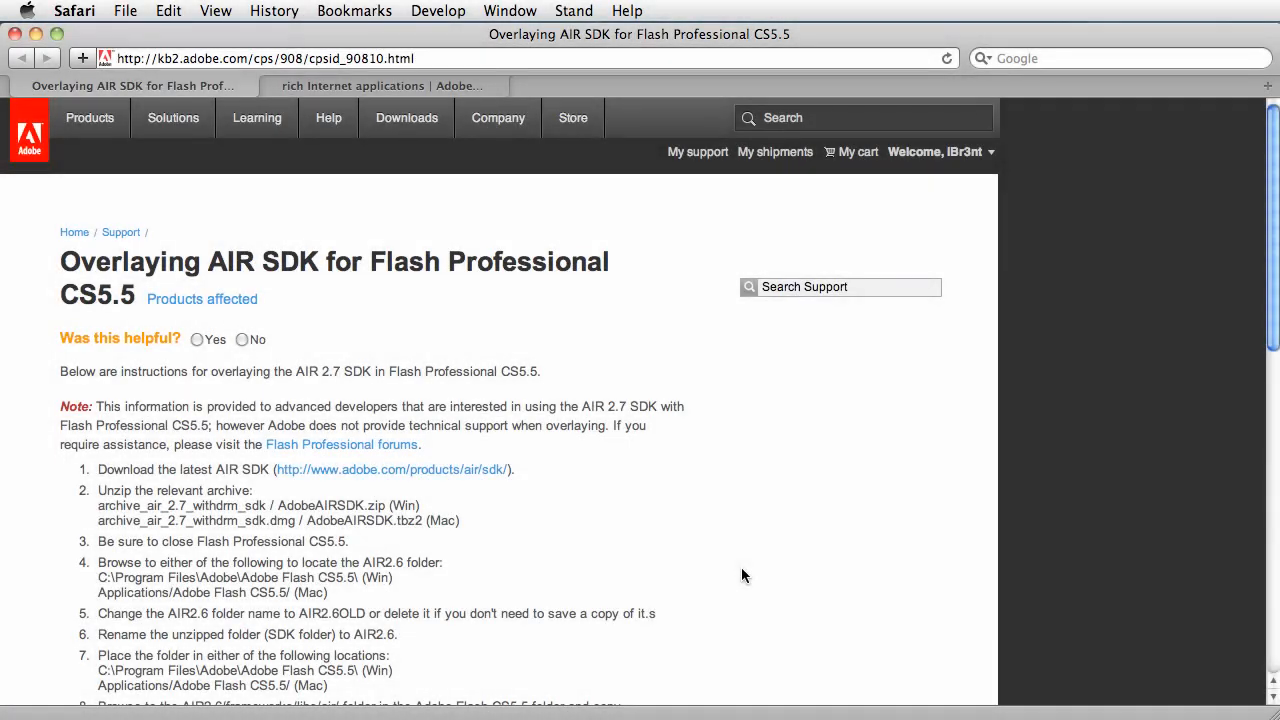
{"action": "mouse_move", "coordinate": [822, 542]}
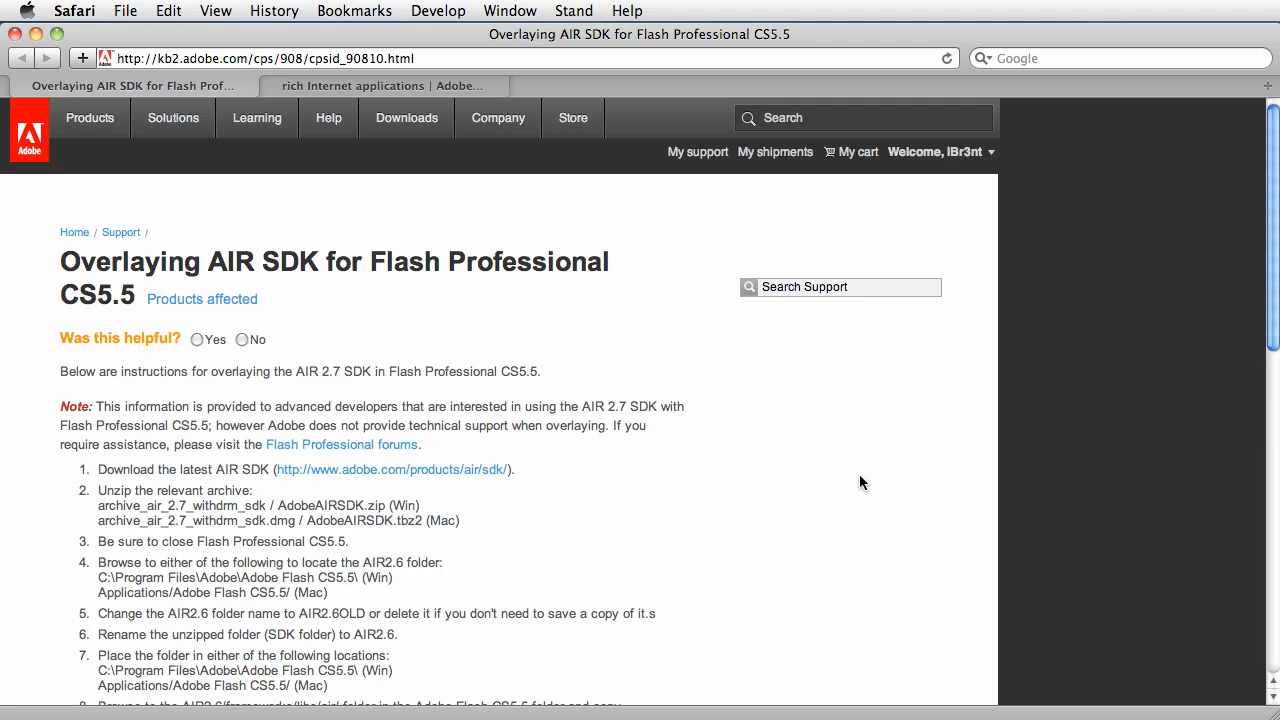
{"action": "mouse_move", "coordinate": [548, 497]}
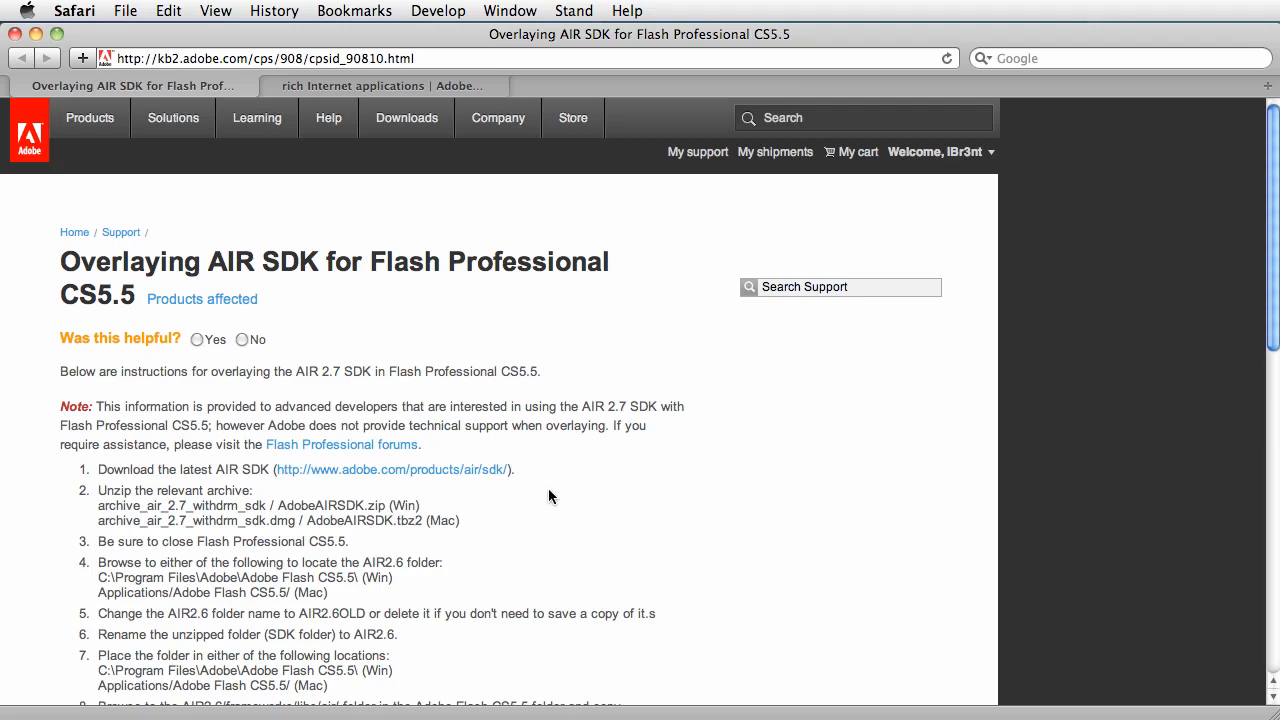
Read through the AIR SDK overlay article, then switch to the Adobe AIR SDK download tab
{"action": "scroll", "scroll_direction": "down", "scroll_amount": 3}
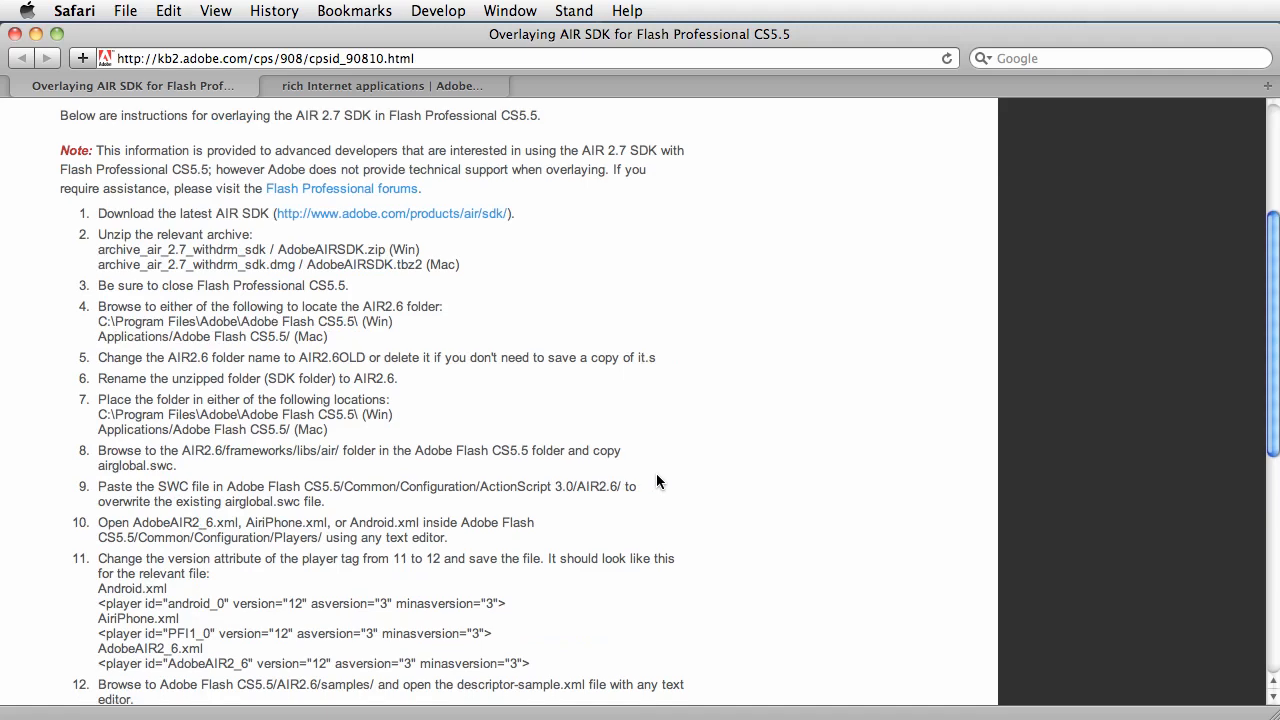
{"action": "scroll", "scroll_direction": "down", "scroll_amount": 3}
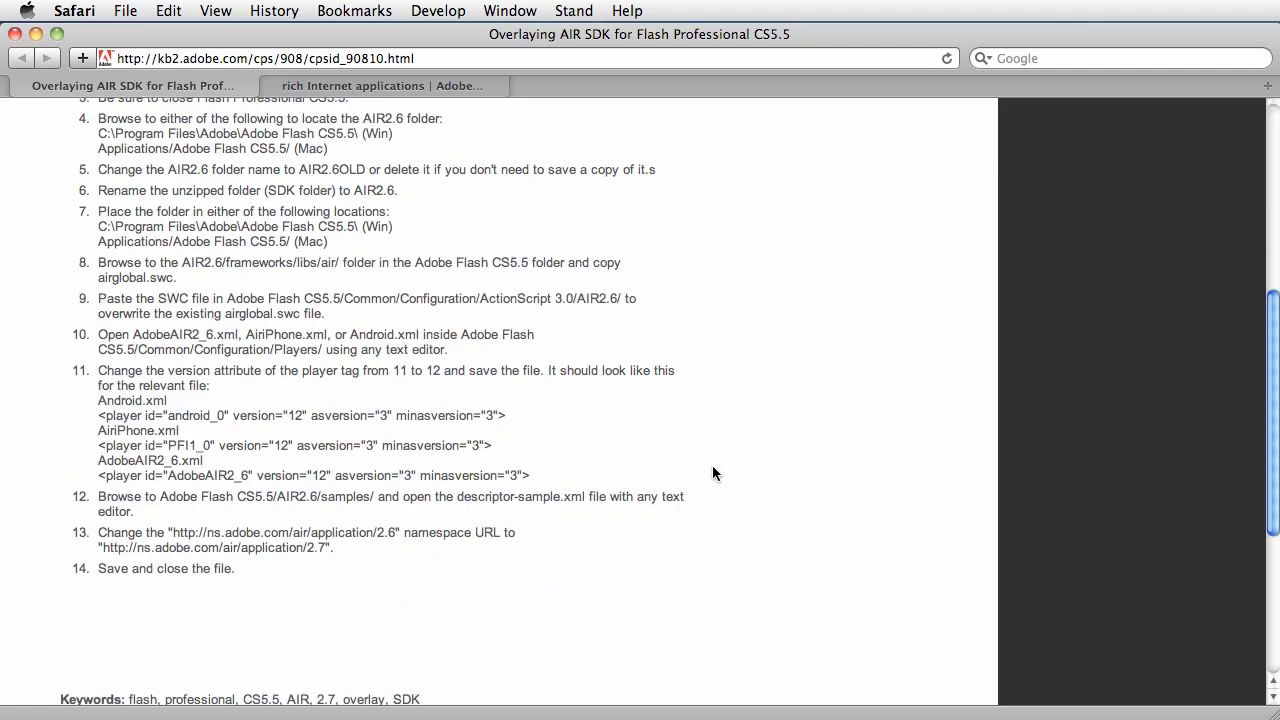
{"action": "scroll", "scroll_direction": "up", "scroll_amount": 3}
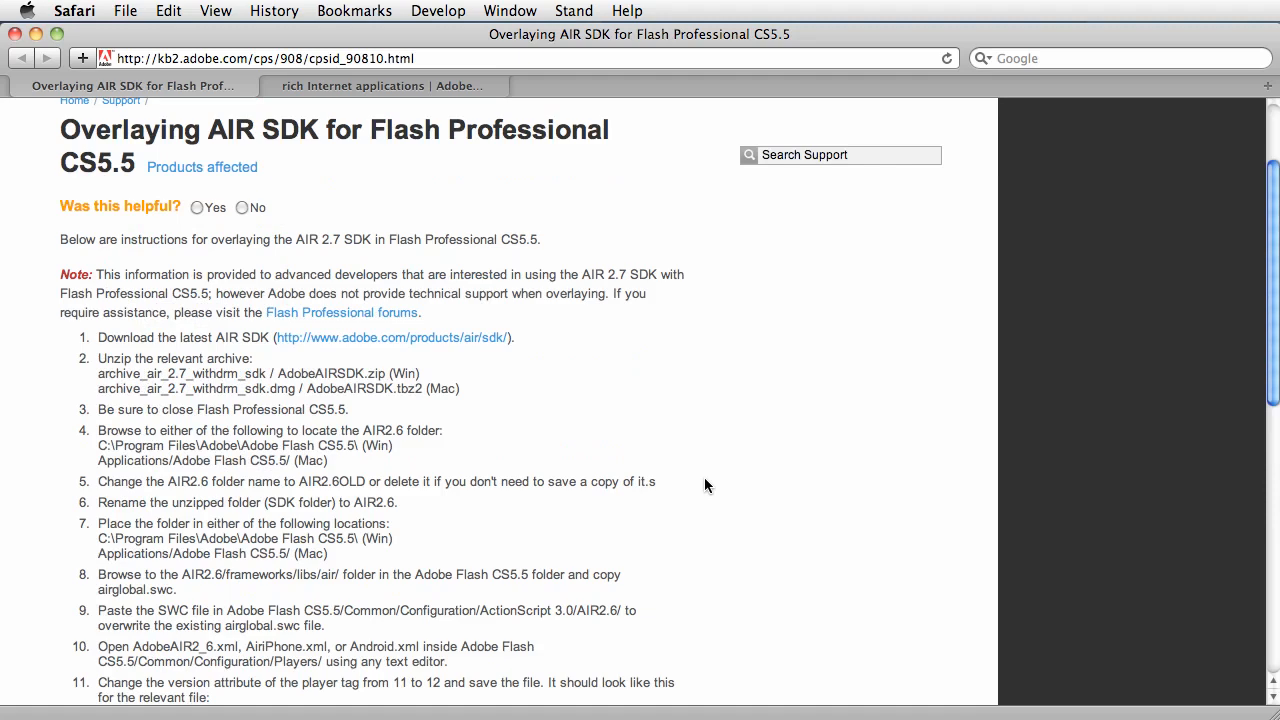
{"action": "scroll", "scroll_direction": "down", "scroll_amount": 3}
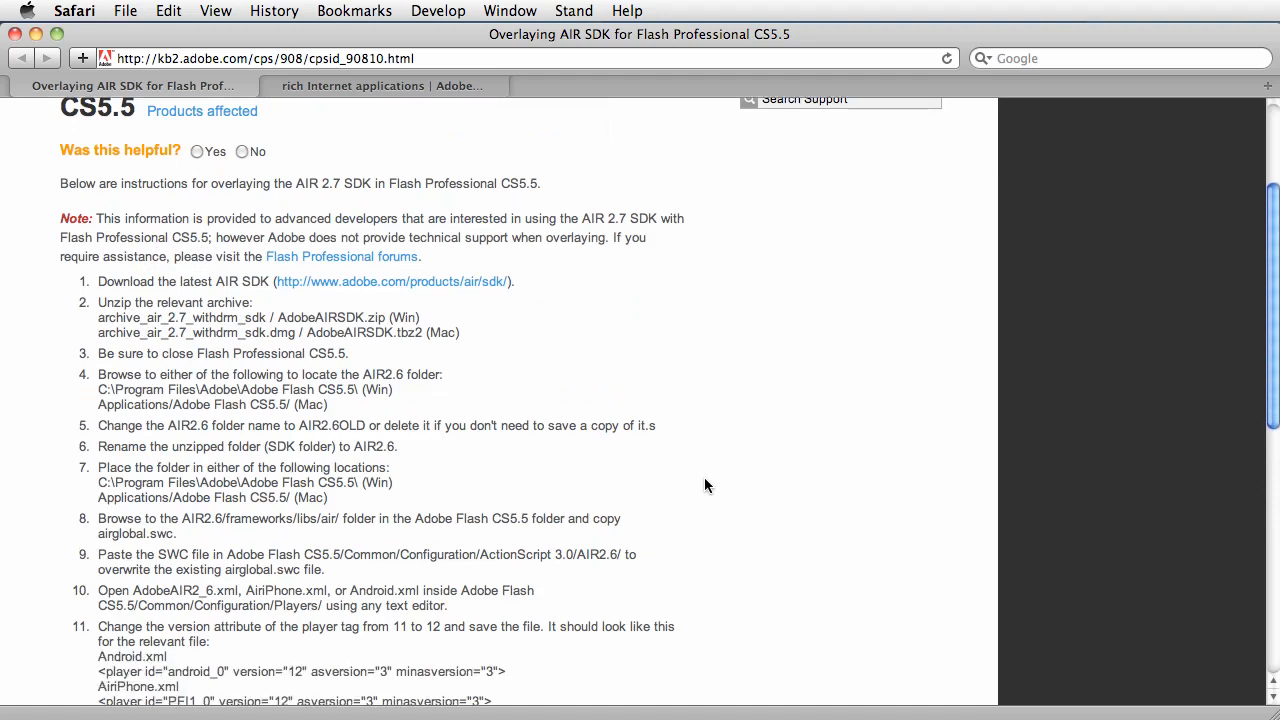
{"action": "scroll", "scroll_direction": "down", "scroll_amount": 3}
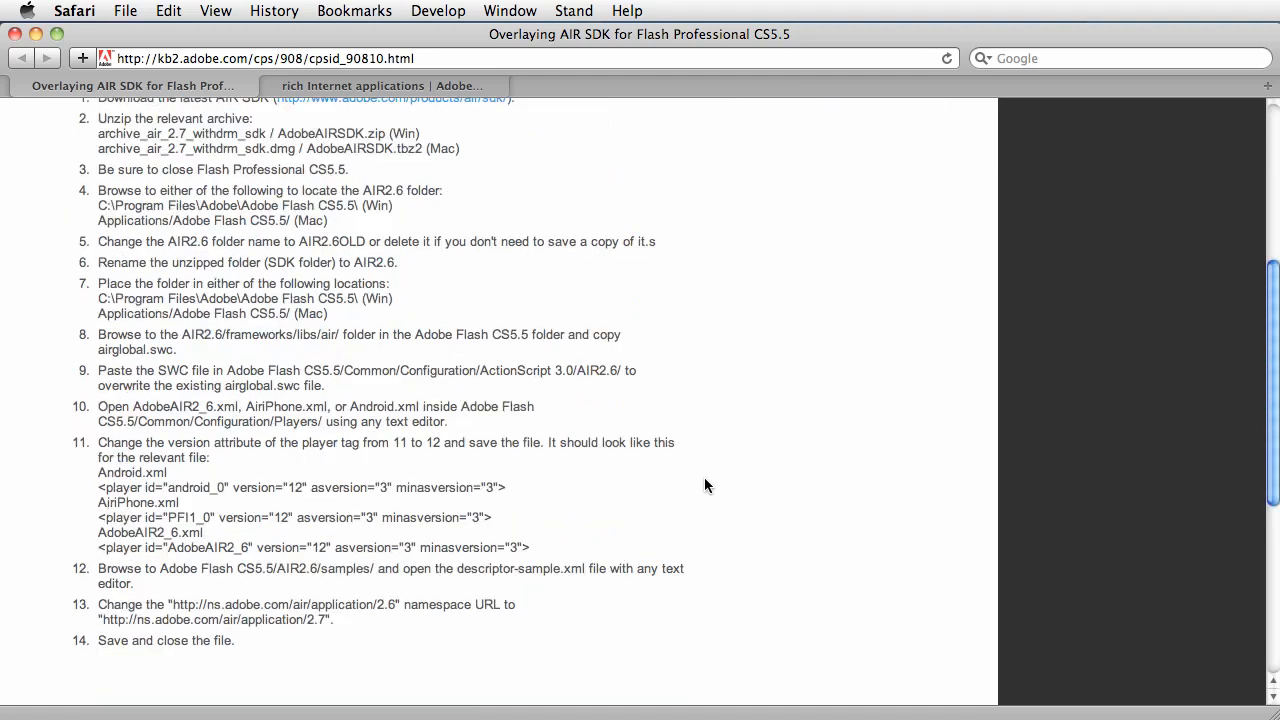
{"action": "scroll", "scroll_direction": "up", "scroll_amount": 3}
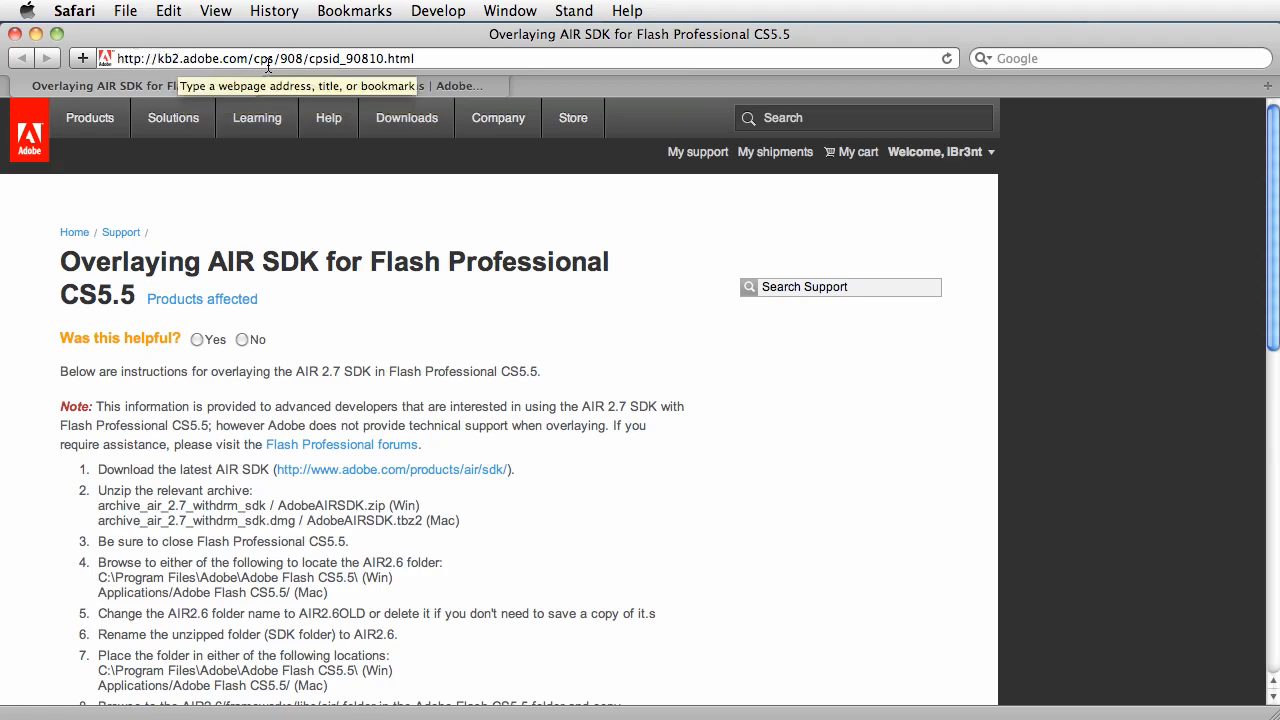
{"action": "mouse_move", "coordinate": [403, 247]}
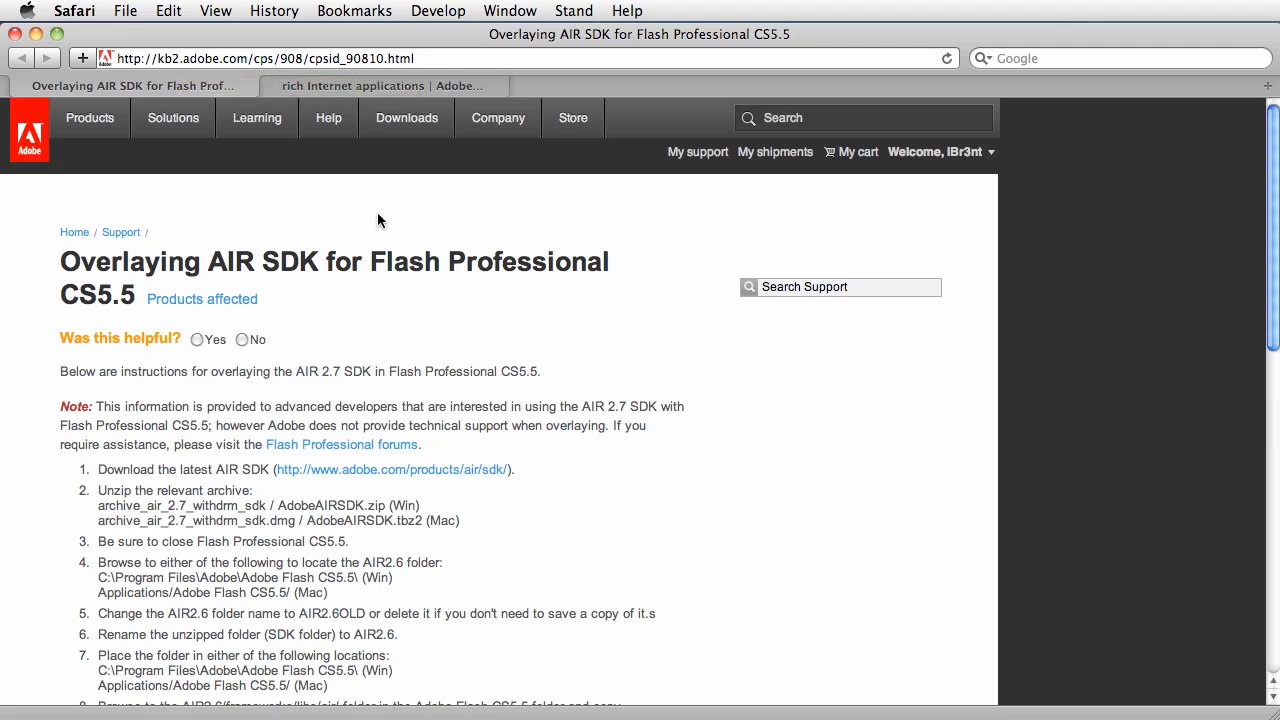
{"action": "mouse_move", "coordinate": [177, 300]}
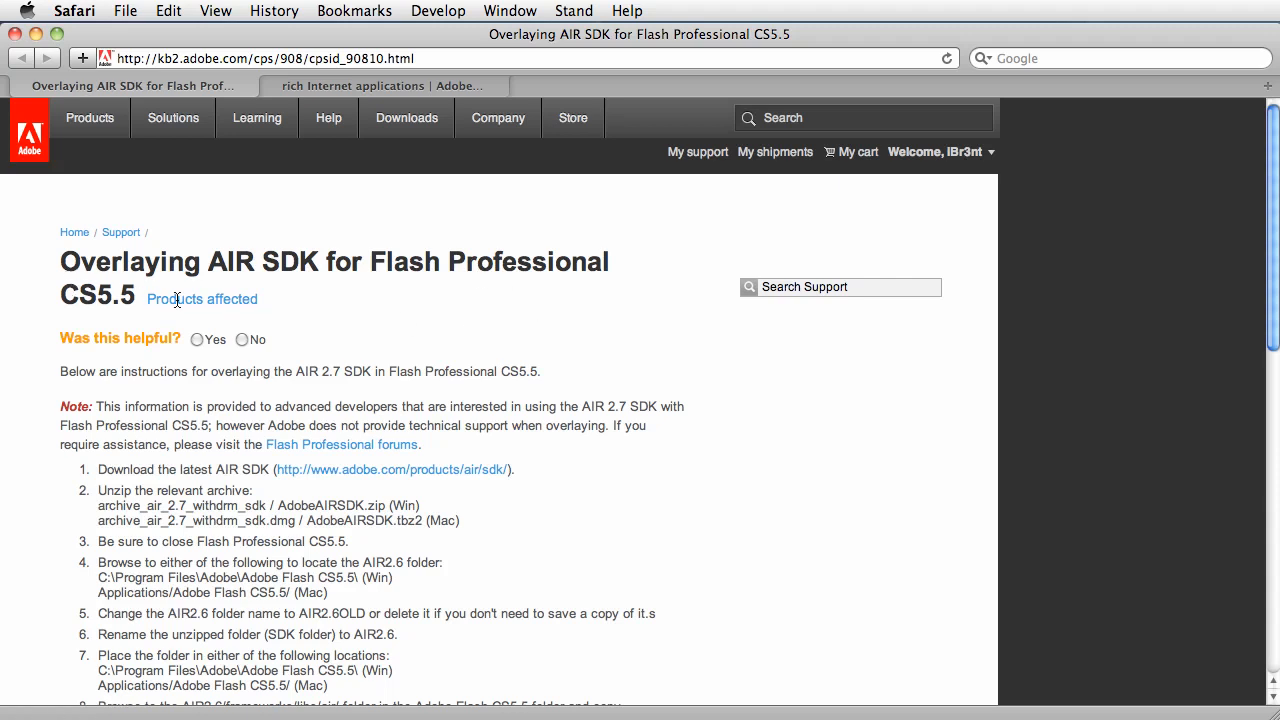
{"action": "mouse_move", "coordinate": [141, 457]}
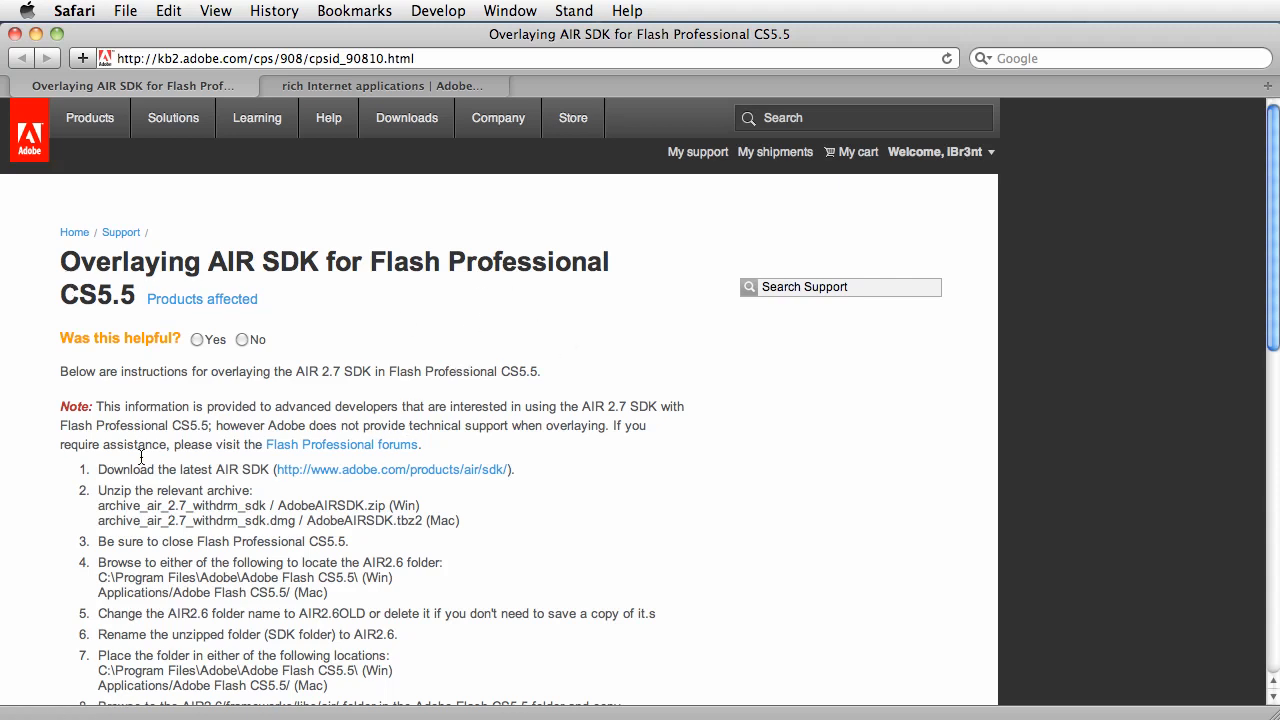
{"action": "mouse_move", "coordinate": [625, 497]}
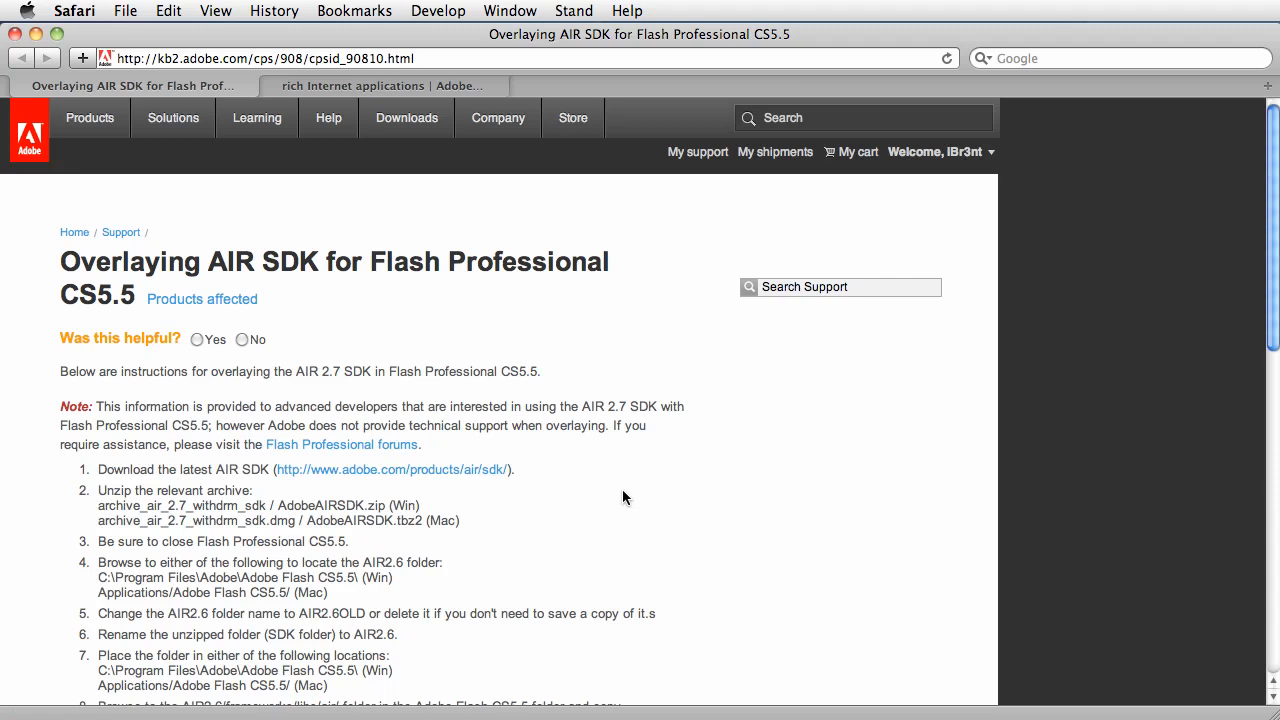
{"action": "mouse_move", "coordinate": [584, 496]}
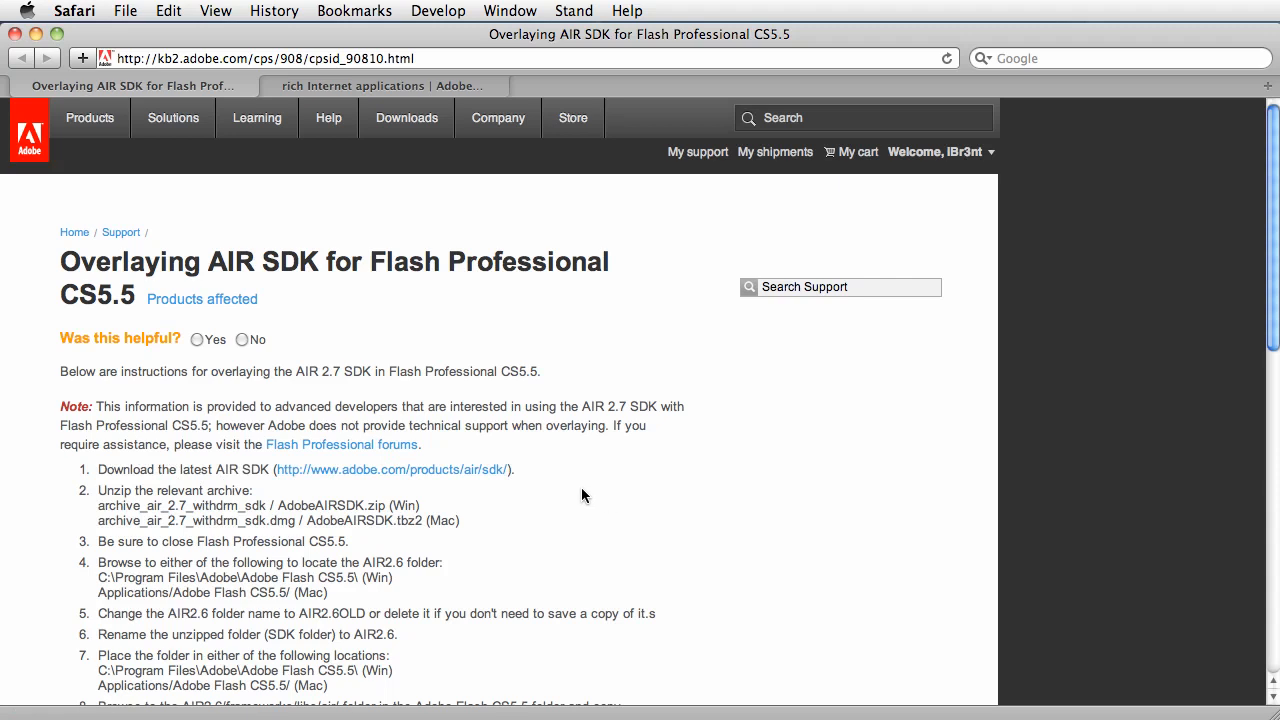
{"action": "mouse_move", "coordinate": [667, 285]}
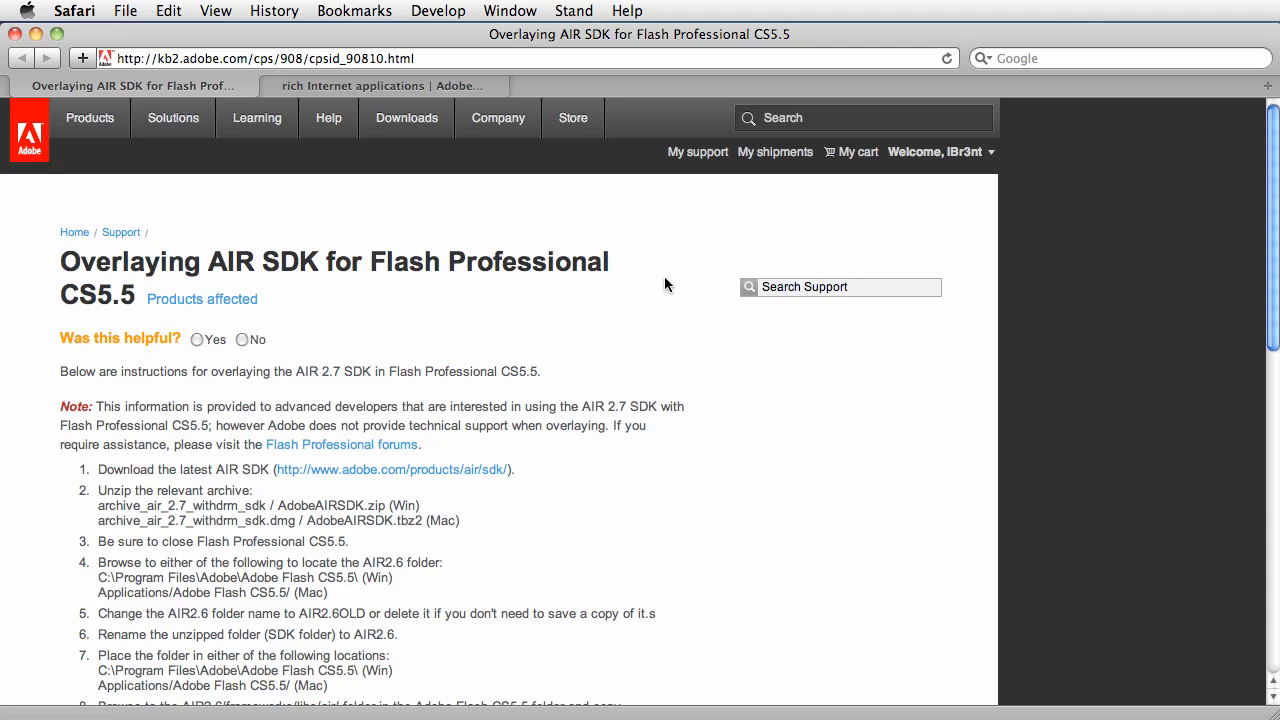
{"action": "mouse_move", "coordinate": [320, 476]}
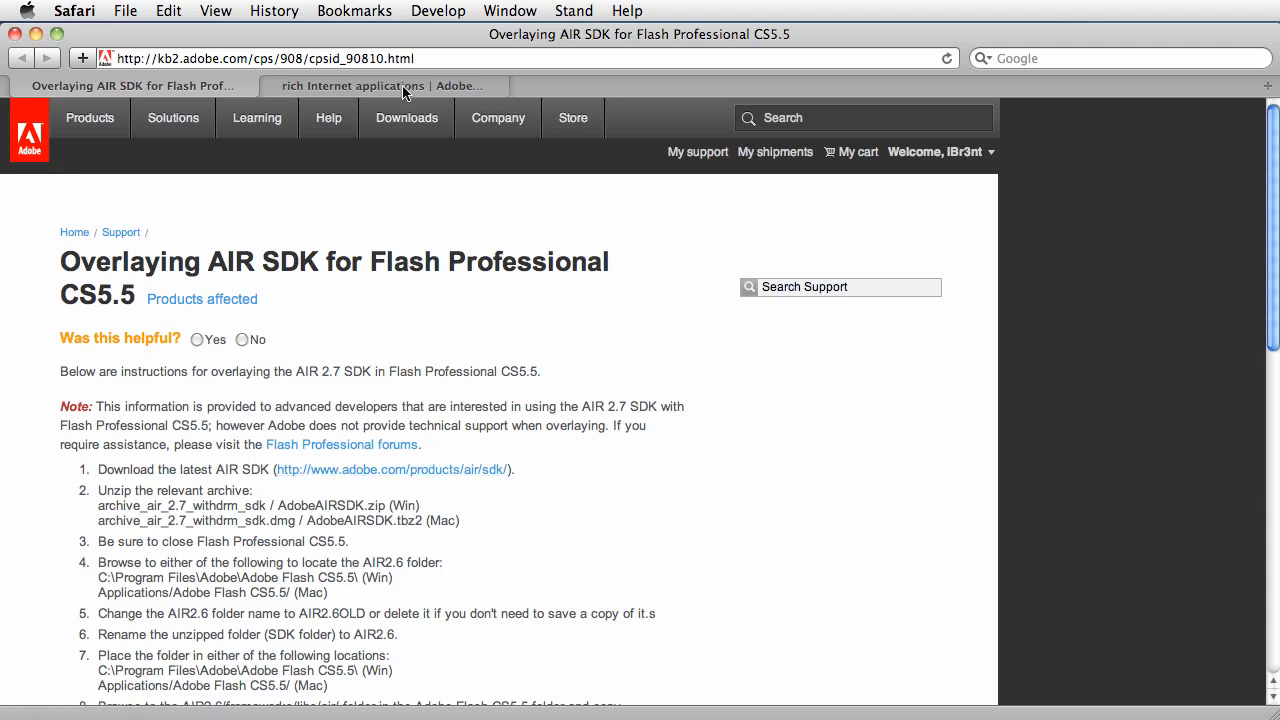
{"action": "left_click", "coordinate": [380, 85]}
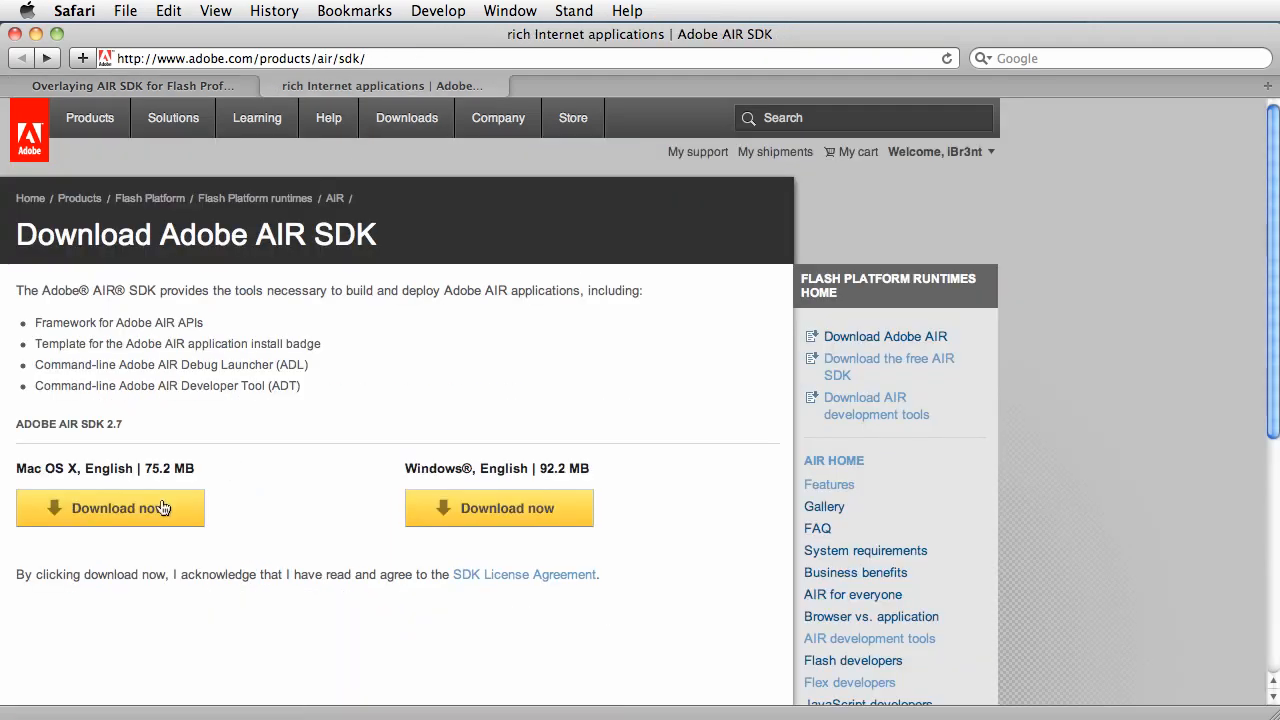
{"action": "mouse_move", "coordinate": [307, 138]}
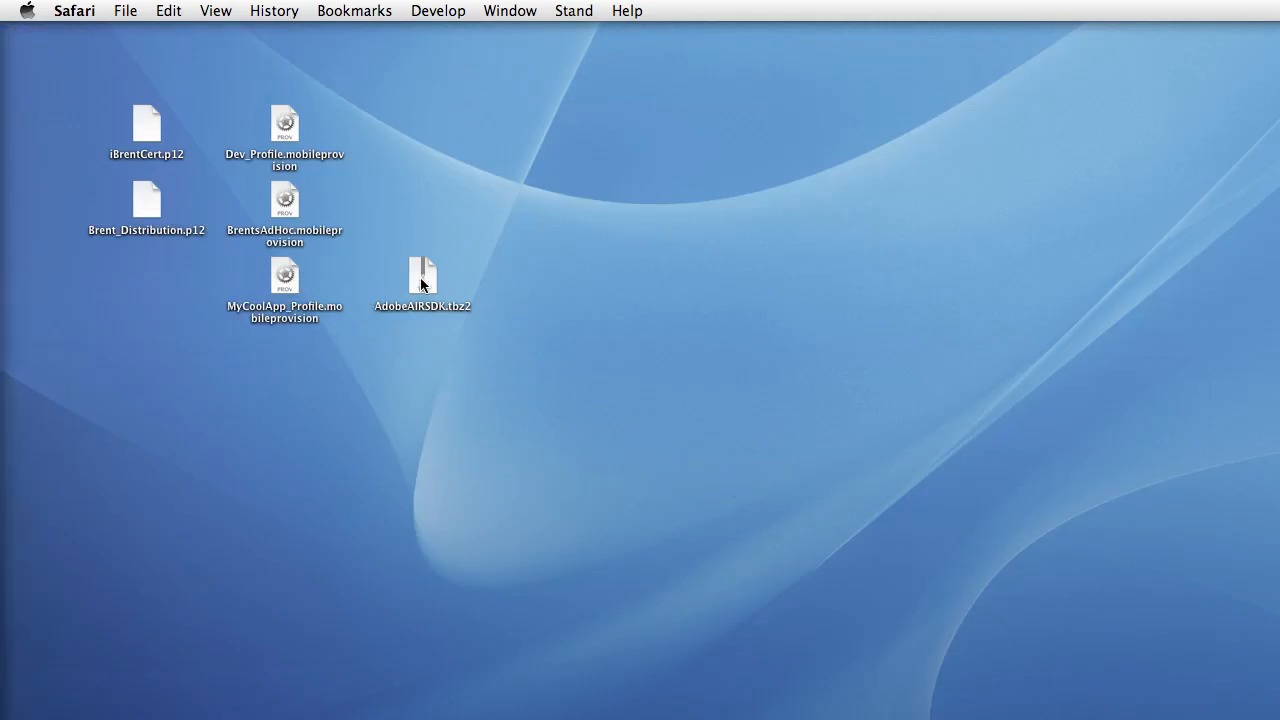
Select and extract the AdobeAIRSDK.tbz2 archive on the desktop
{"action": "left_click", "coordinate": [422, 275]}
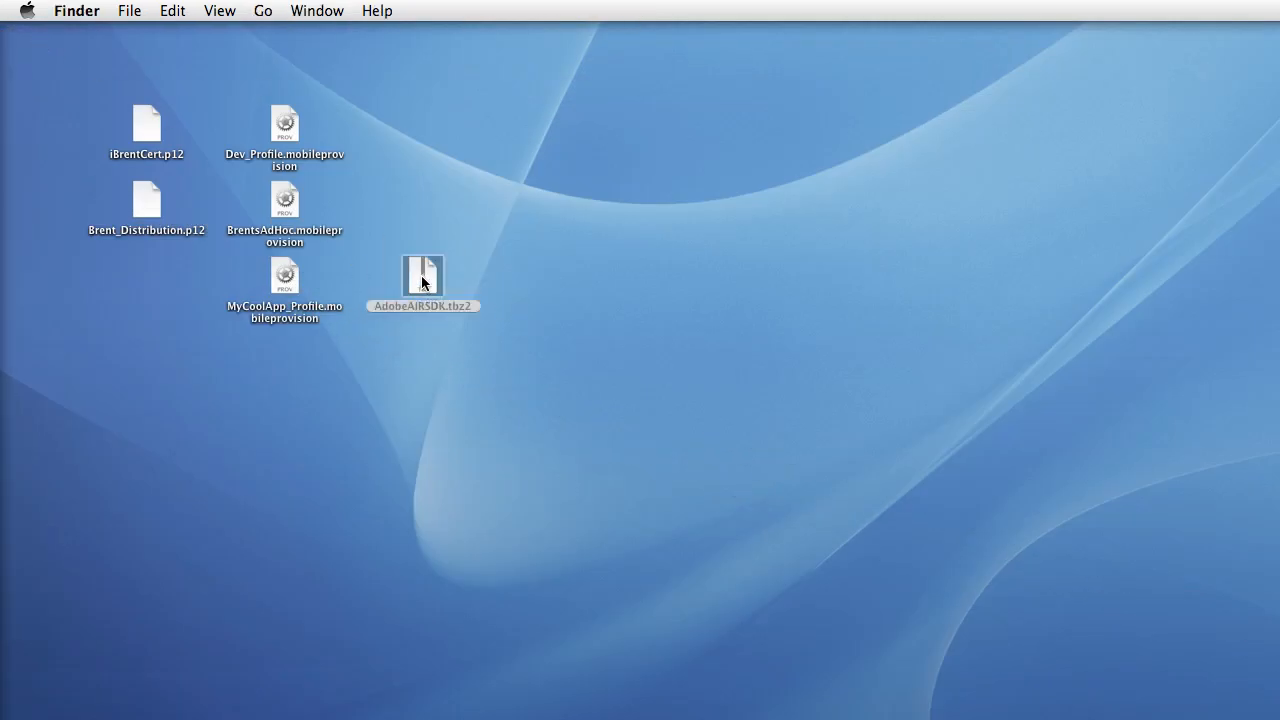
{"action": "double_click", "coordinate": [422, 272]}
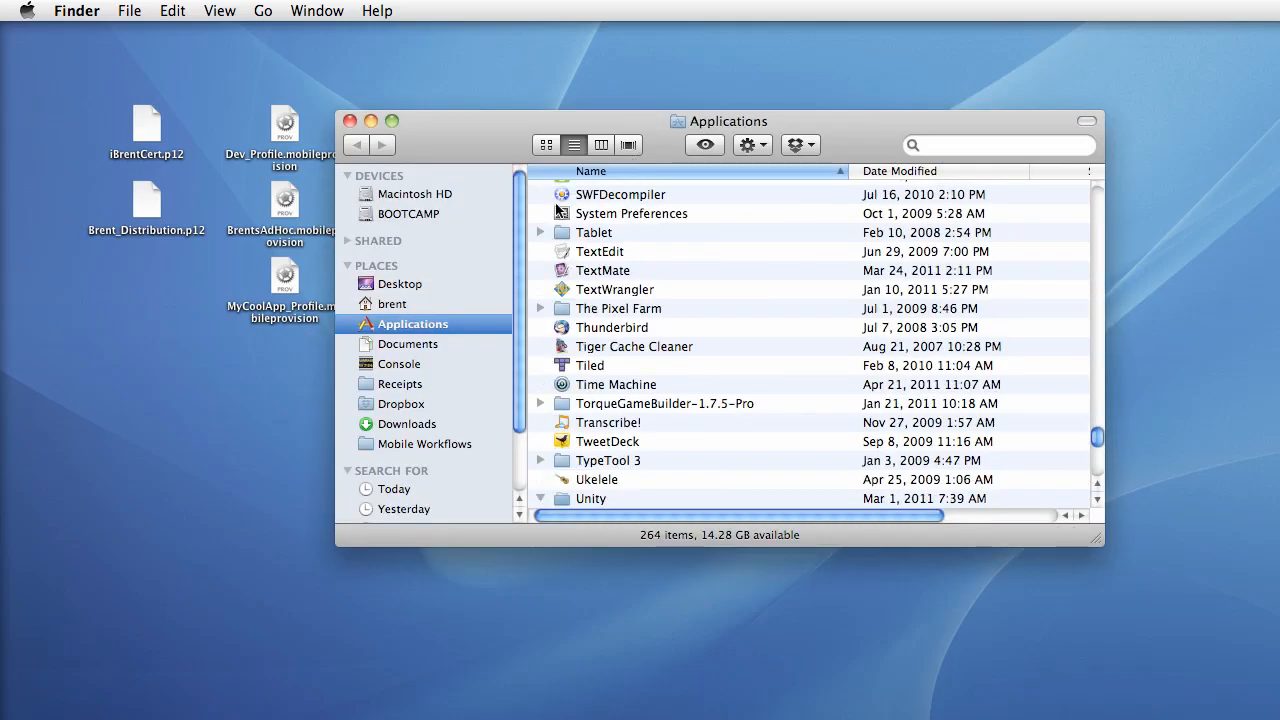
Scroll the Applications list to Adobe Flash CS5.5 and open that folder
{"action": "scroll", "scroll_direction": "up", "scroll_amount": 3}
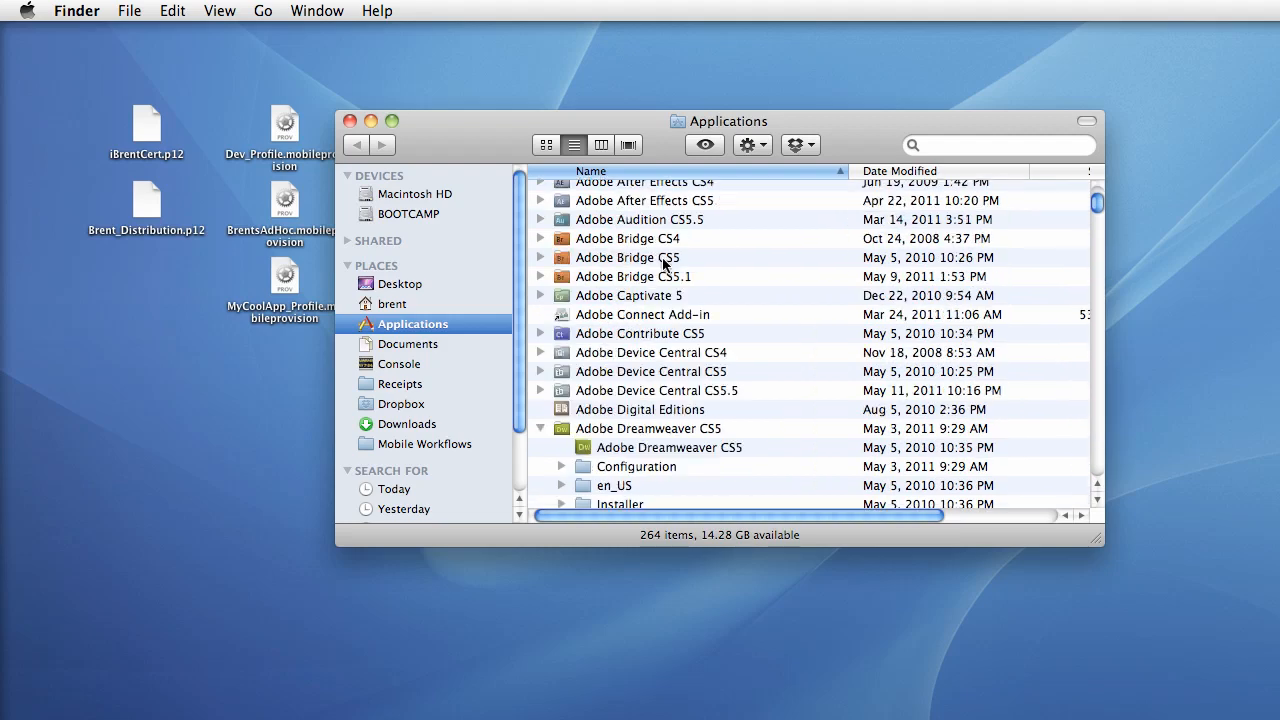
{"action": "scroll", "scroll_direction": "up", "scroll_amount": 3}
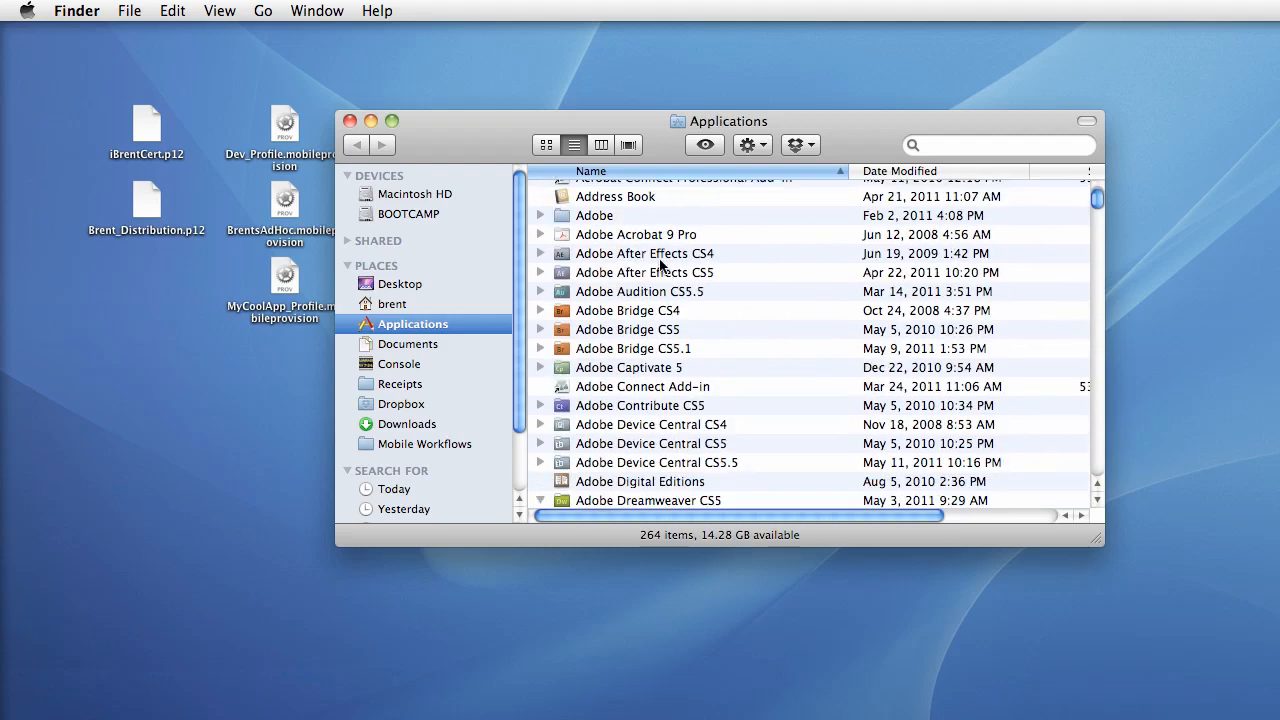
{"action": "left_click", "coordinate": [540, 500]}
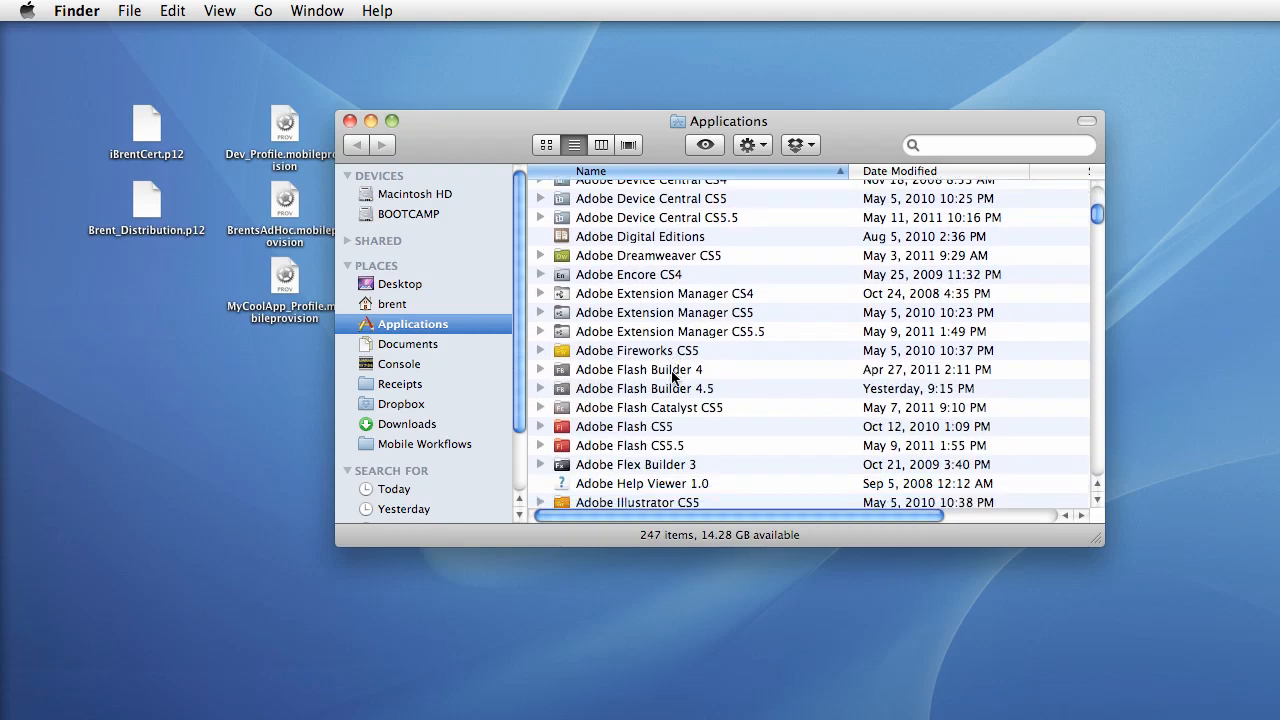
{"action": "left_click", "coordinate": [630, 407]}
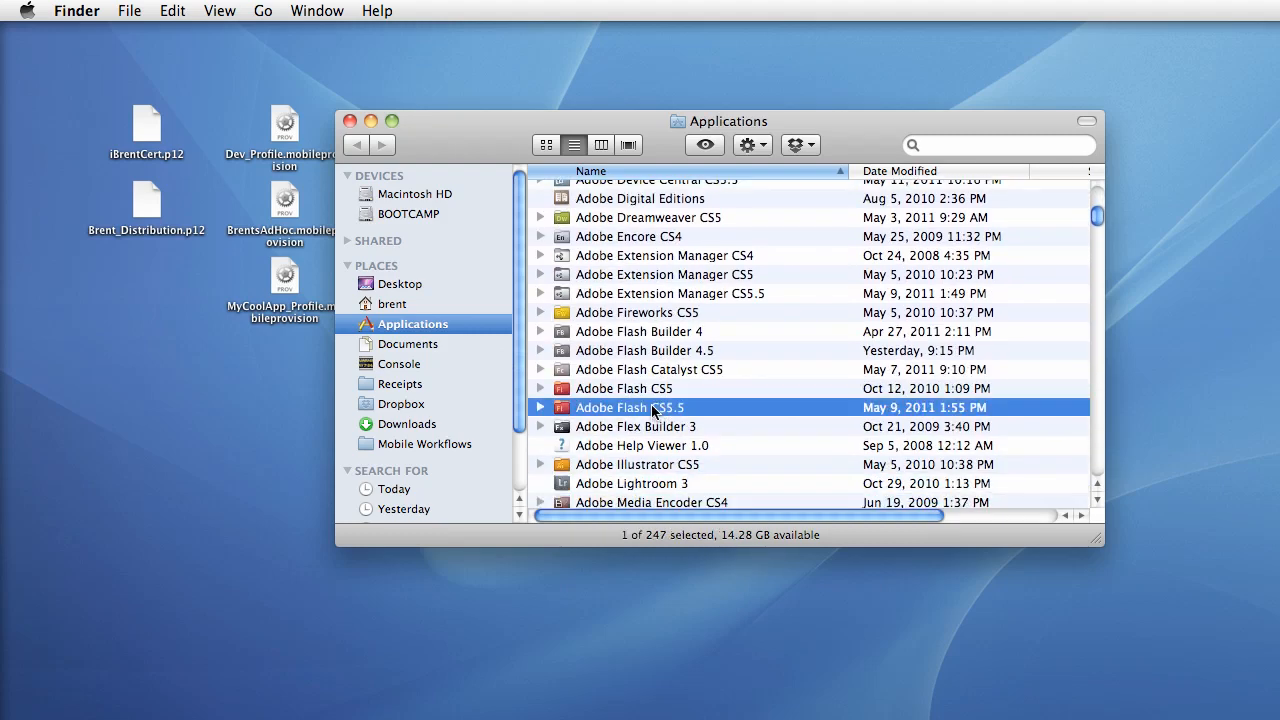
{"action": "double_click", "coordinate": [630, 407]}
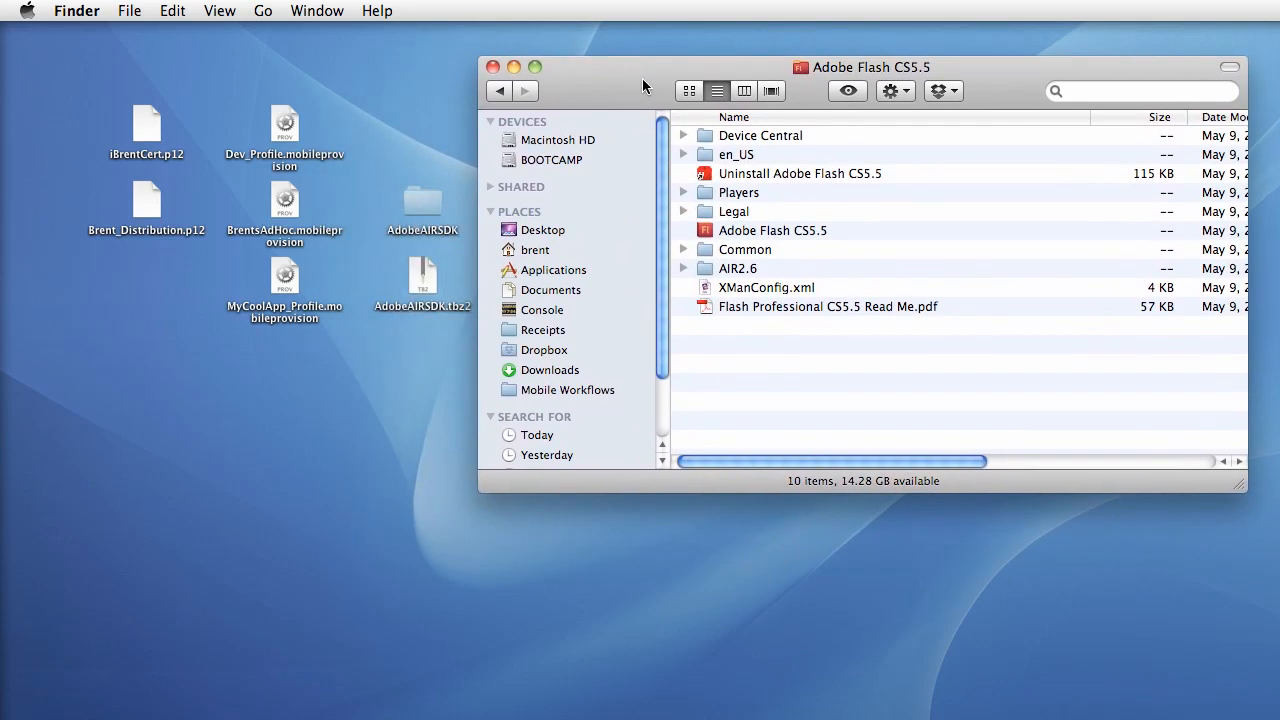
{"action": "mouse_move", "coordinate": [758, 277]}
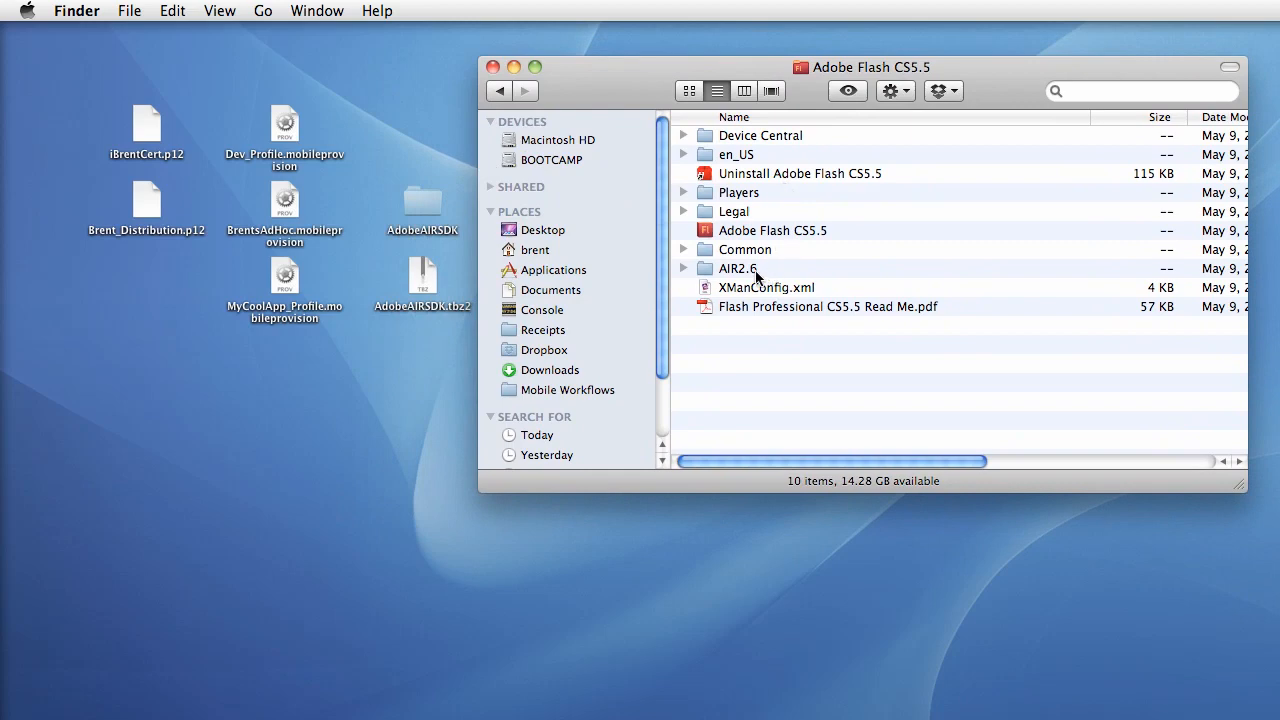
Rename AIR2.6 to AIR2.6_OLD and move the AdobeAIRSDK folder into Adobe Flash CS5.5
{"action": "left_click", "coordinate": [737, 268]}
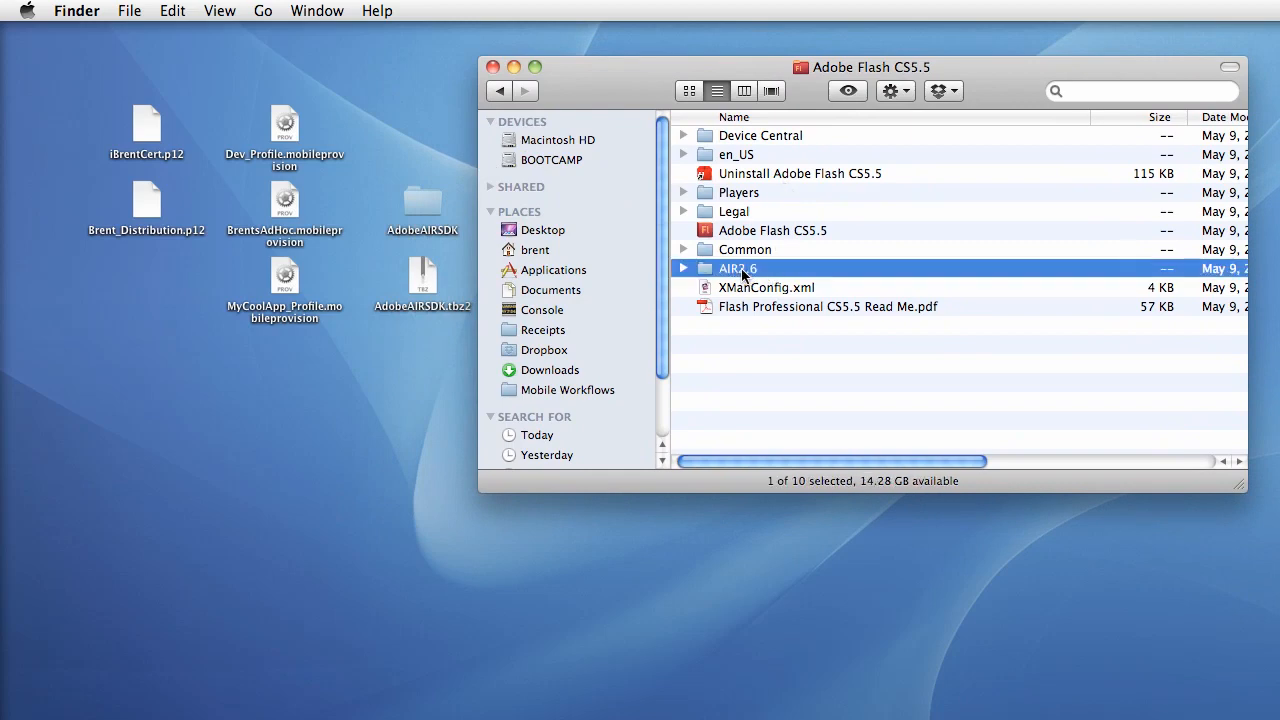
{"action": "right_click", "coordinate": [738, 268]}
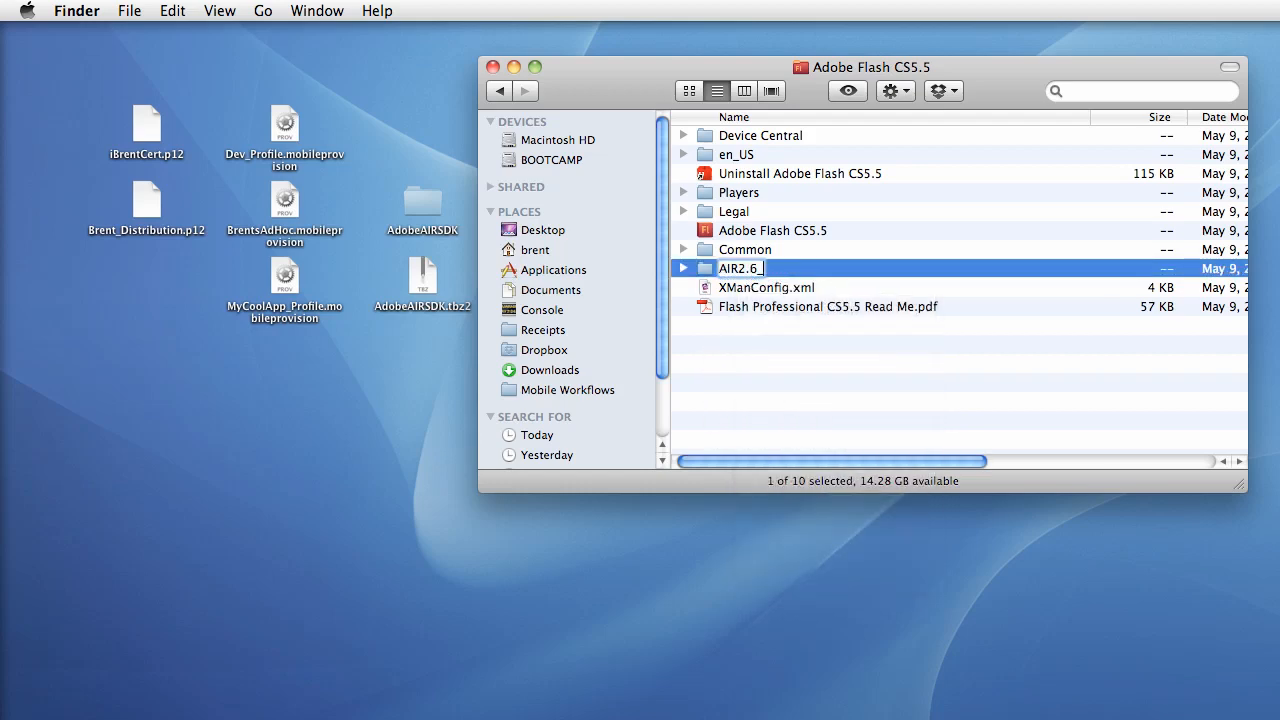
{"action": "type", "text": "_OLD"}
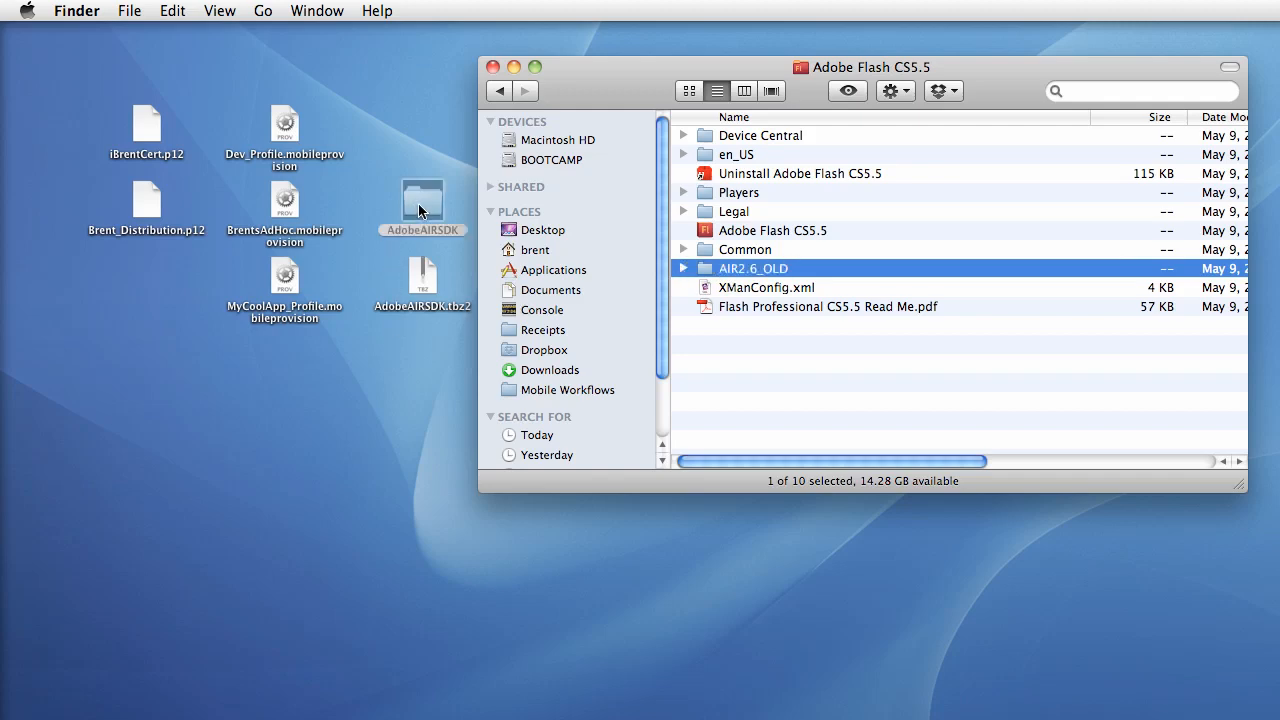
{"action": "left_click_drag", "start_coordinate": [422, 200], "coordinate": [790, 375]}
{"action": "type", "text": "AIR2.6"}
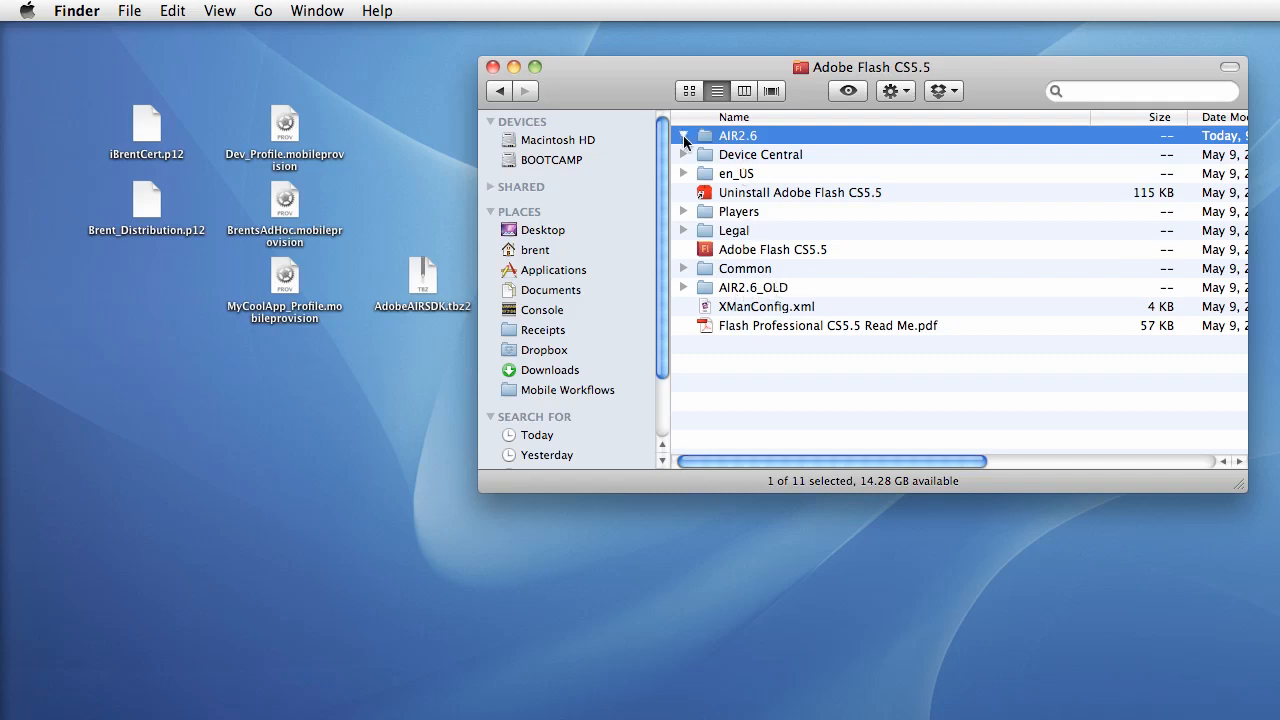
{"action": "left_click", "coordinate": [685, 135]}
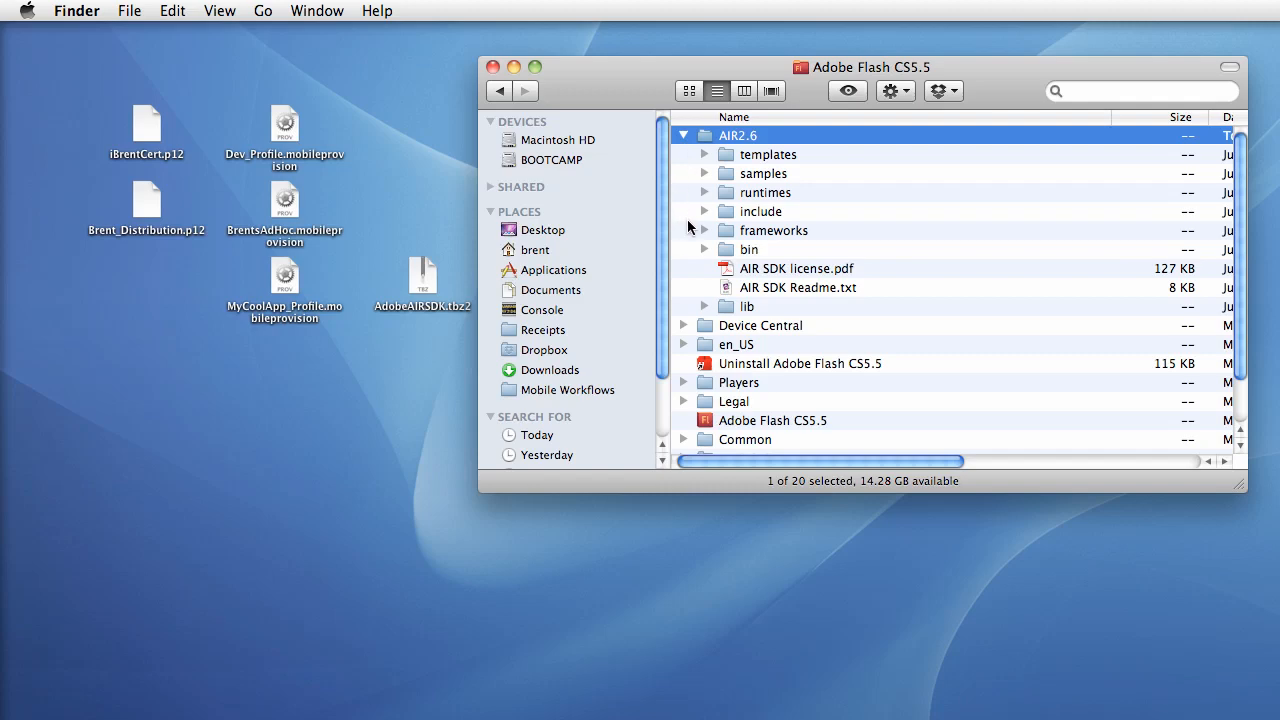
{"action": "mouse_move", "coordinate": [706, 236]}
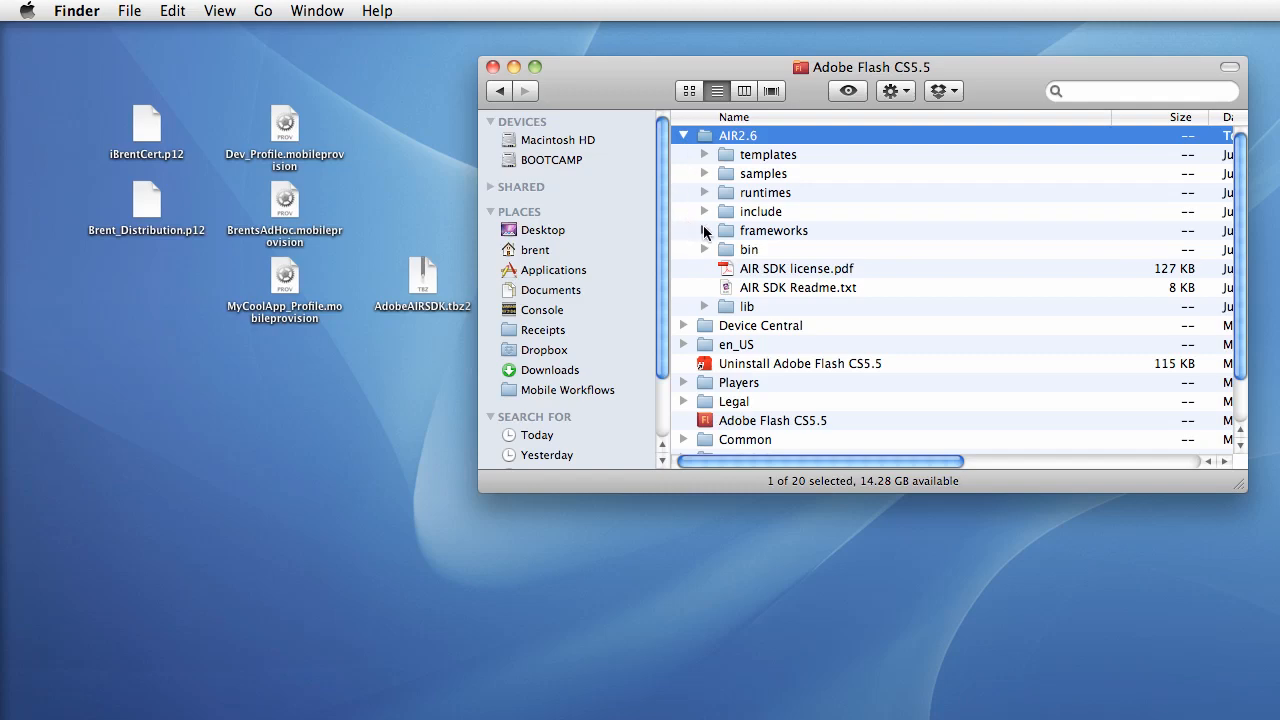
{"action": "left_click", "coordinate": [705, 230]}
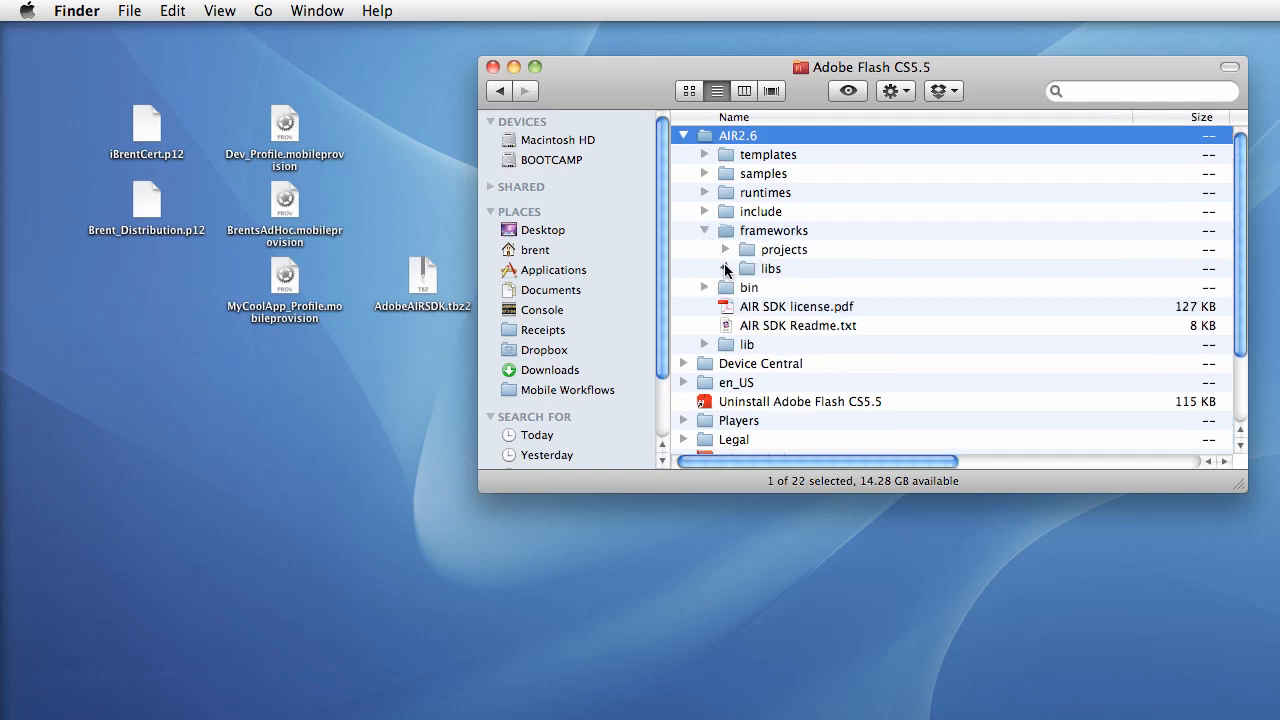
{"action": "left_click", "coordinate": [724, 268]}
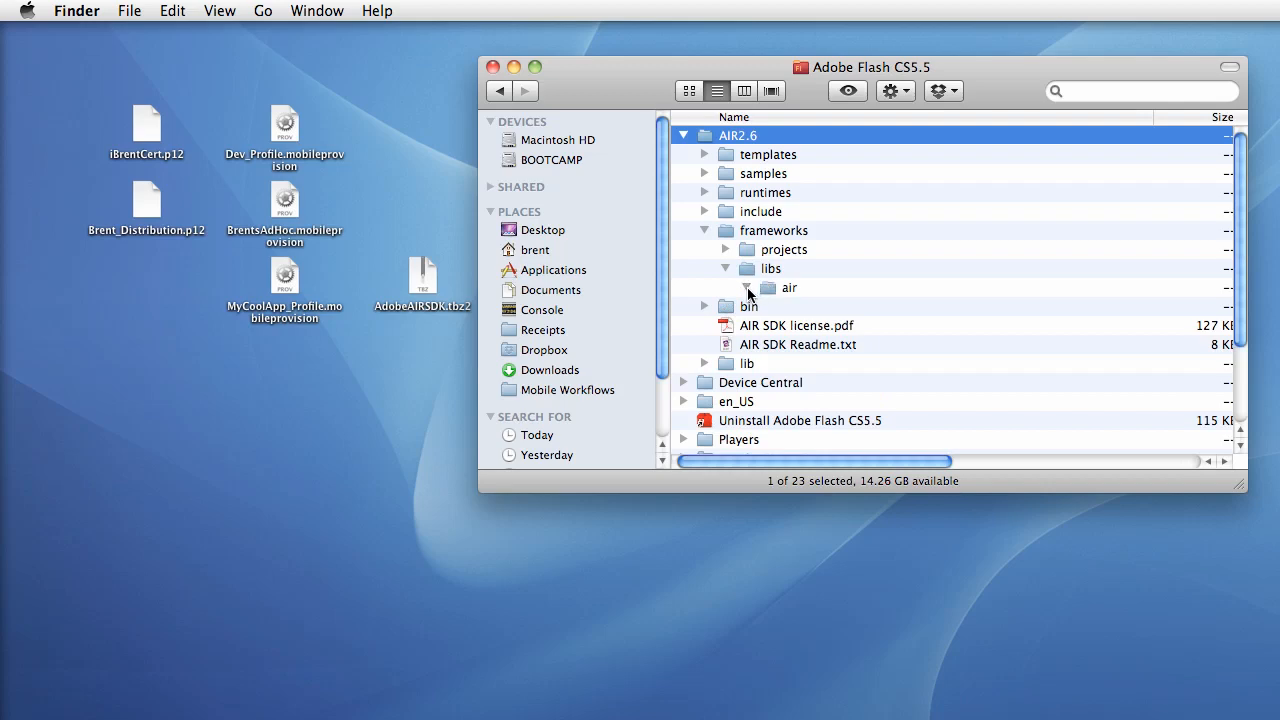
{"action": "left_click", "coordinate": [746, 288]}
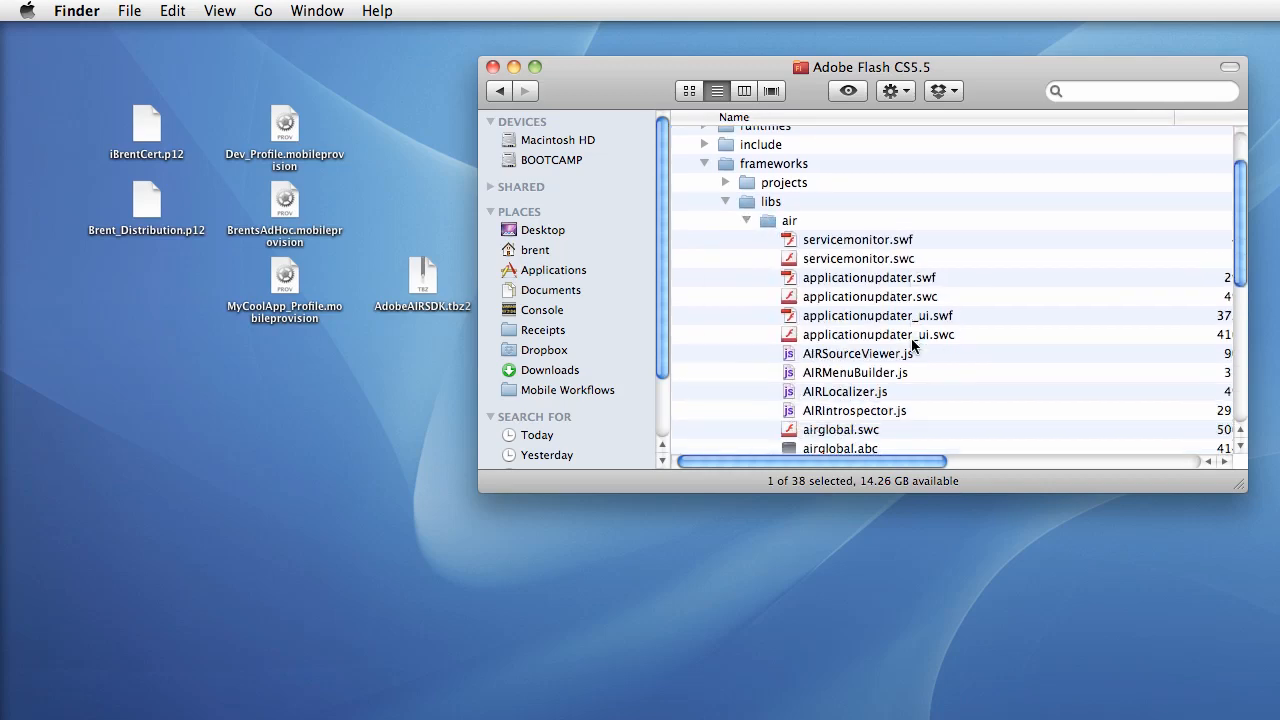
{"action": "scroll", "scroll_direction": "down", "scroll_amount": 3}
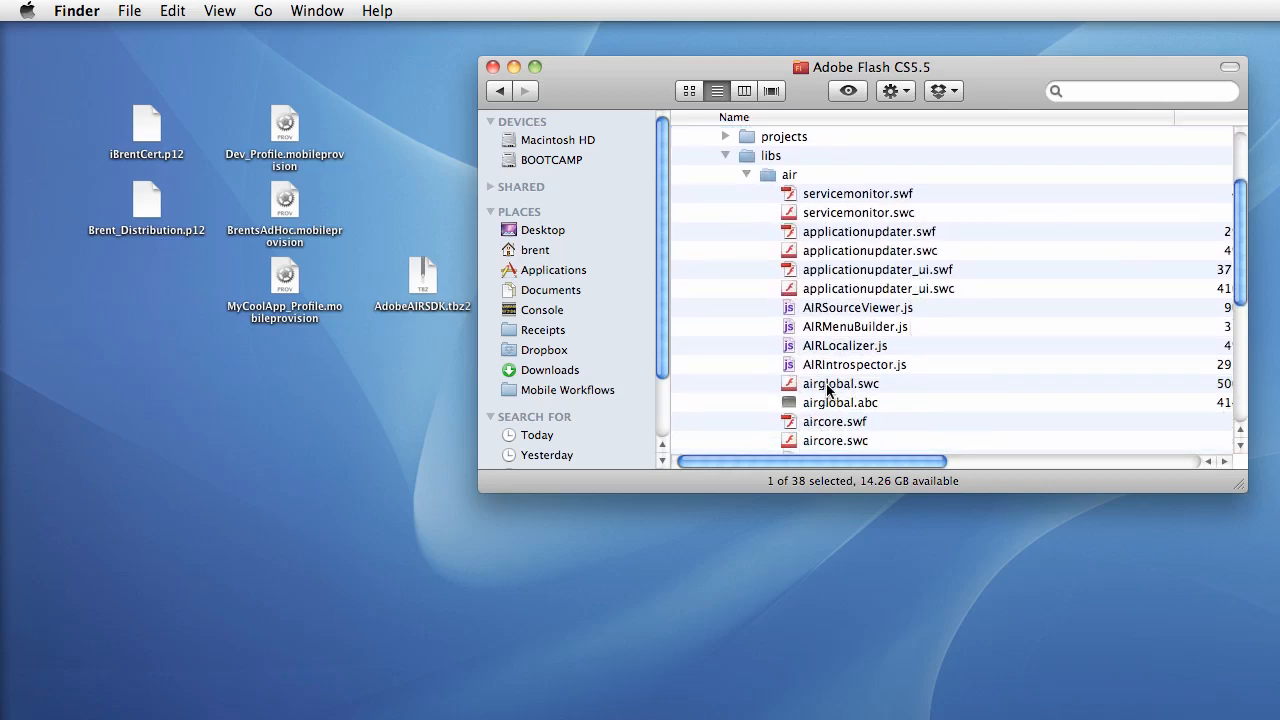
{"action": "right_click", "coordinate": [844, 383]}
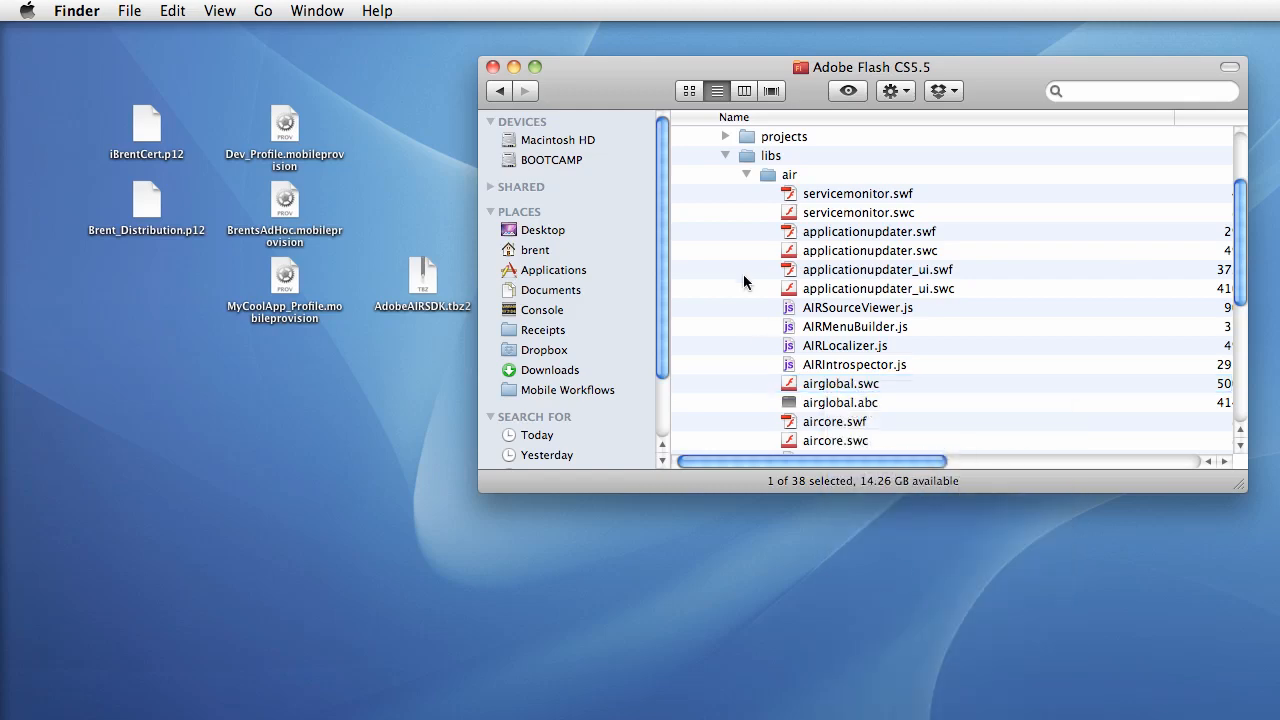
{"action": "left_click", "coordinate": [685, 135]}
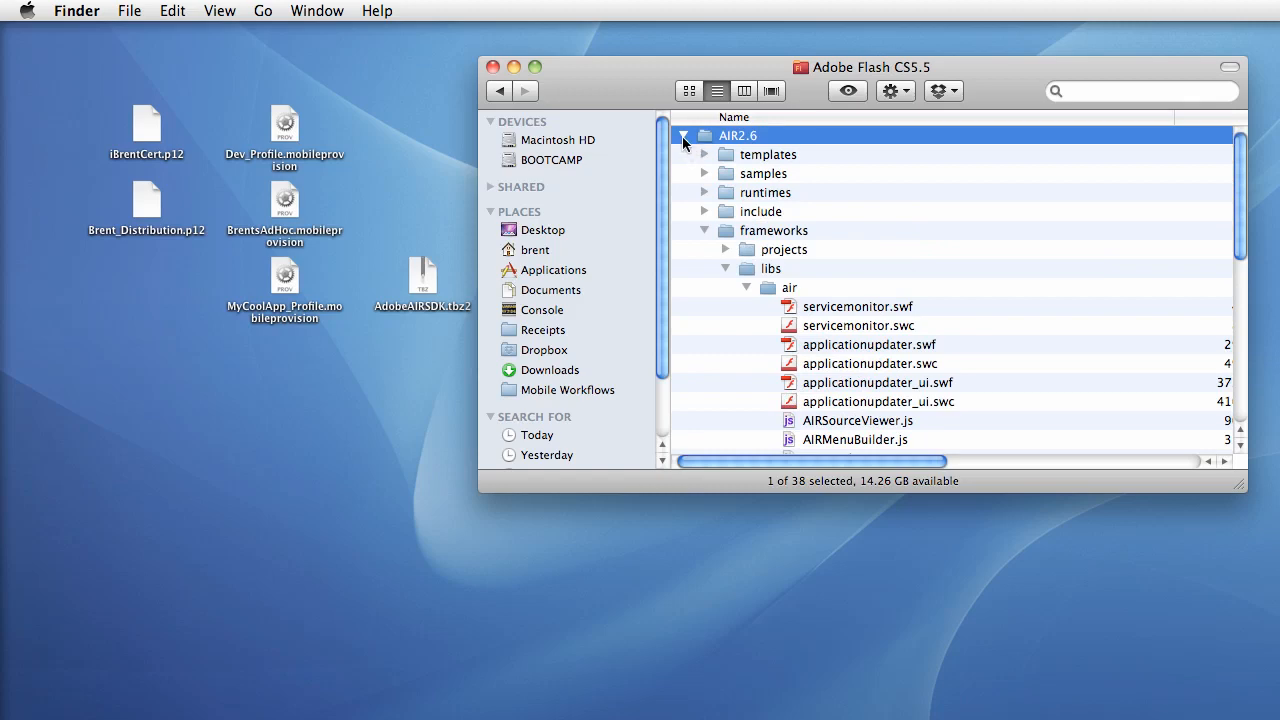
{"action": "left_click", "coordinate": [684, 135]}
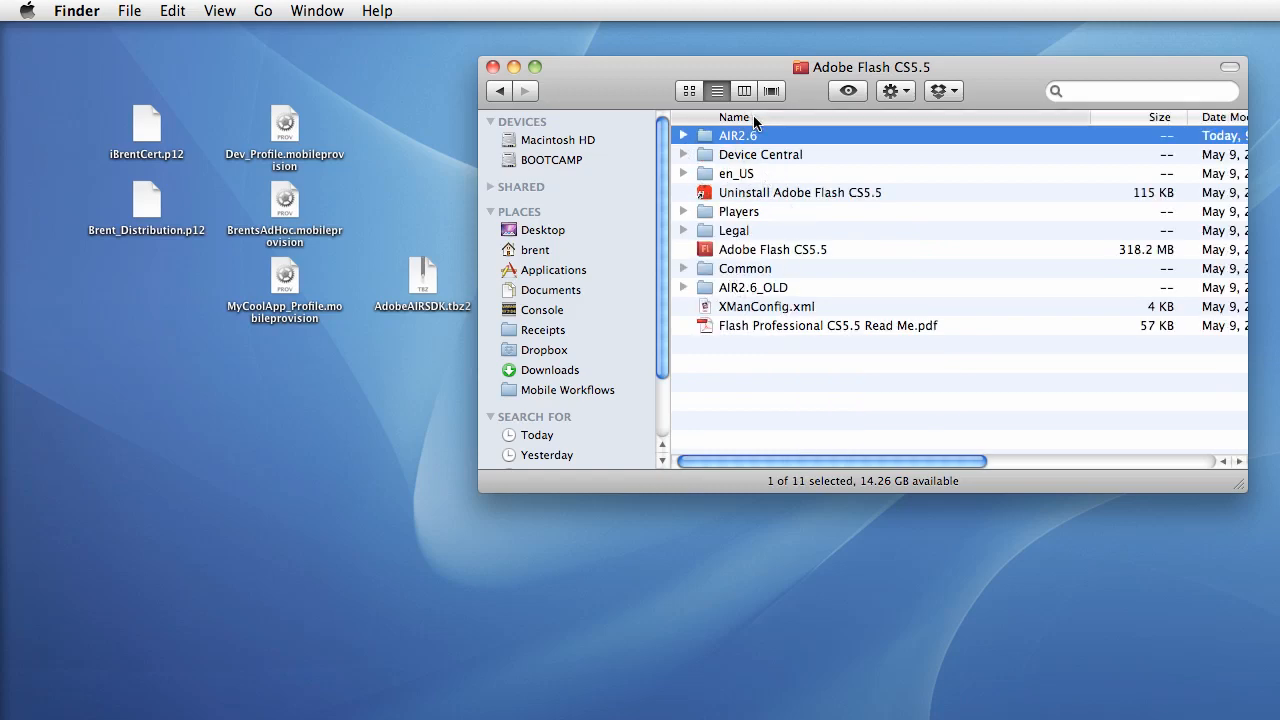
Drill into Common, Configuration, then ActionScript 3.0, sorting each listing by Name
{"action": "left_click", "coordinate": [733, 117]}
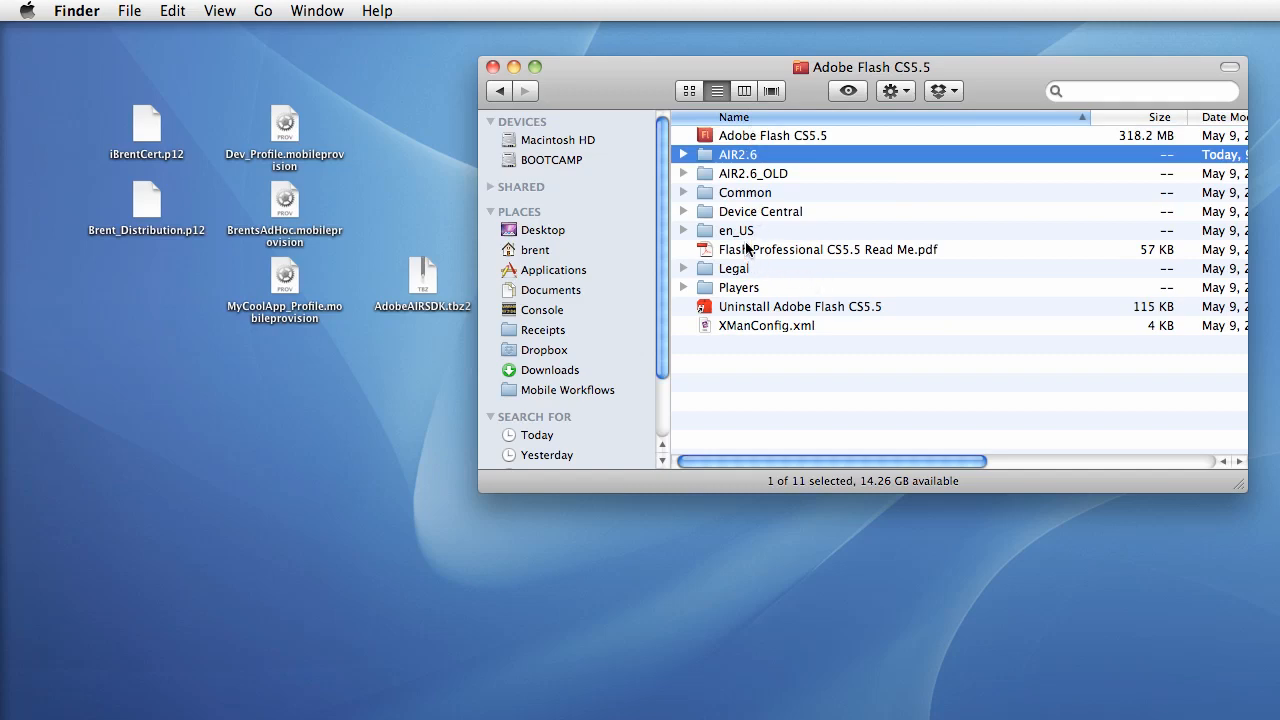
{"action": "mouse_move", "coordinate": [733, 195]}
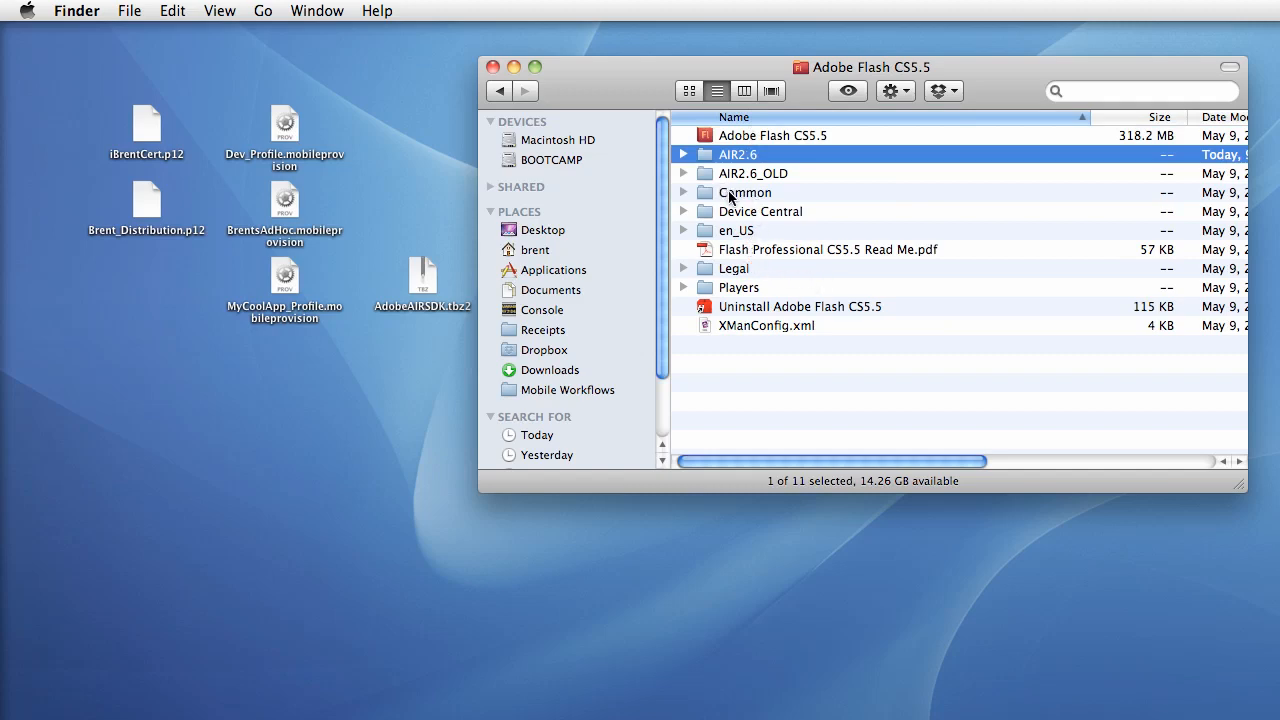
{"action": "double_click", "coordinate": [744, 192]}
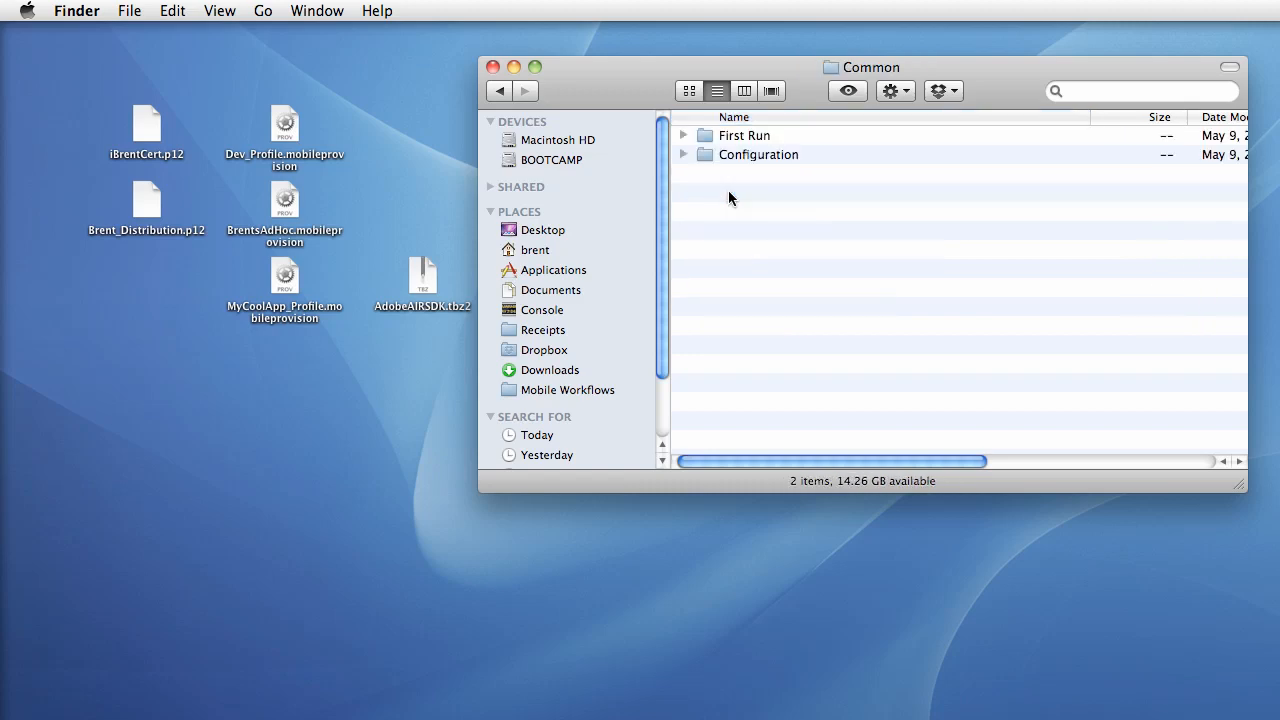
{"action": "mouse_move", "coordinate": [762, 164]}
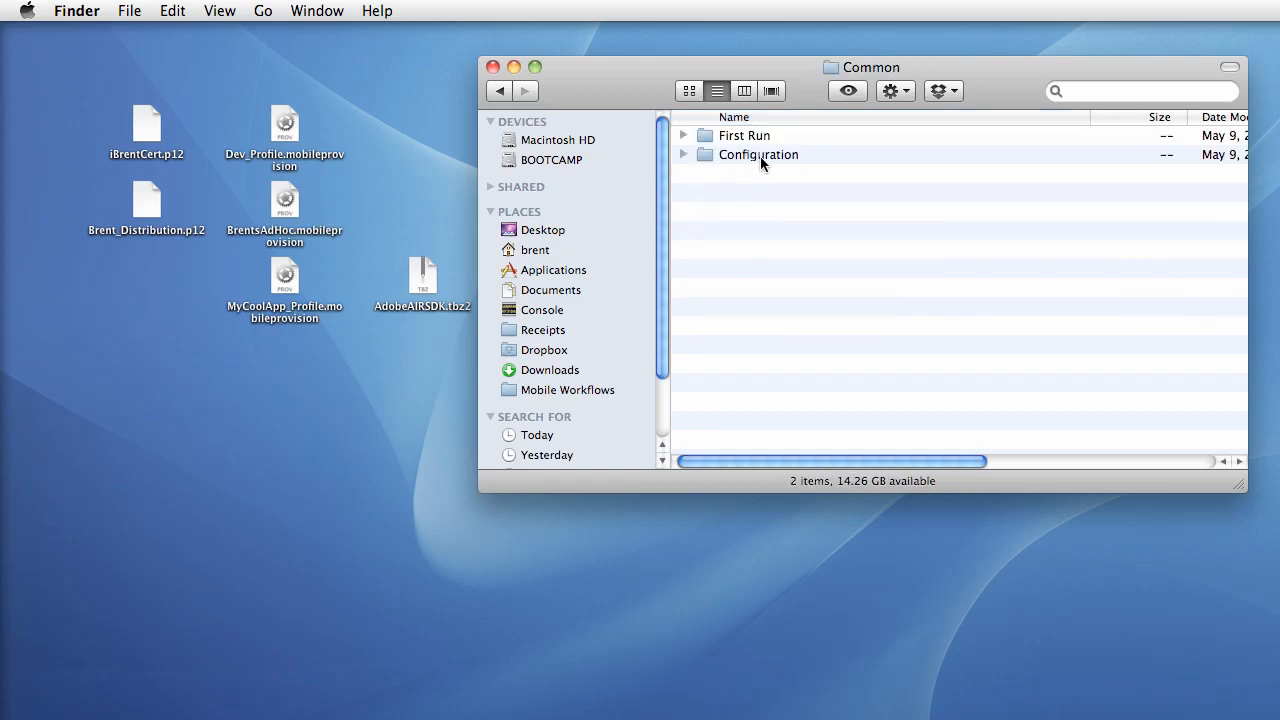
{"action": "double_click", "coordinate": [758, 154]}
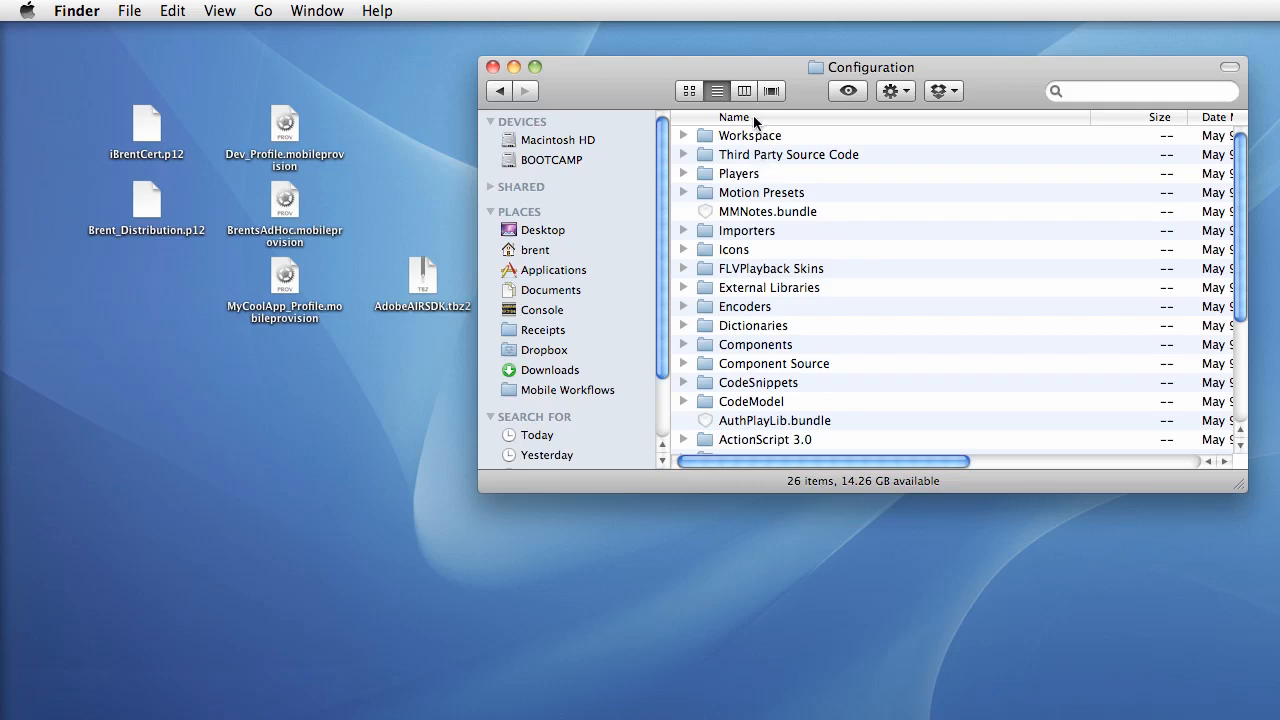
{"action": "left_click", "coordinate": [734, 117]}
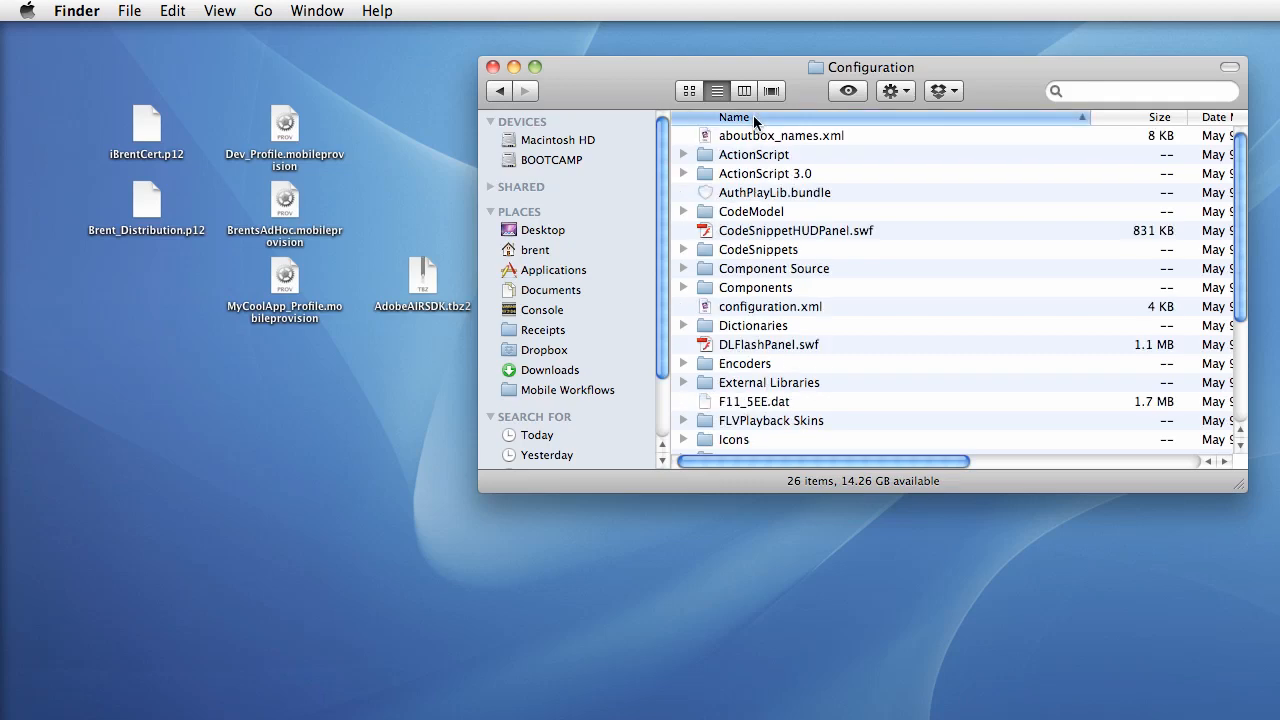
{"action": "mouse_move", "coordinate": [742, 150]}
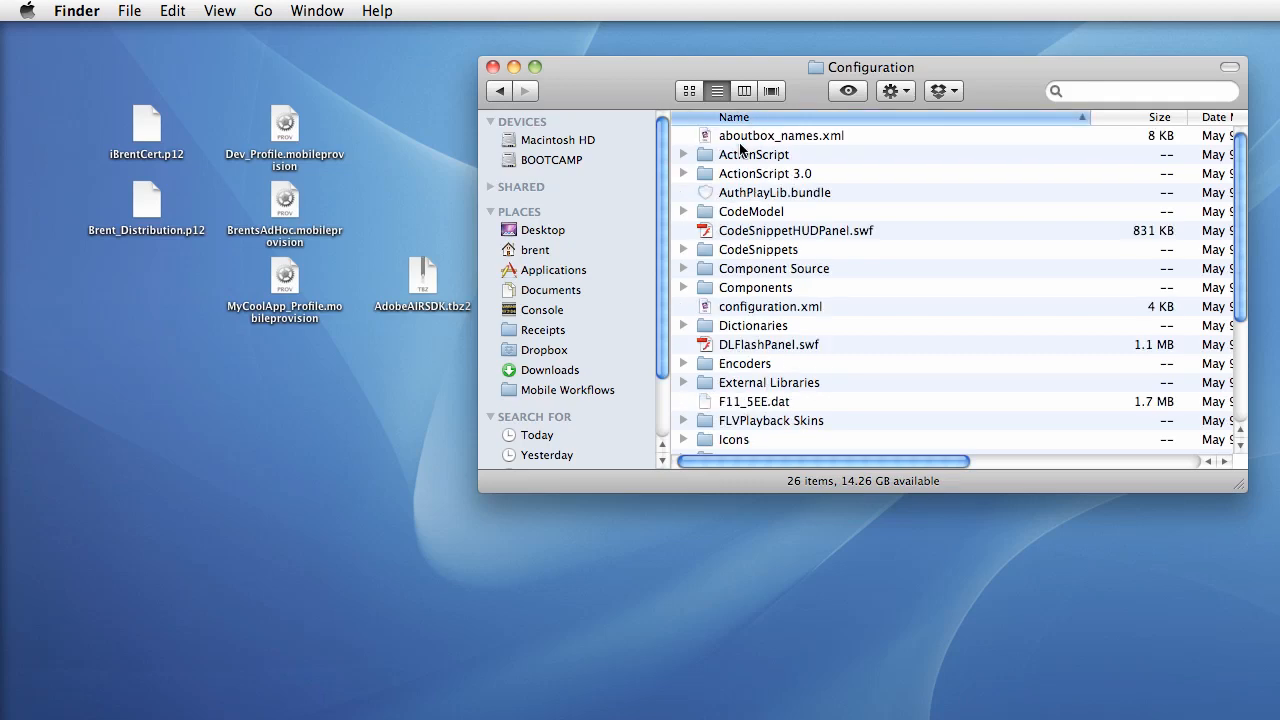
{"action": "double_click", "coordinate": [765, 173]}
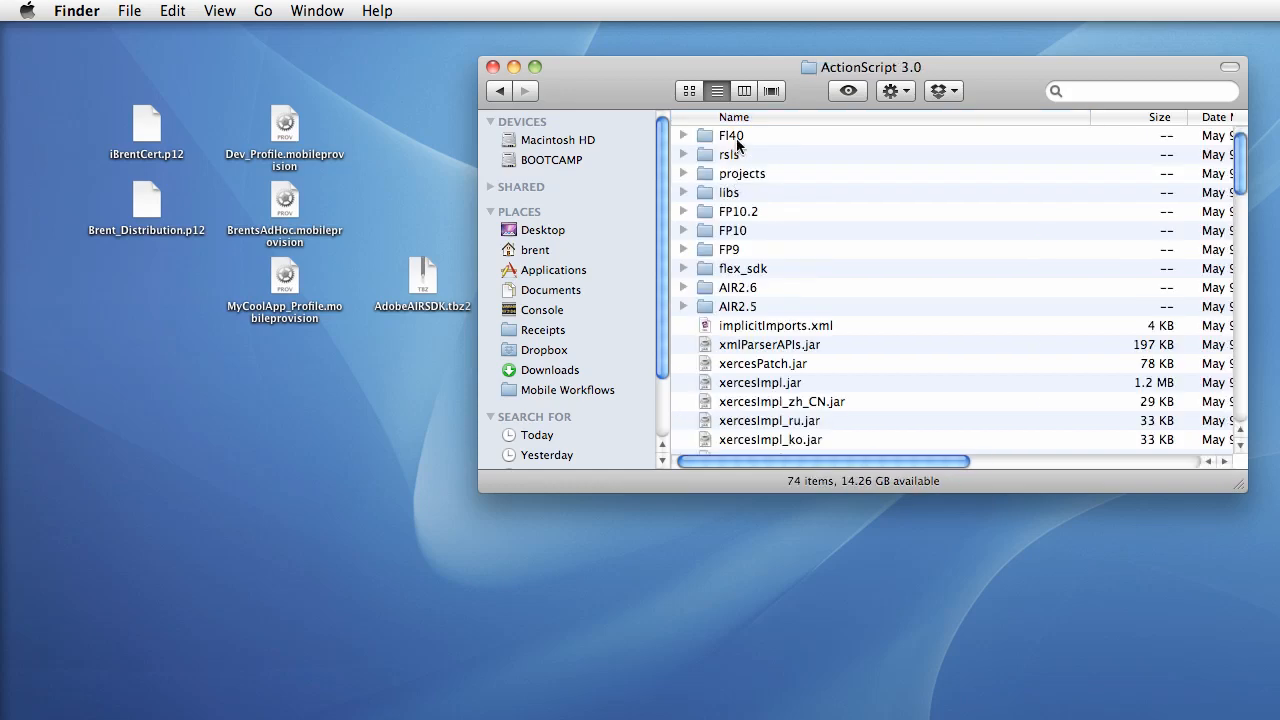
{"action": "left_click", "coordinate": [734, 117]}
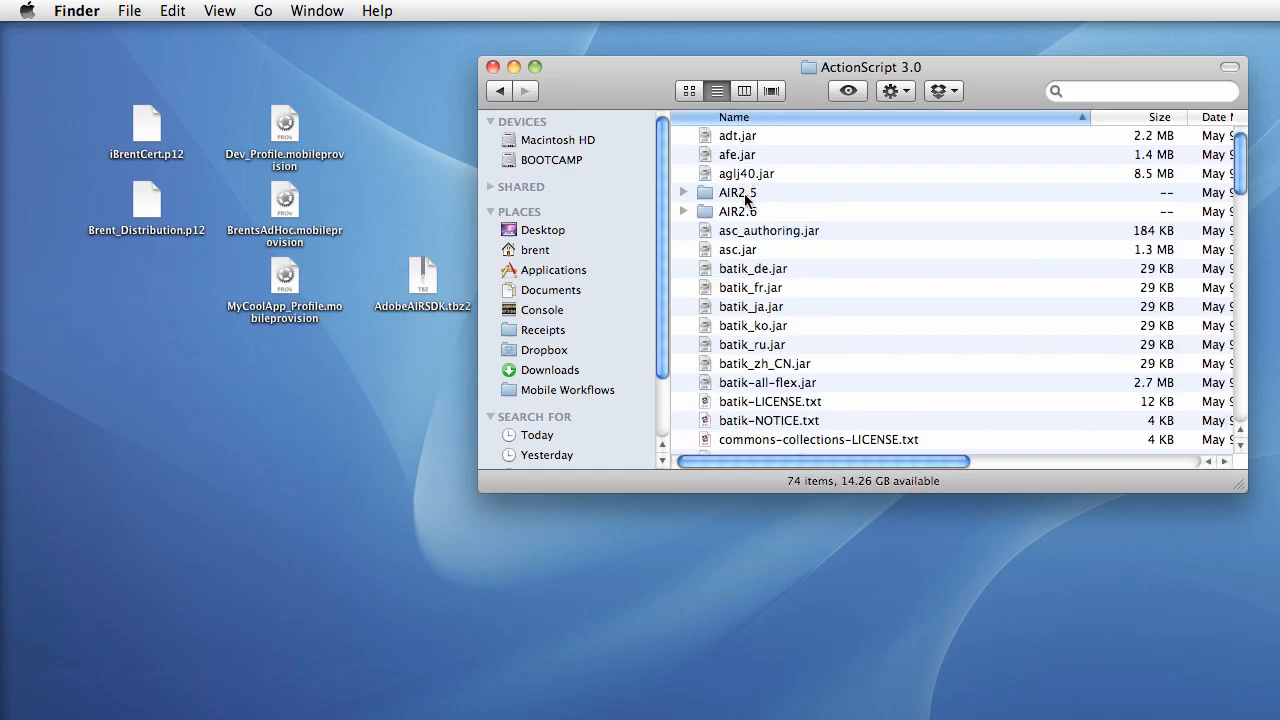
{"action": "mouse_move", "coordinate": [741, 219]}
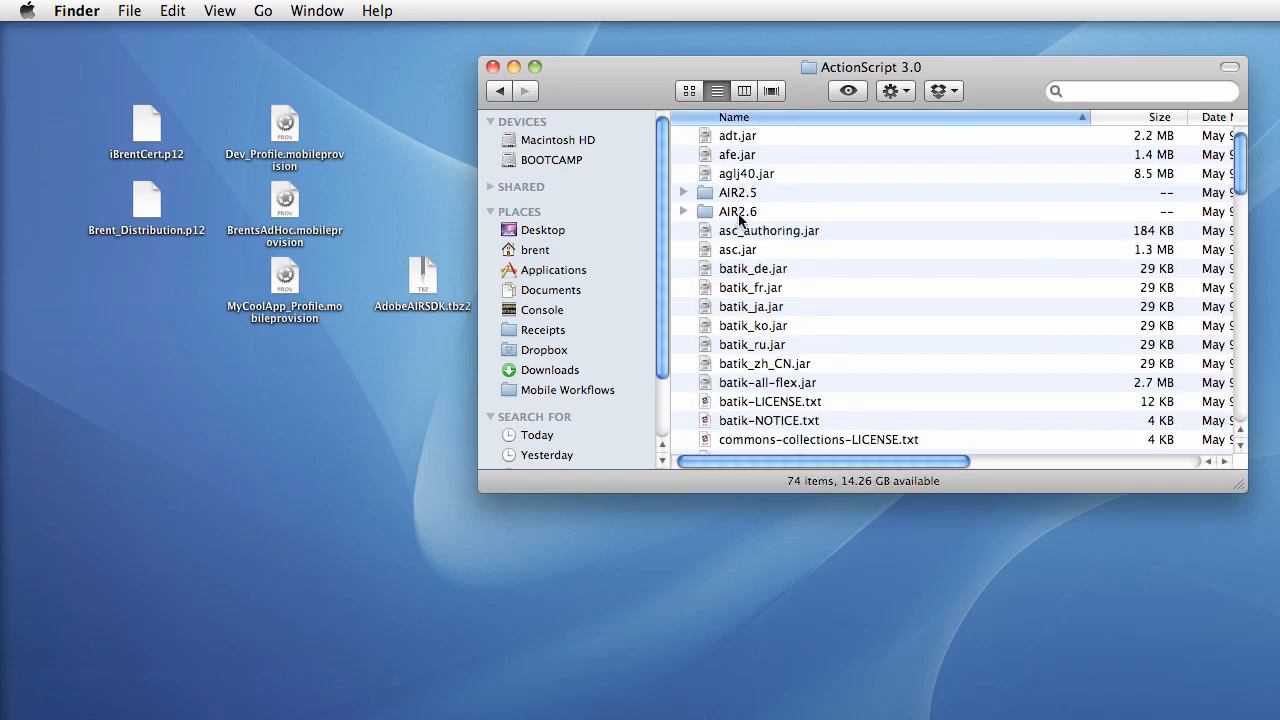
Paste airglobal.swc into the AIR2.6 folder, replacing the older existing copy
{"action": "right_click", "coordinate": [750, 190]}
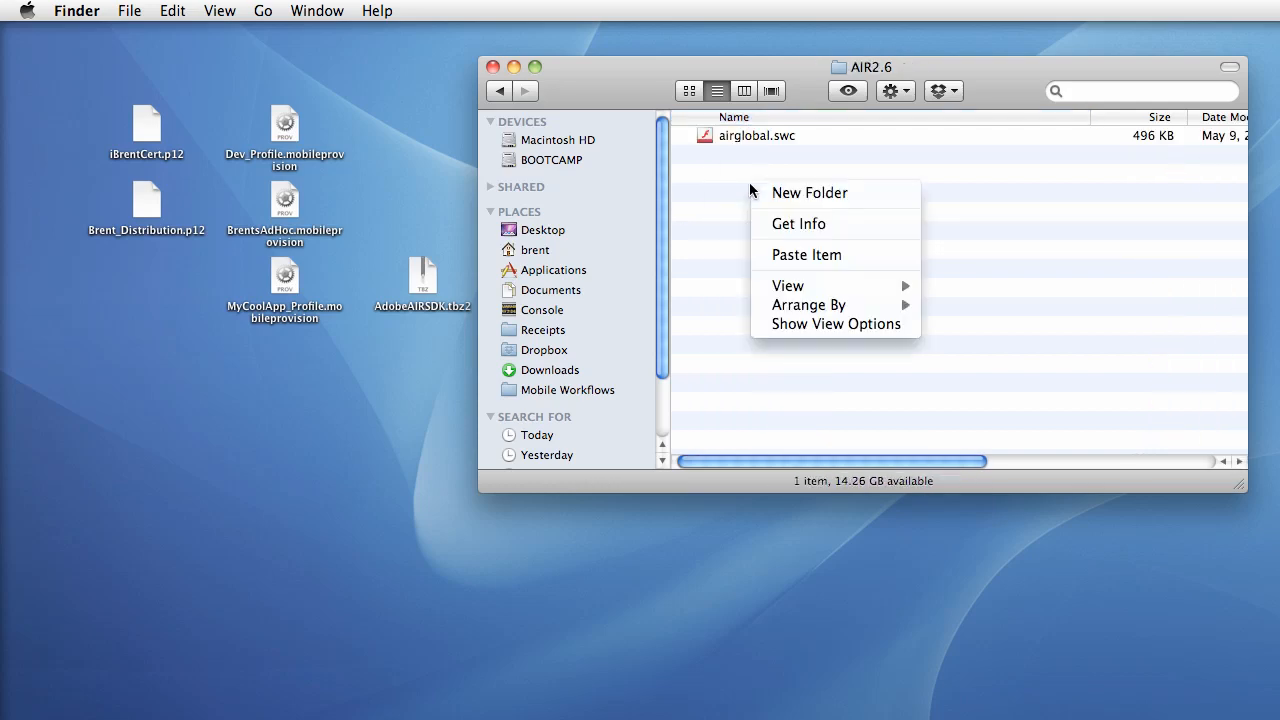
{"action": "left_click", "coordinate": [806, 254]}
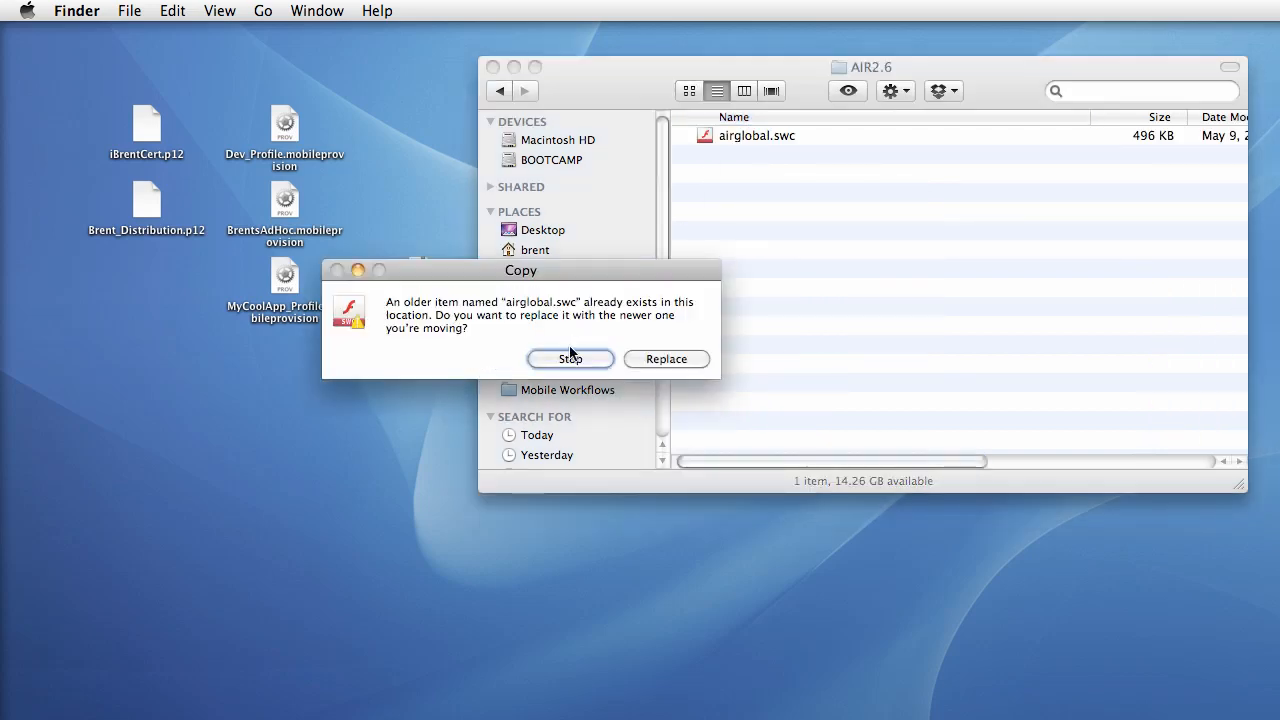
{"action": "left_click", "coordinate": [666, 359]}
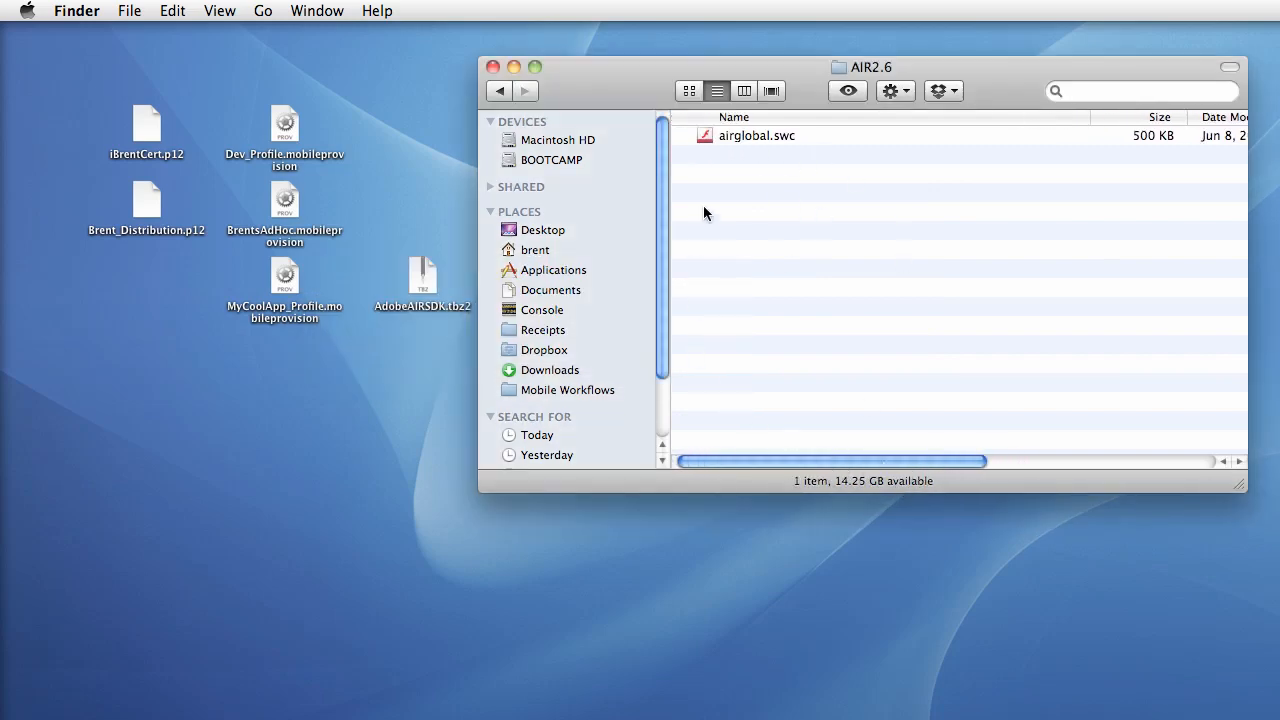
{"action": "mouse_move", "coordinate": [568, 120]}
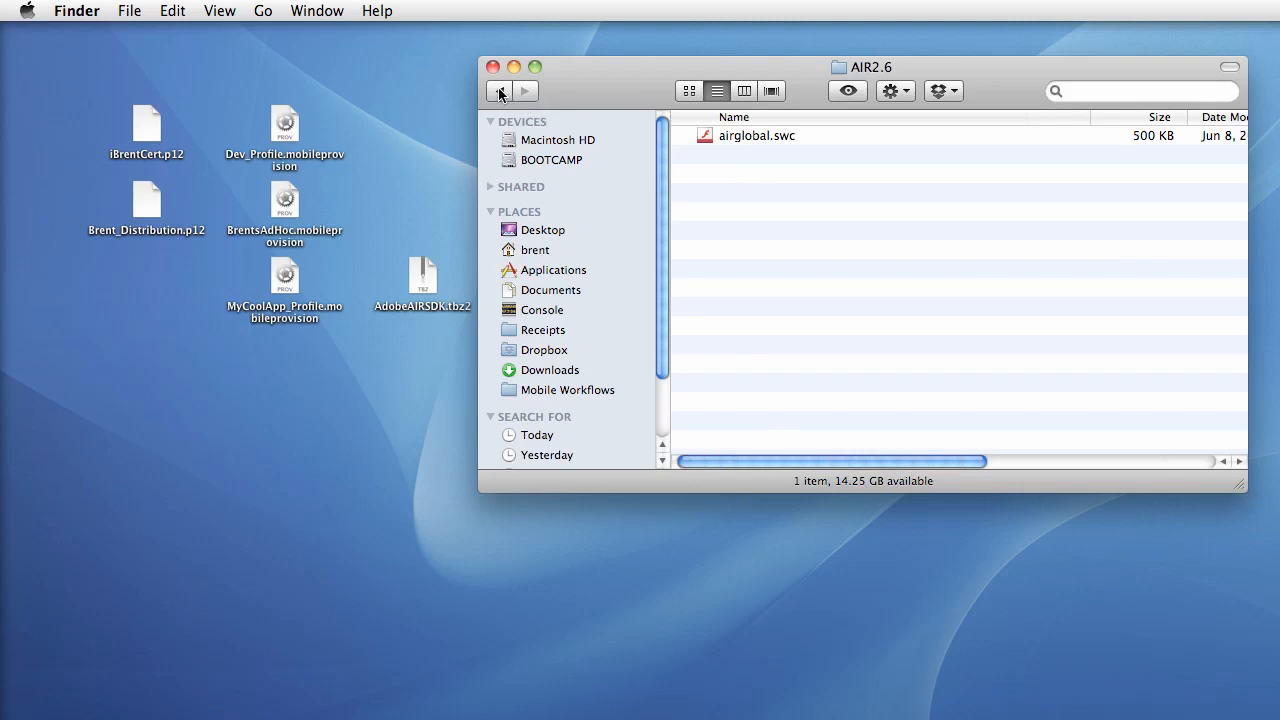
Go back twice to Adobe Flash CS5.5, reposition the window, and select AIR2.6 then Common
{"action": "left_click", "coordinate": [499, 91]}
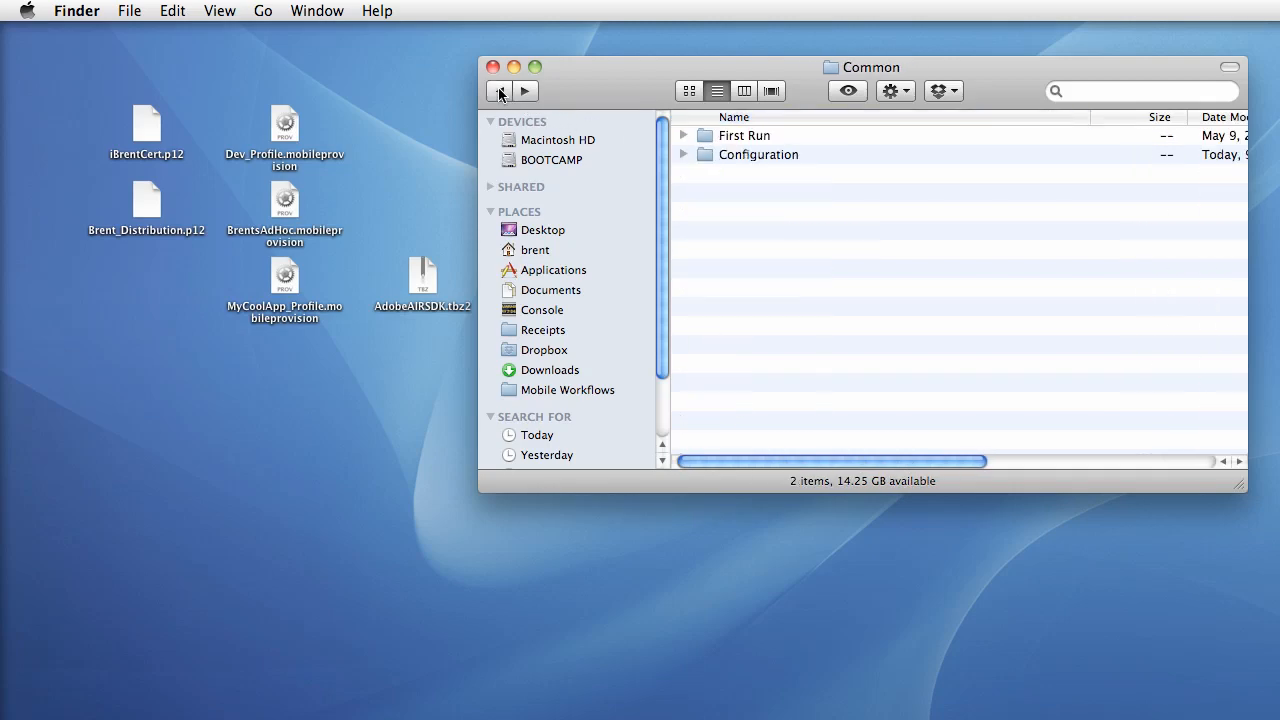
{"action": "left_click", "coordinate": [499, 91]}
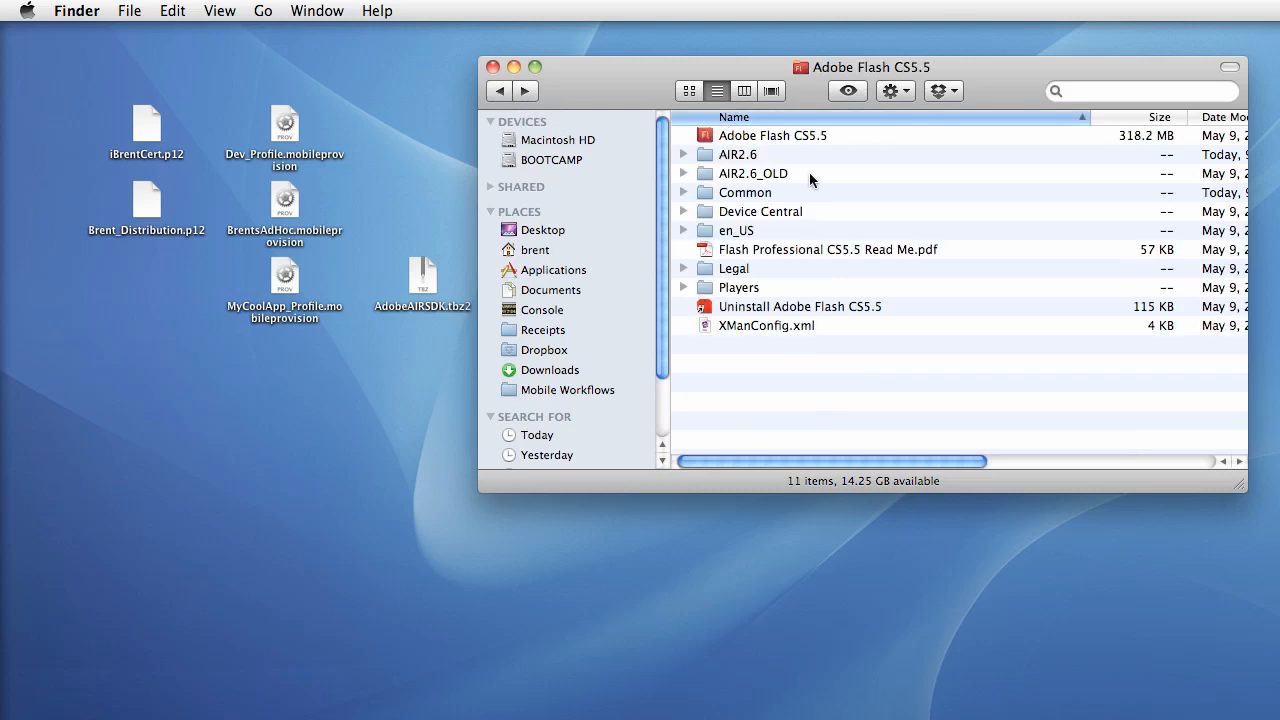
{"action": "mouse_move", "coordinate": [815, 150]}
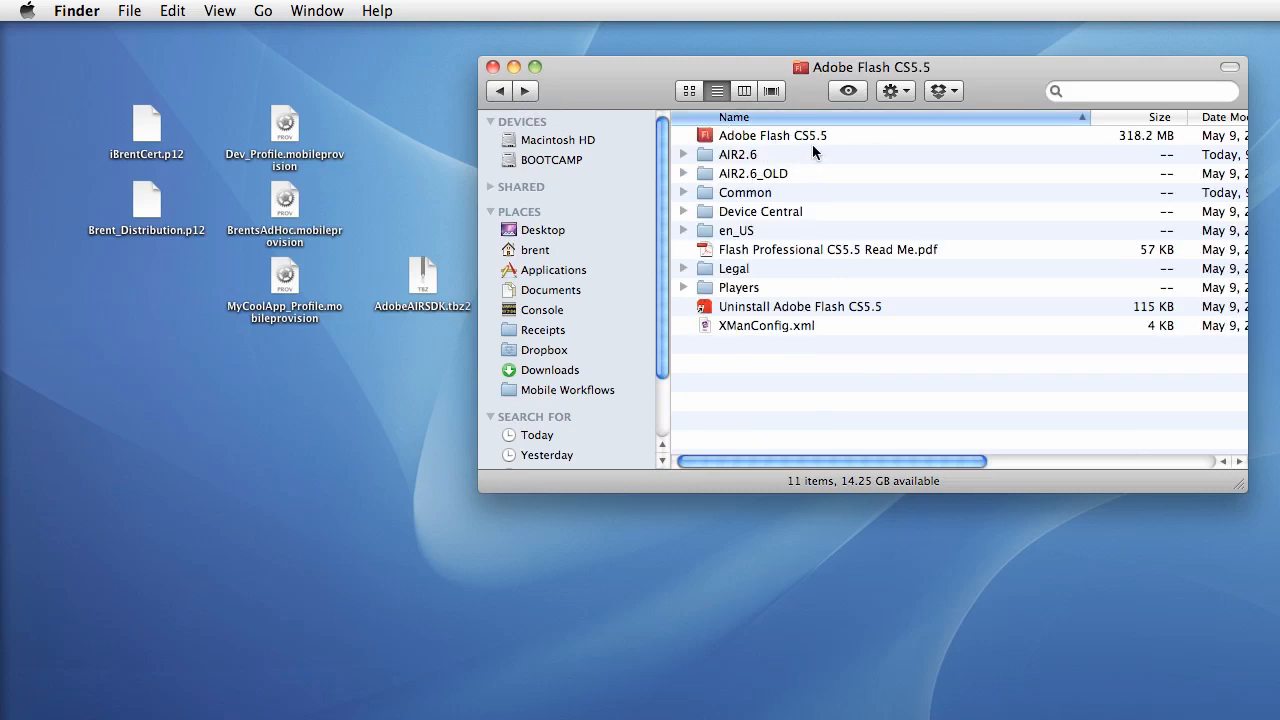
{"action": "mouse_move", "coordinate": [640, 110]}
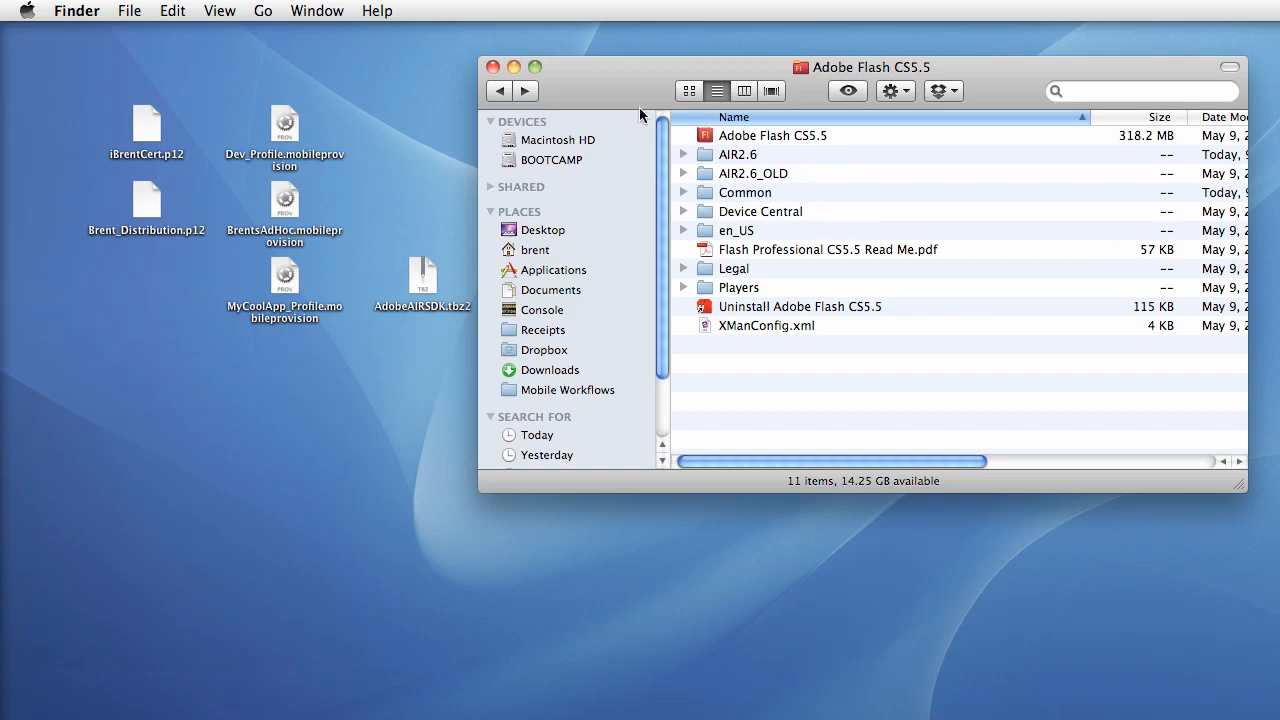
{"action": "left_click_drag", "start_coordinate": [860, 67], "coordinate": [860, 52]}
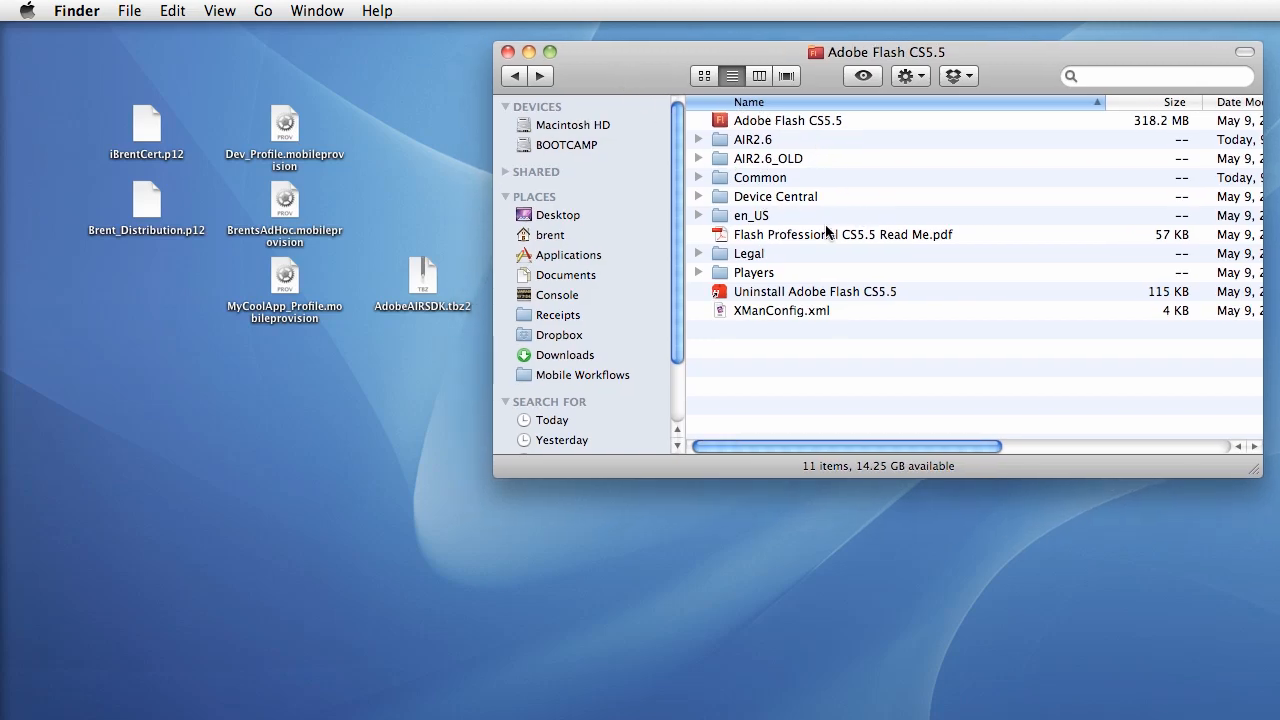
{"action": "mouse_move", "coordinate": [808, 220]}
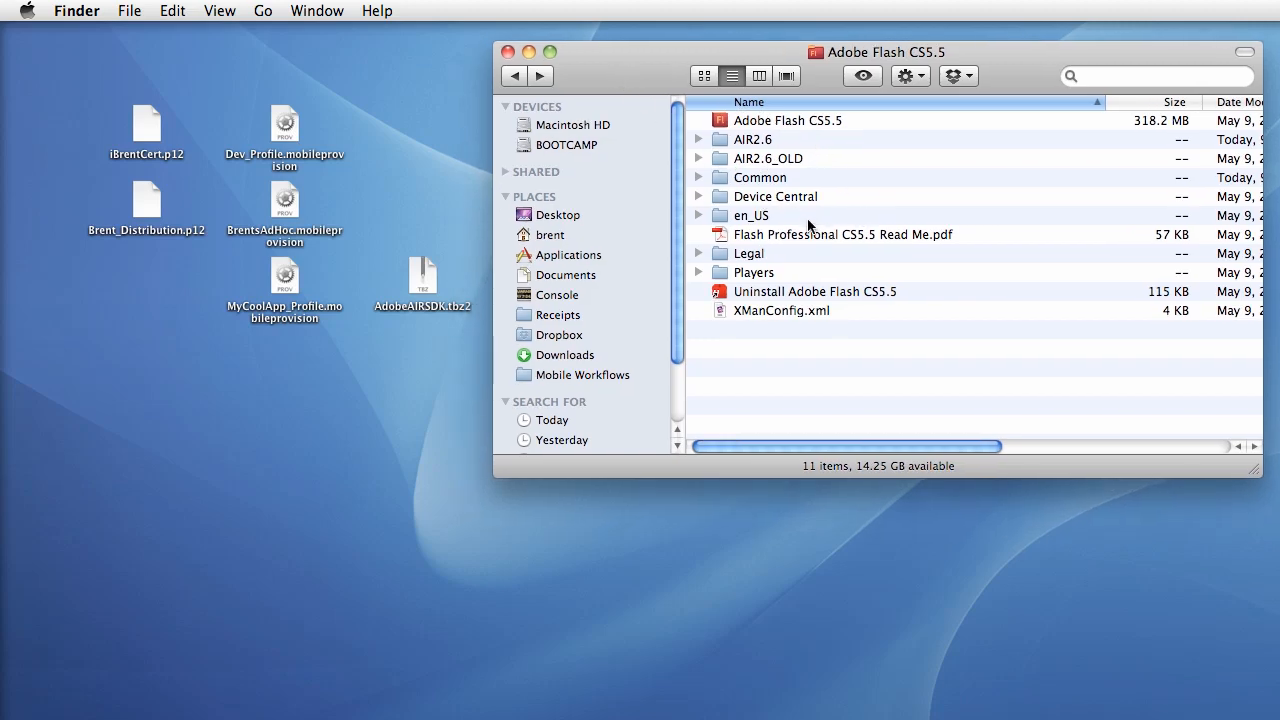
{"action": "left_click", "coordinate": [752, 139]}
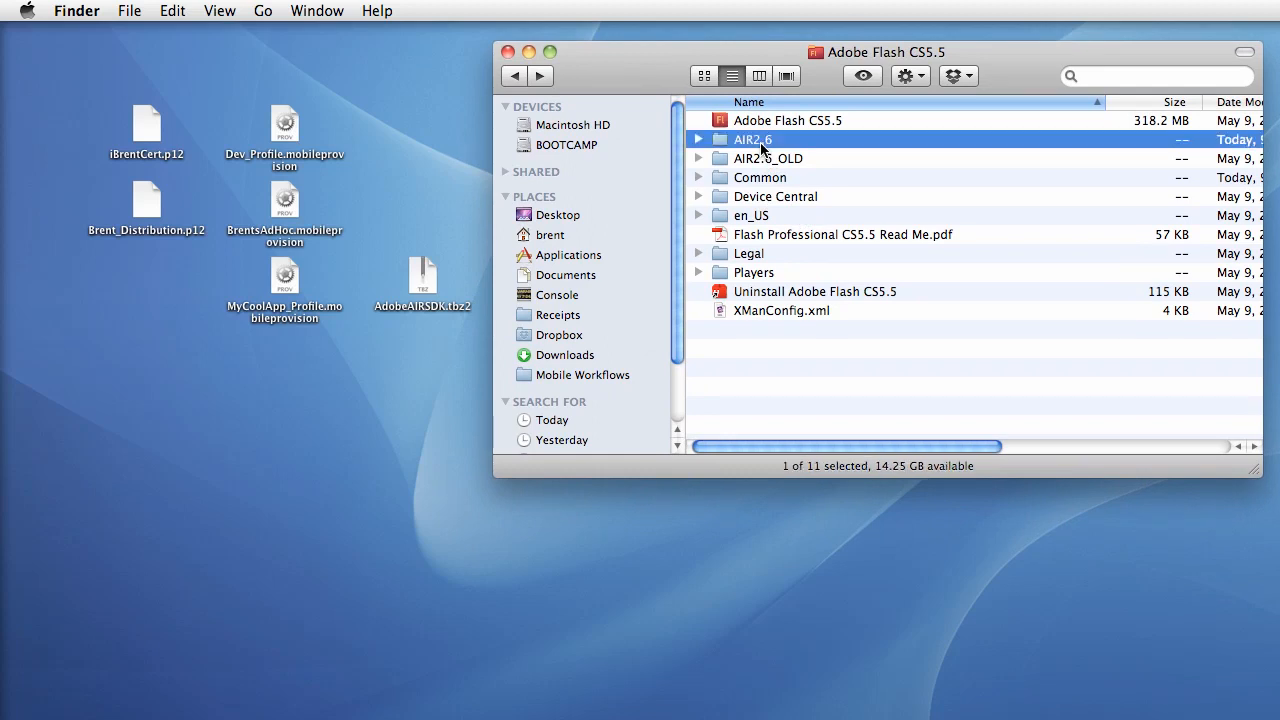
{"action": "mouse_move", "coordinate": [746, 174]}
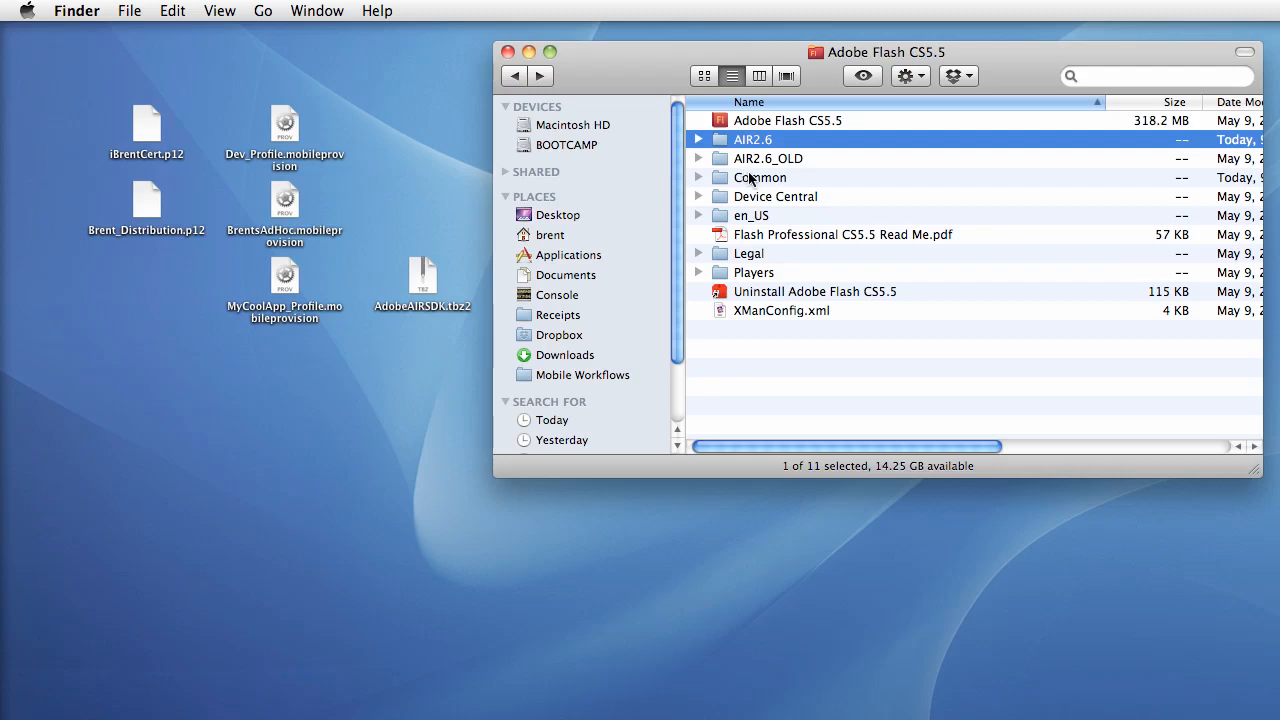
{"action": "left_click", "coordinate": [760, 177]}
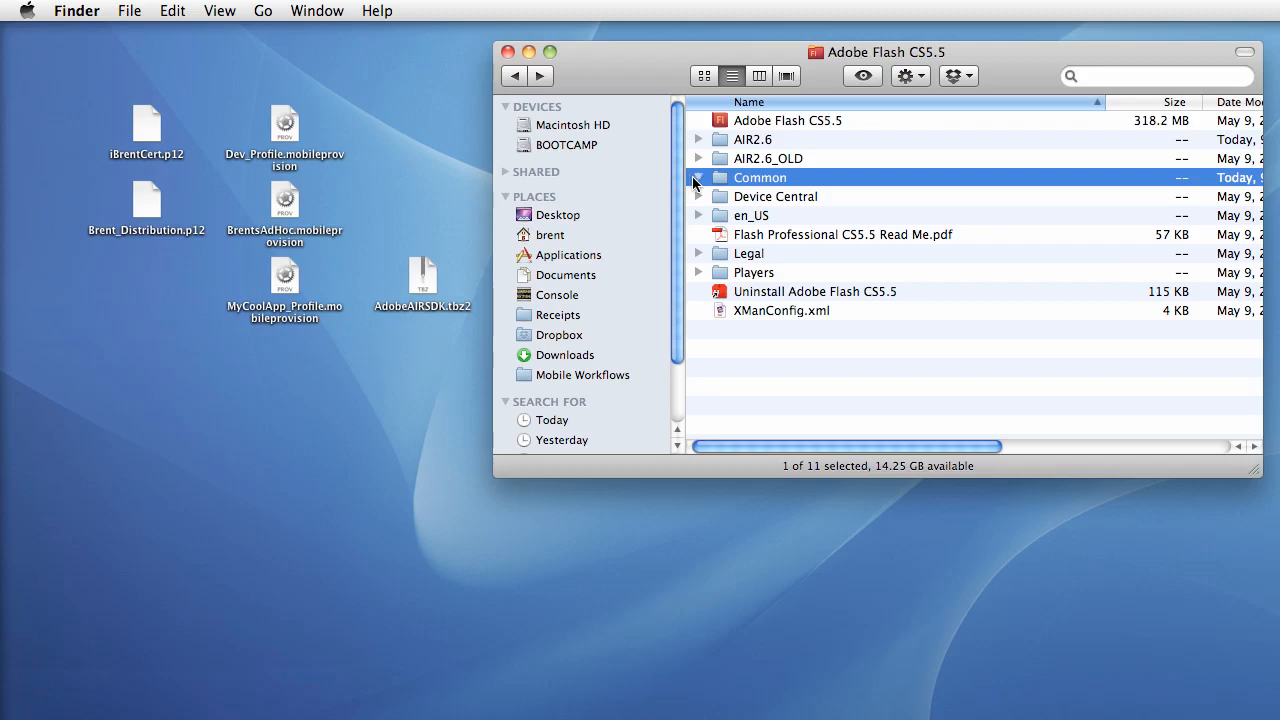
Expand Common and its Players folder, then select AdobeAIR2_6.xml
{"action": "left_click", "coordinate": [699, 177]}
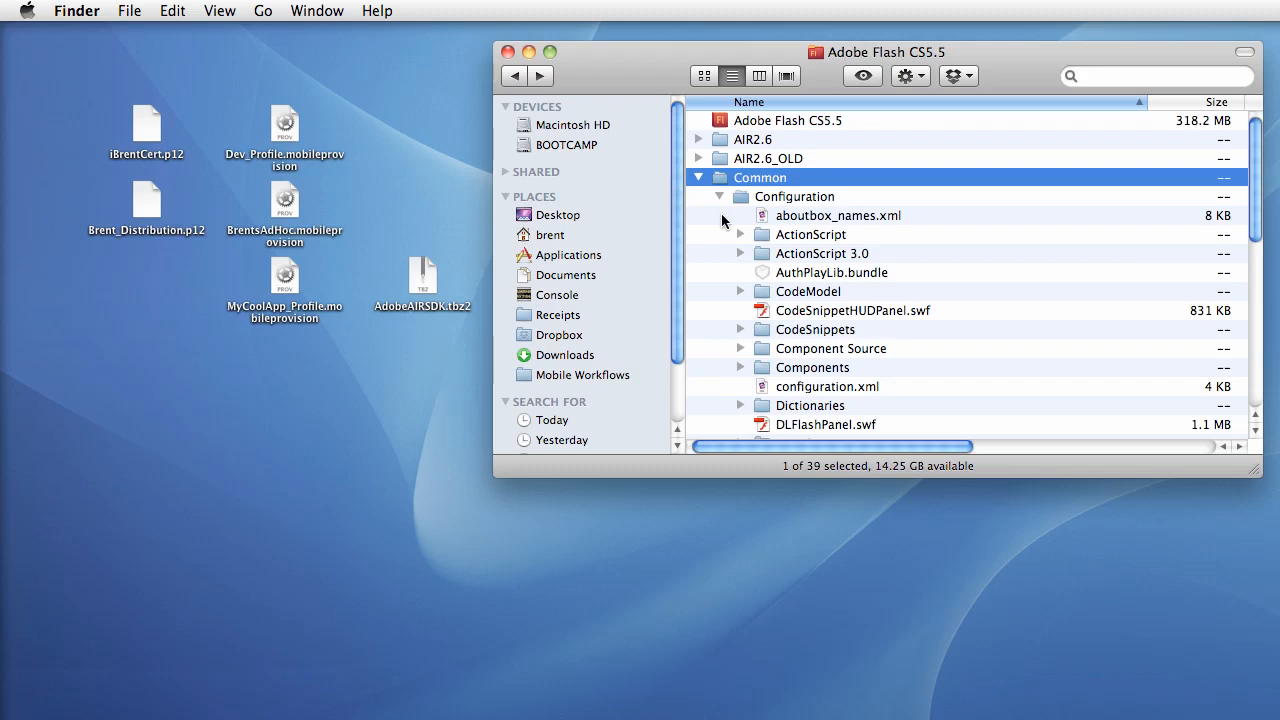
{"action": "scroll", "scroll_direction": "down", "scroll_amount": 3}
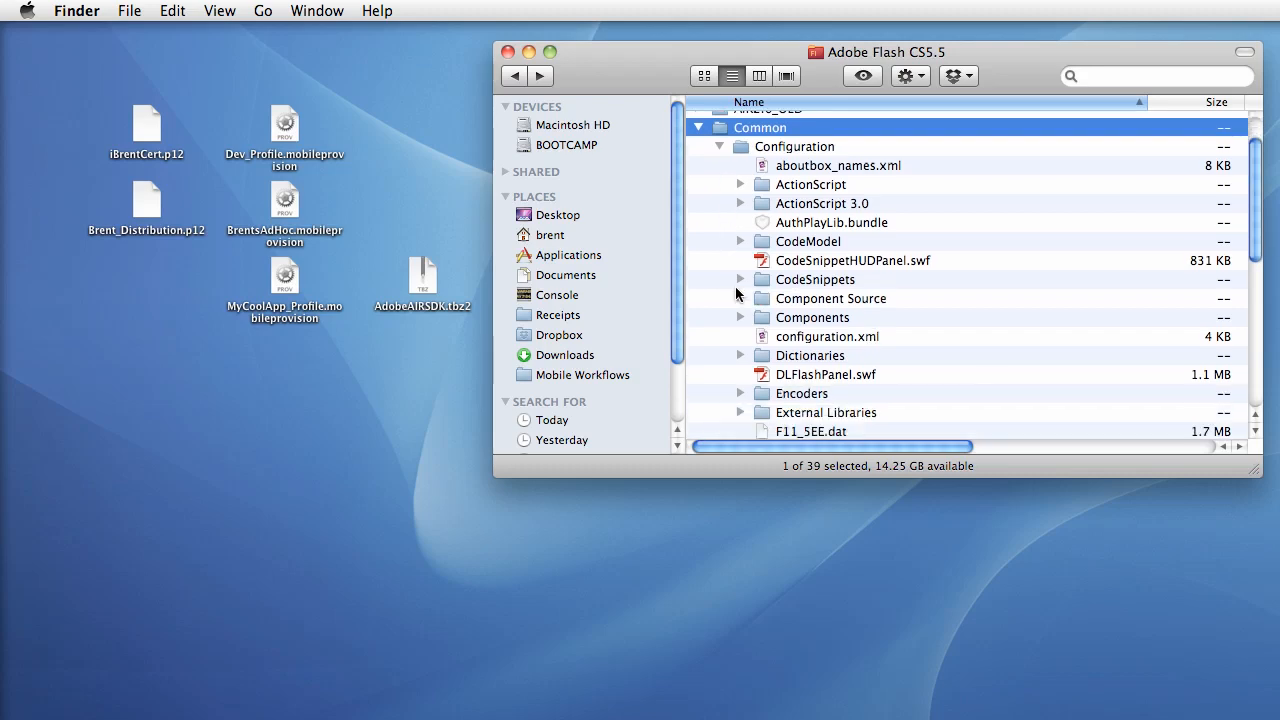
{"action": "scroll", "scroll_direction": "down", "scroll_amount": 3}
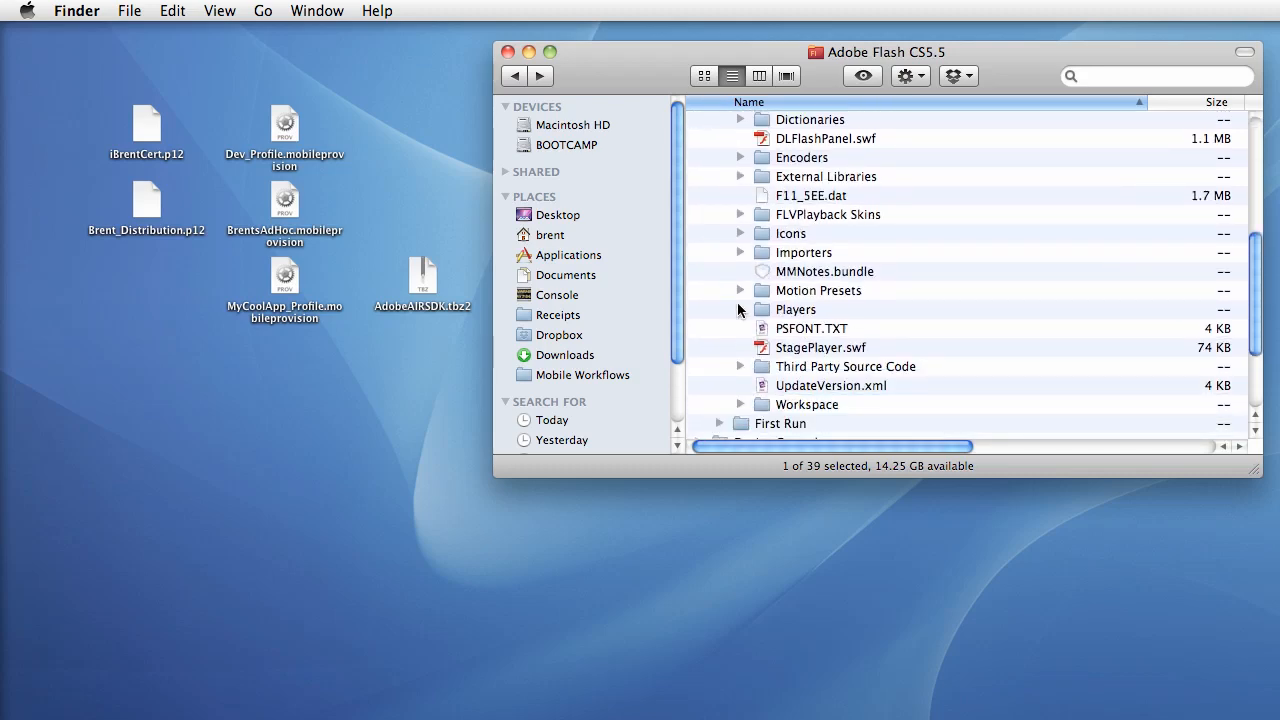
{"action": "left_click", "coordinate": [740, 309]}
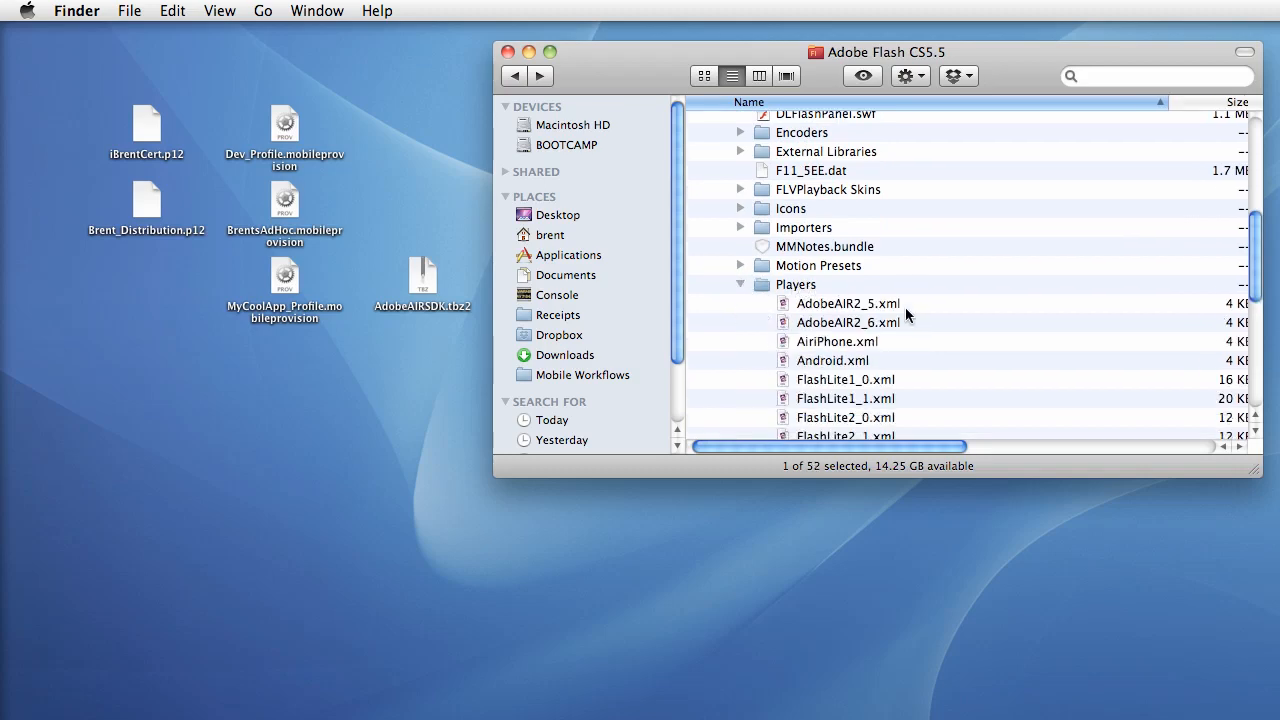
{"action": "scroll", "scroll_direction": "down", "scroll_amount": 3}
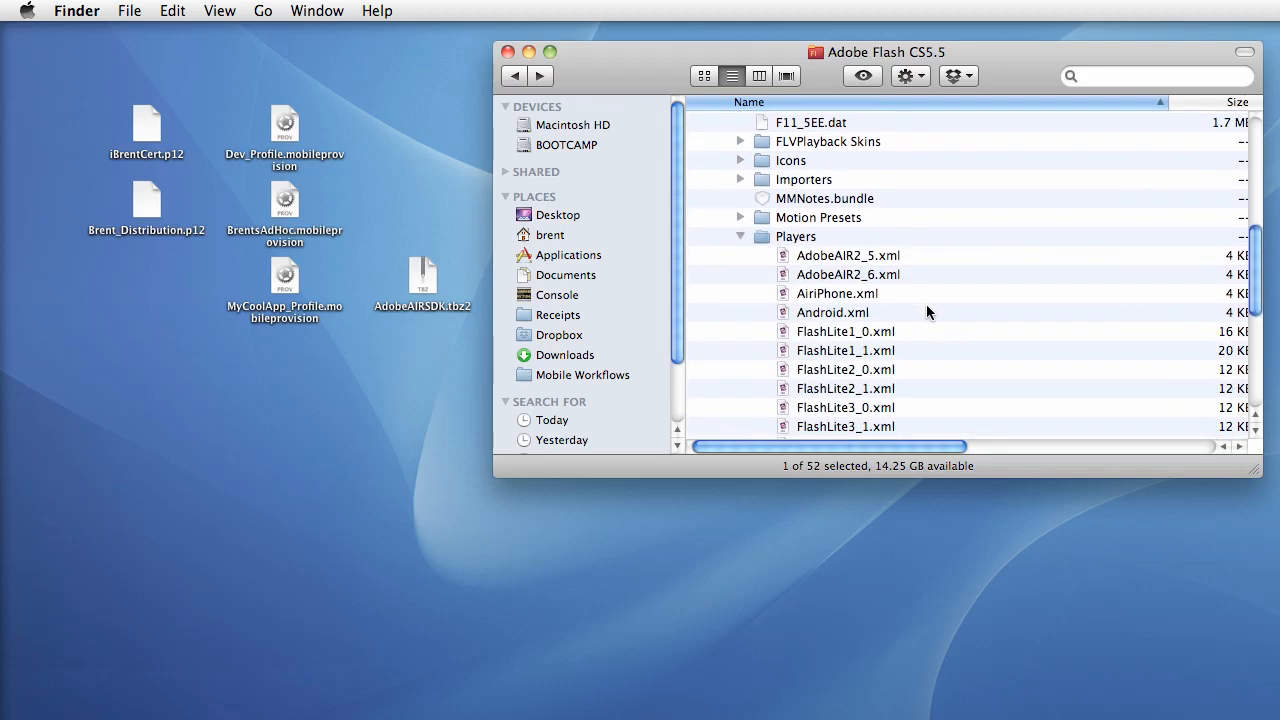
{"action": "left_click", "coordinate": [848, 273]}
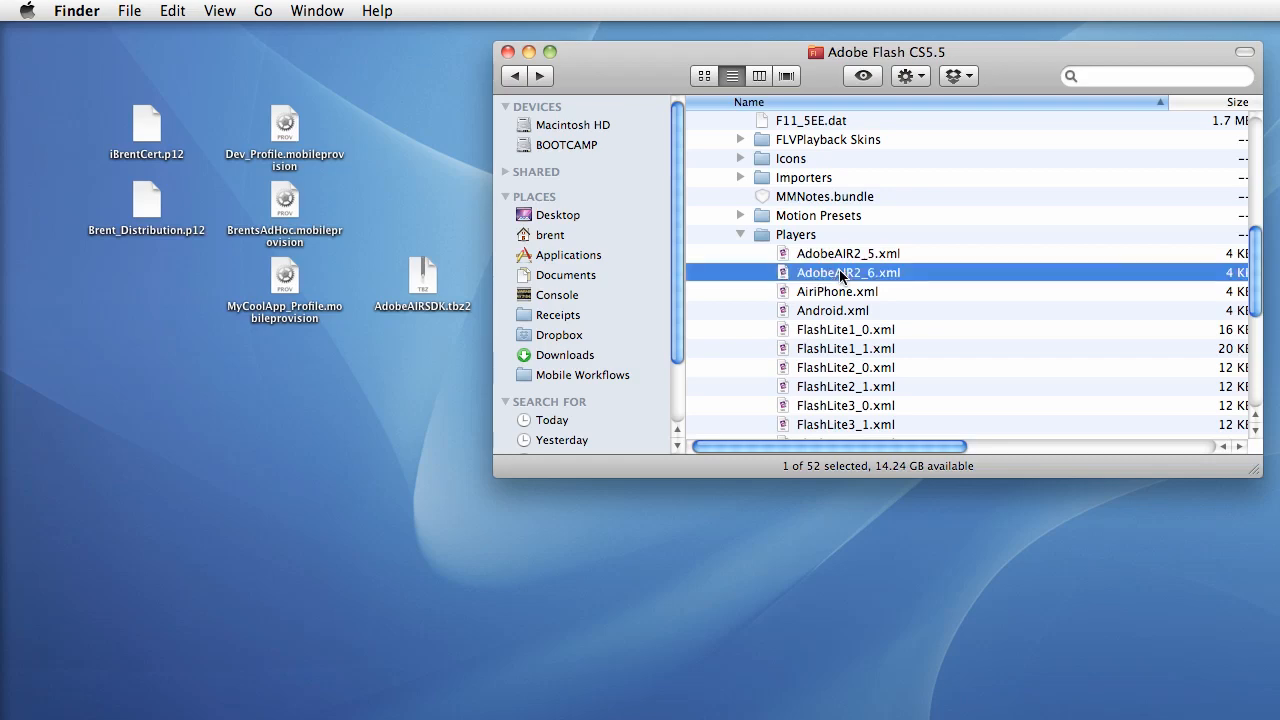
{"action": "mouse_move", "coordinate": [848, 291]}
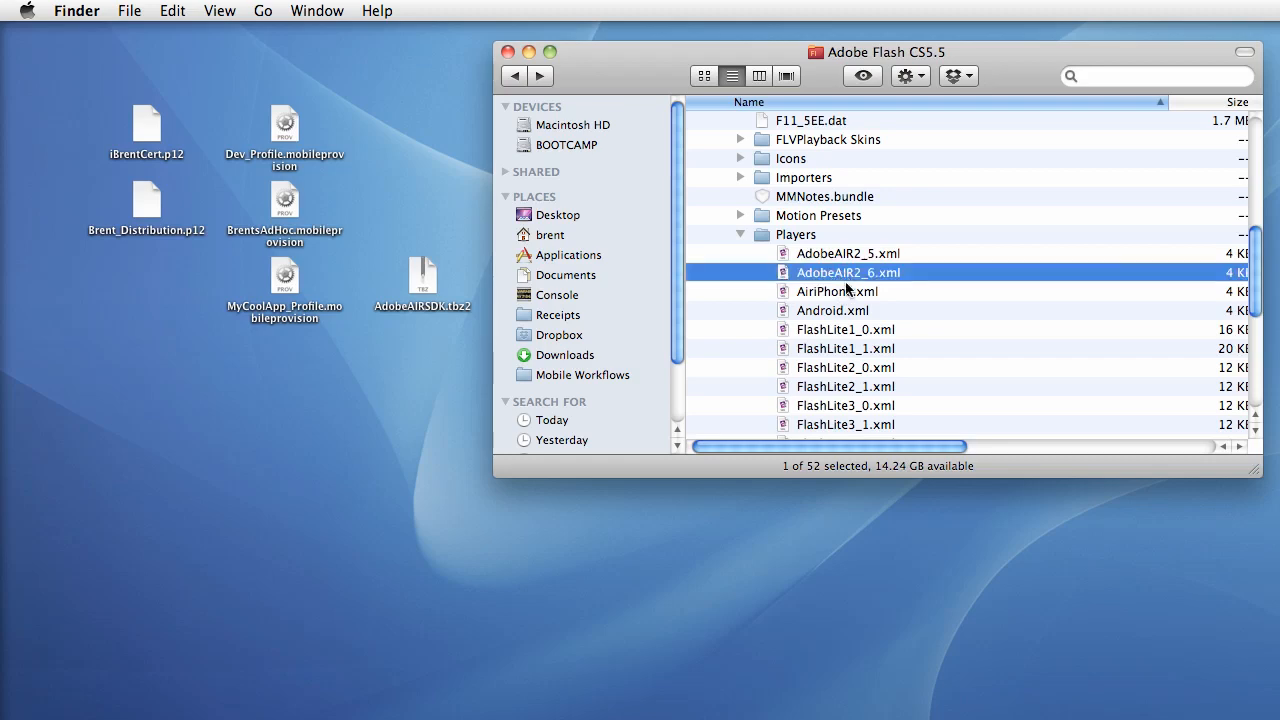
Open AdobeAIR2_6.xml in TextMate, move its window left, and select AiriPhone.xml
{"action": "right_click", "coordinate": [849, 272]}
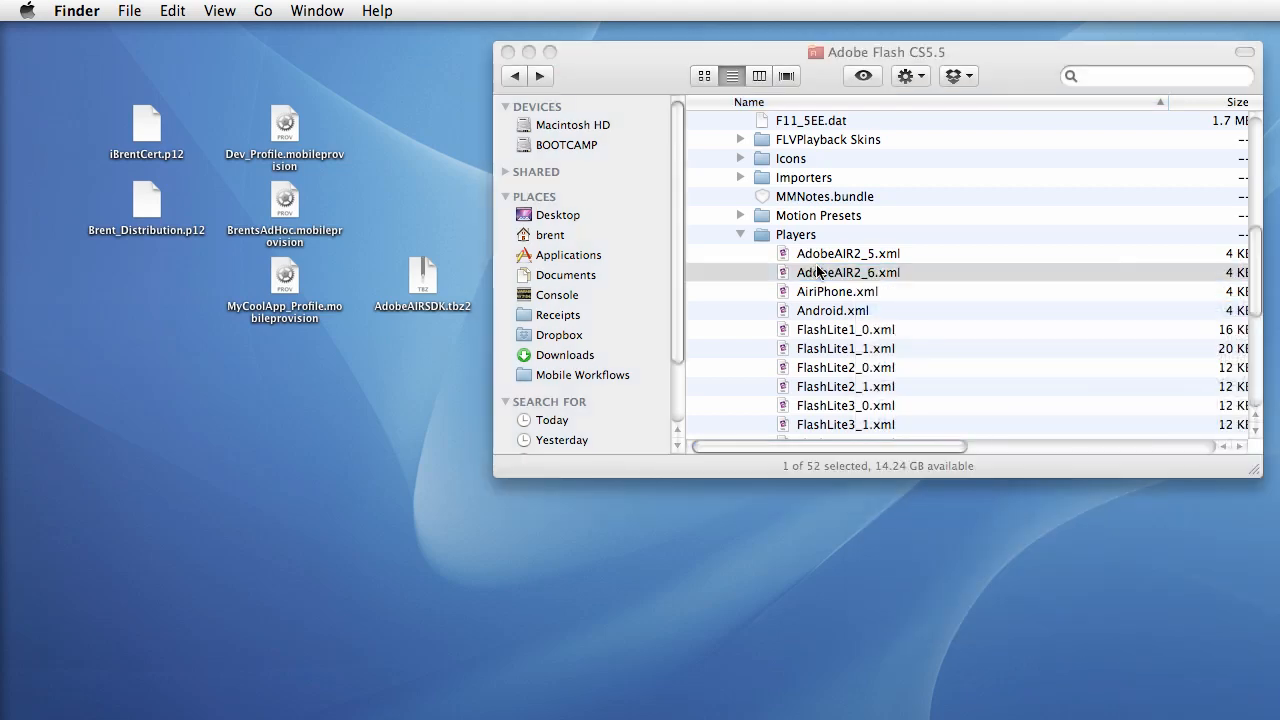
{"action": "double_click", "coordinate": [847, 272]}
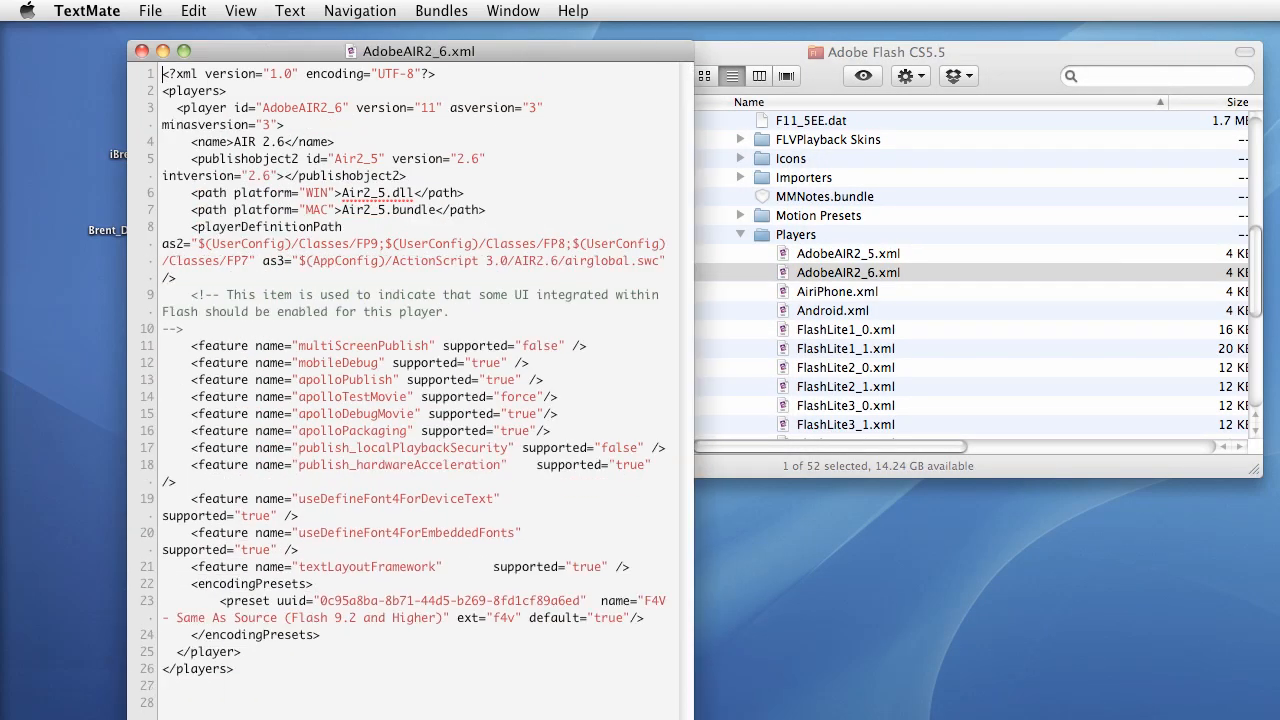
{"action": "left_click_drag", "start_coordinate": [420, 51], "coordinate": [385, 91]}
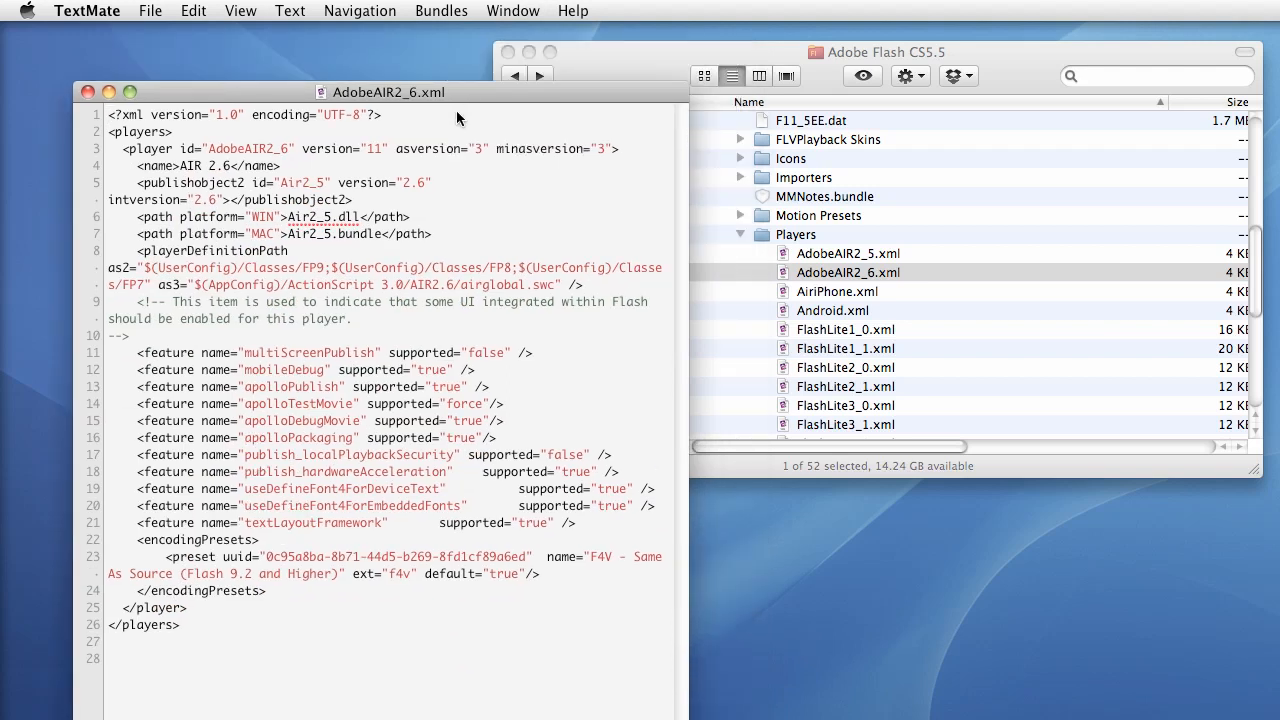
{"action": "left_click_drag", "start_coordinate": [385, 91], "coordinate": [340, 131]}
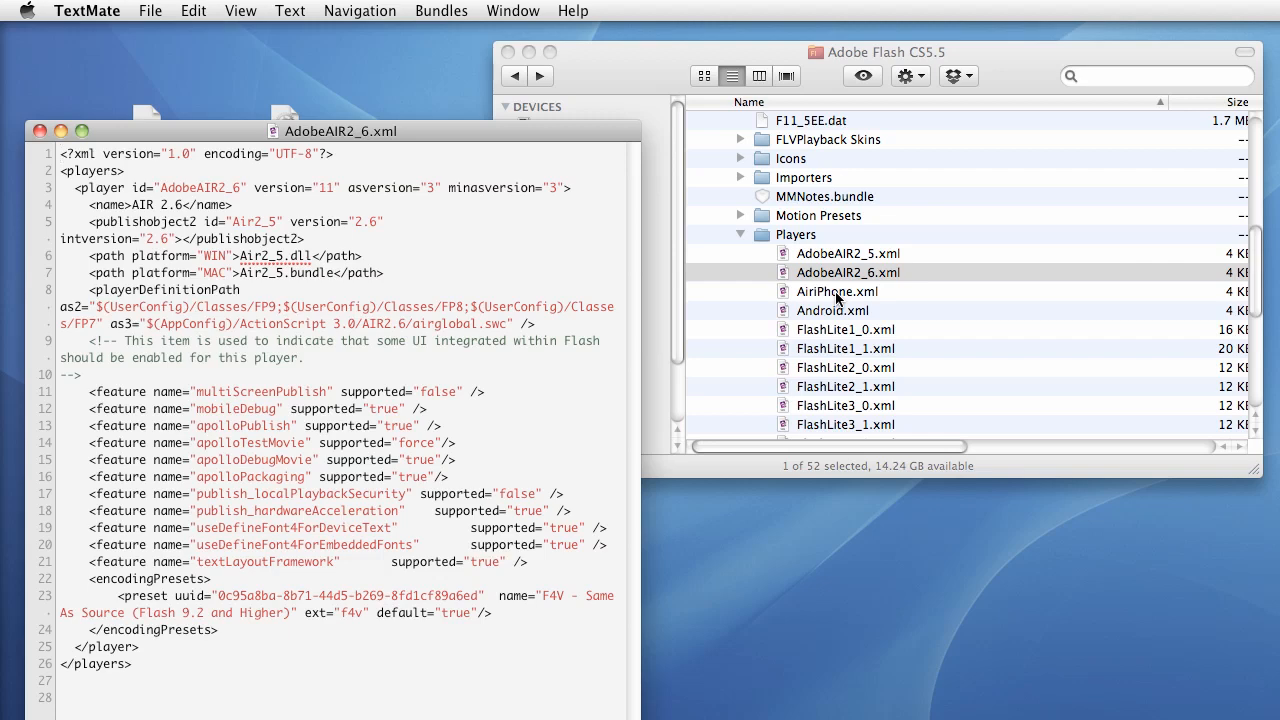
{"action": "left_click", "coordinate": [837, 291]}
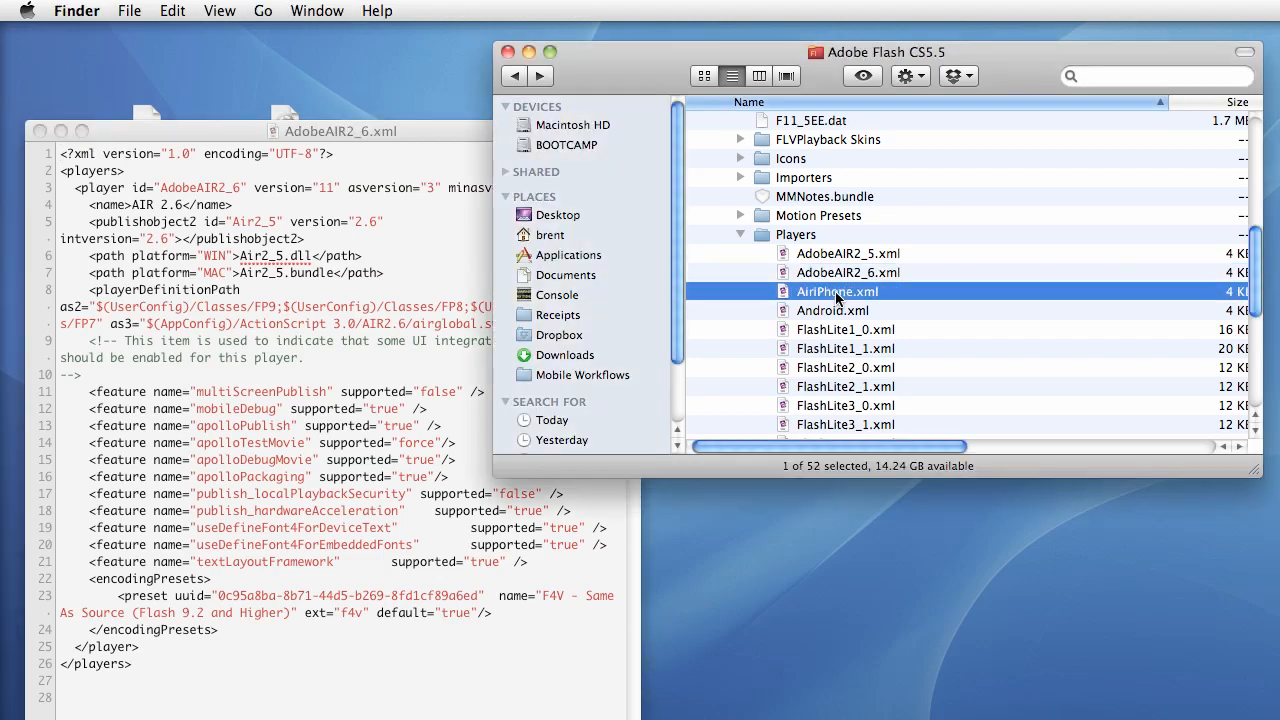
Open Android.xml, change its player version from 11 to 12, and close it
{"action": "right_click", "coordinate": [836, 291]}
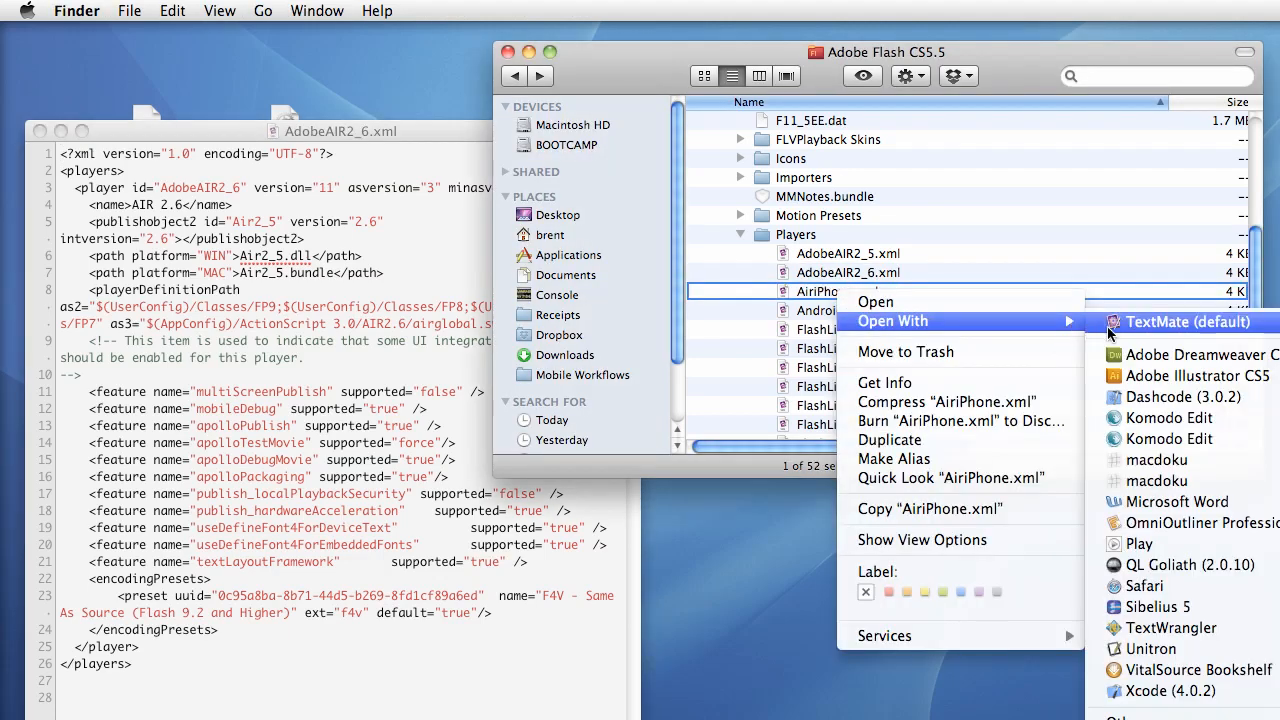
{"action": "left_click", "coordinate": [1189, 322]}
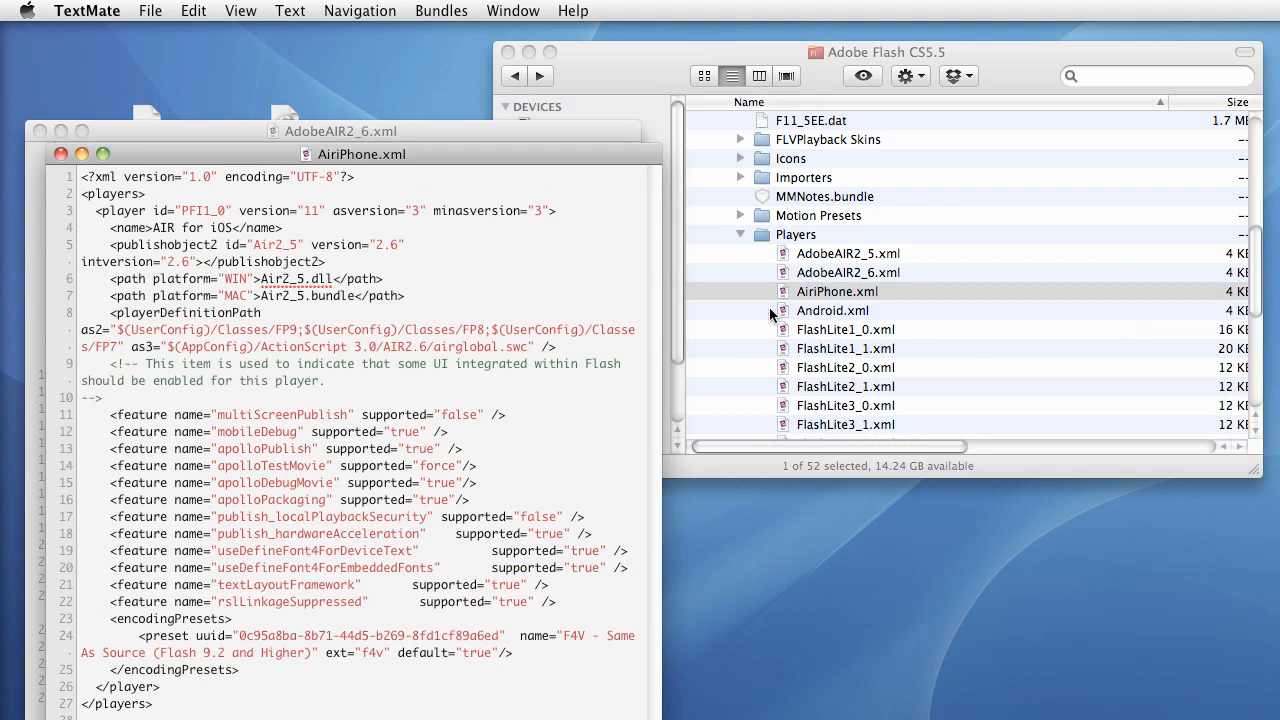
{"action": "left_click", "coordinate": [832, 310]}
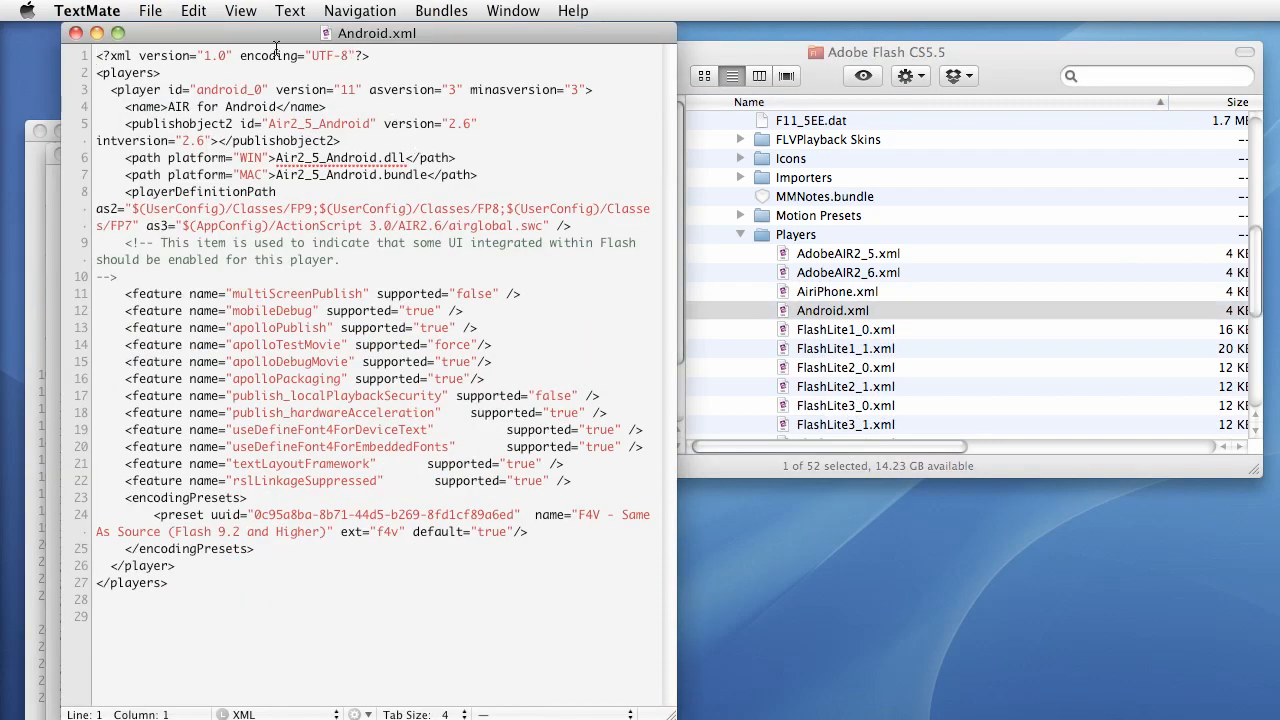
{"action": "left_click", "coordinate": [112, 90]}
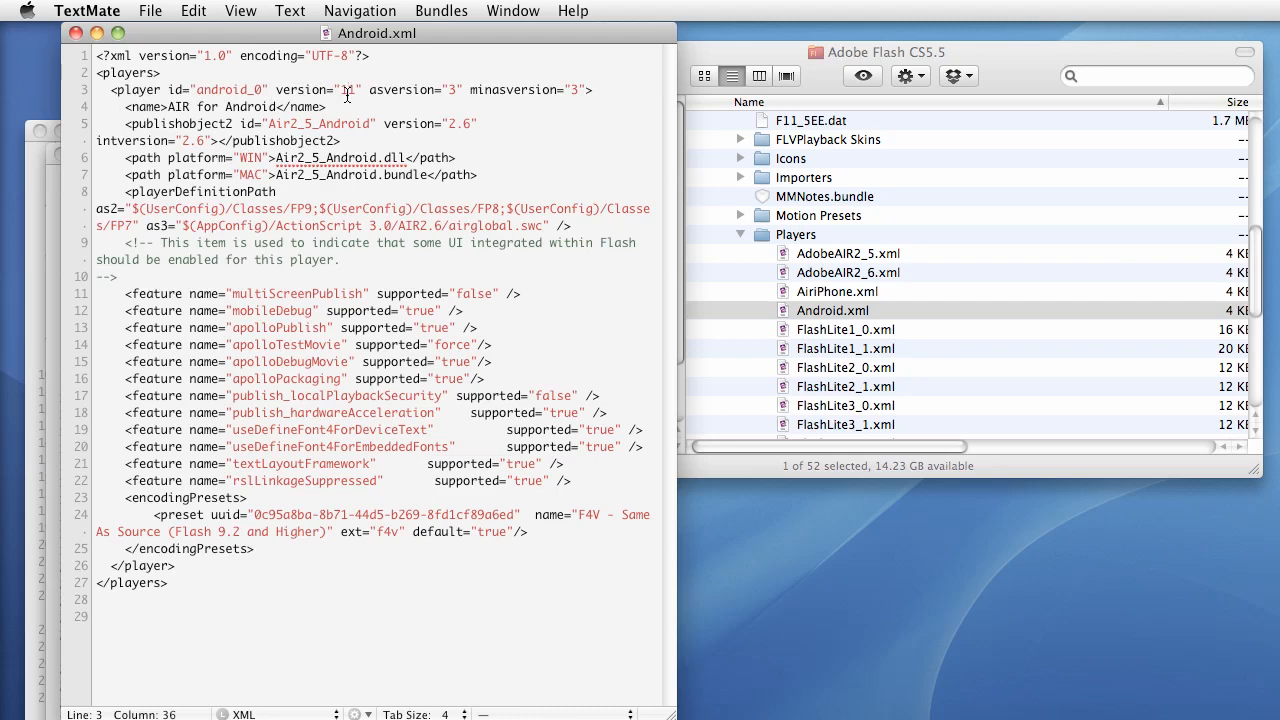
{"action": "type", "text": "12"}
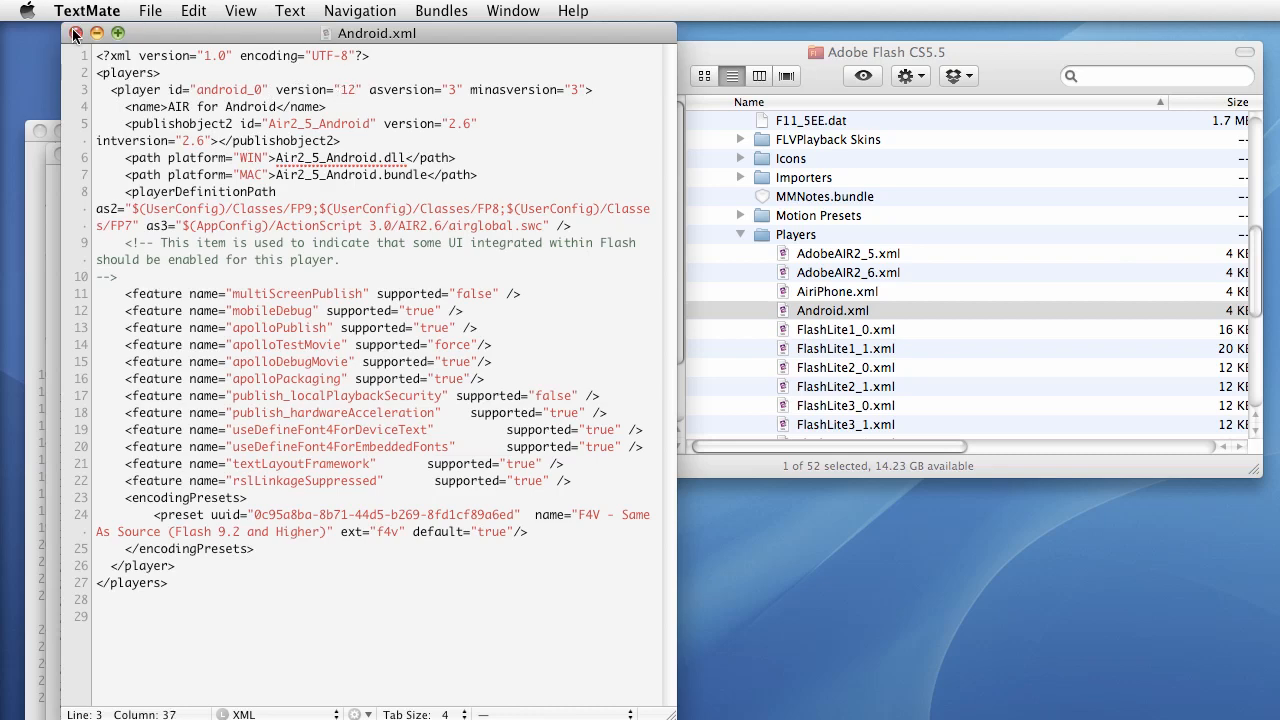
{"action": "left_click", "coordinate": [76, 33]}
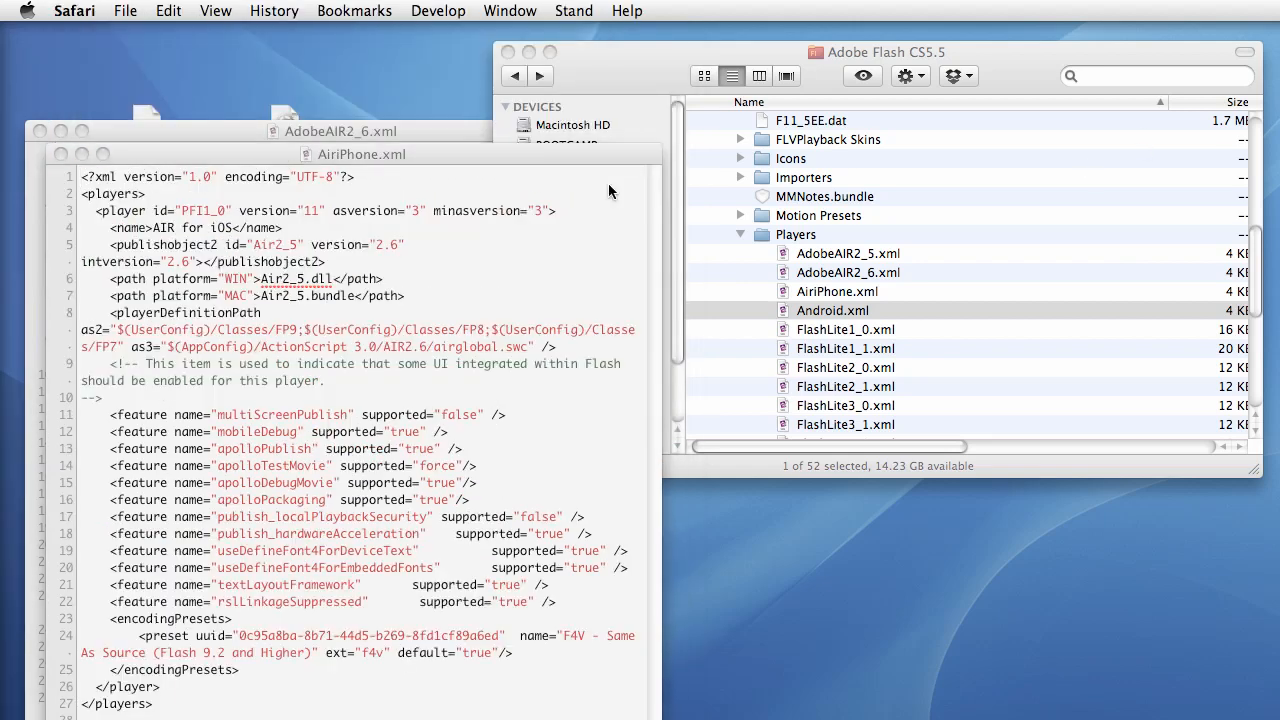
Close AiriPhone.xml and AdobeAIR2_6.xml in TextMate, saving both with player version 12
{"action": "left_click", "coordinate": [360, 154]}
{"action": "type", "text": "2"}
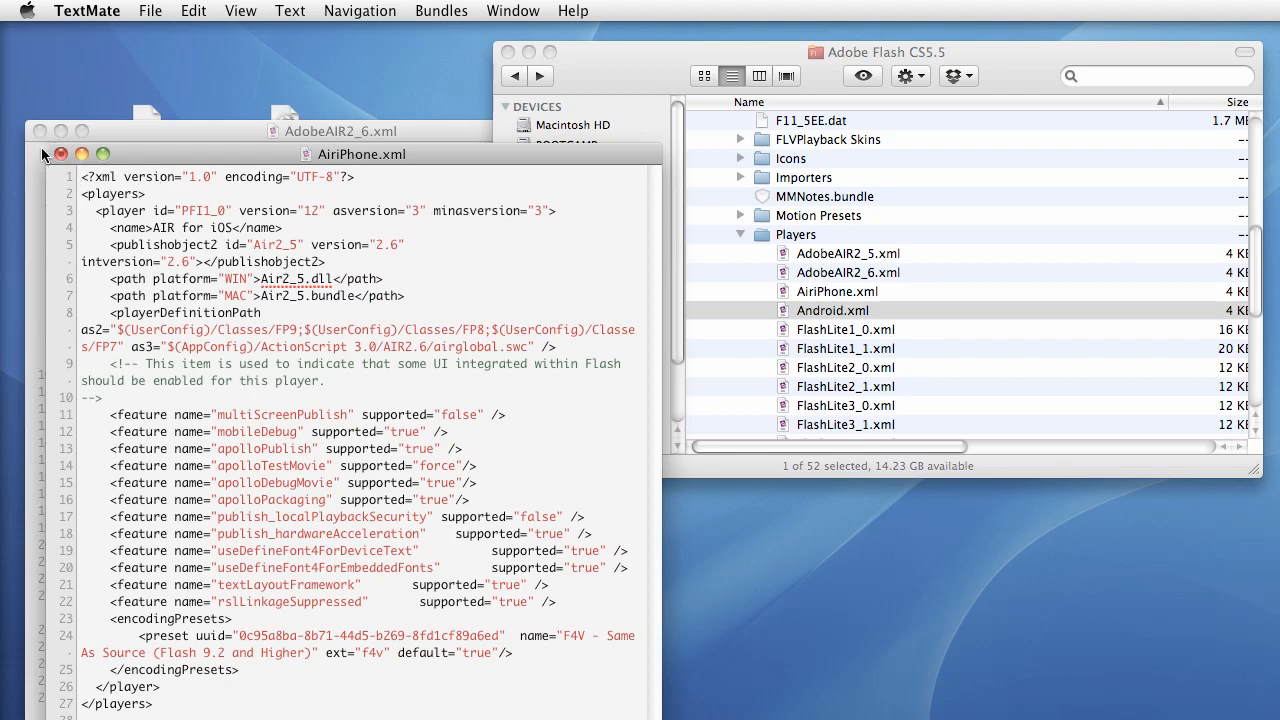
{"action": "left_click", "coordinate": [62, 154]}
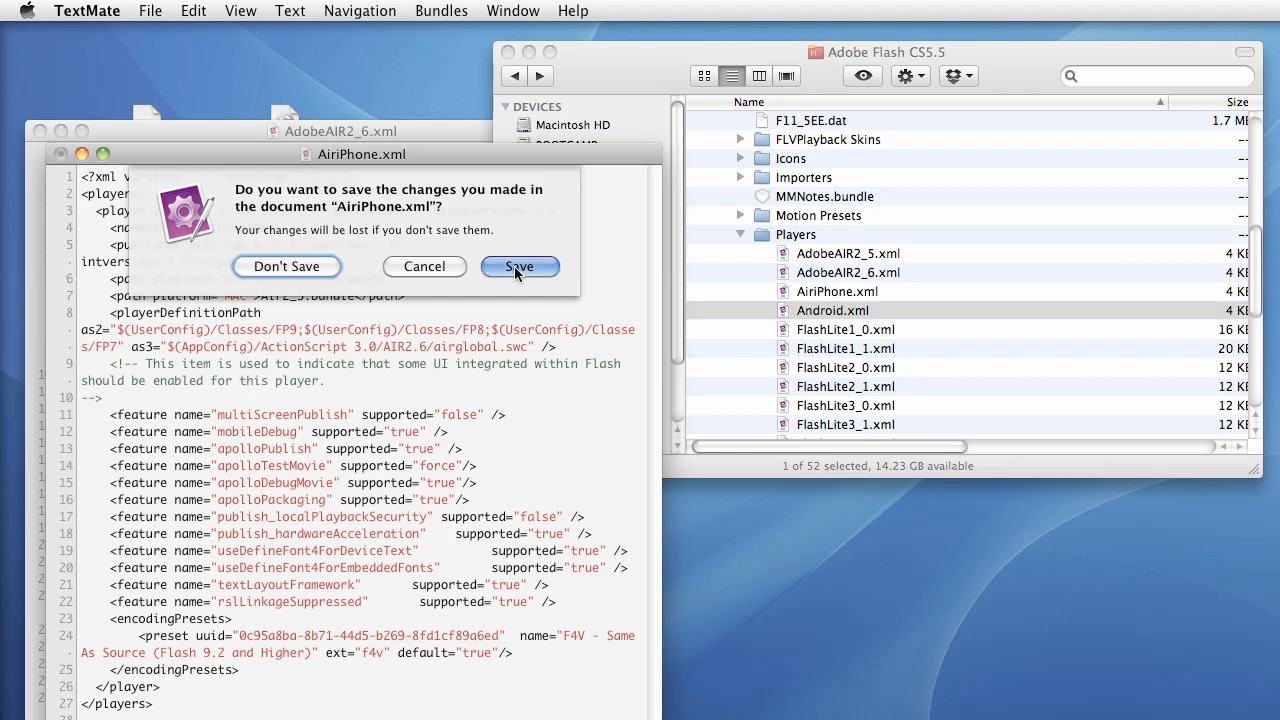
{"action": "left_click", "coordinate": [518, 266]}
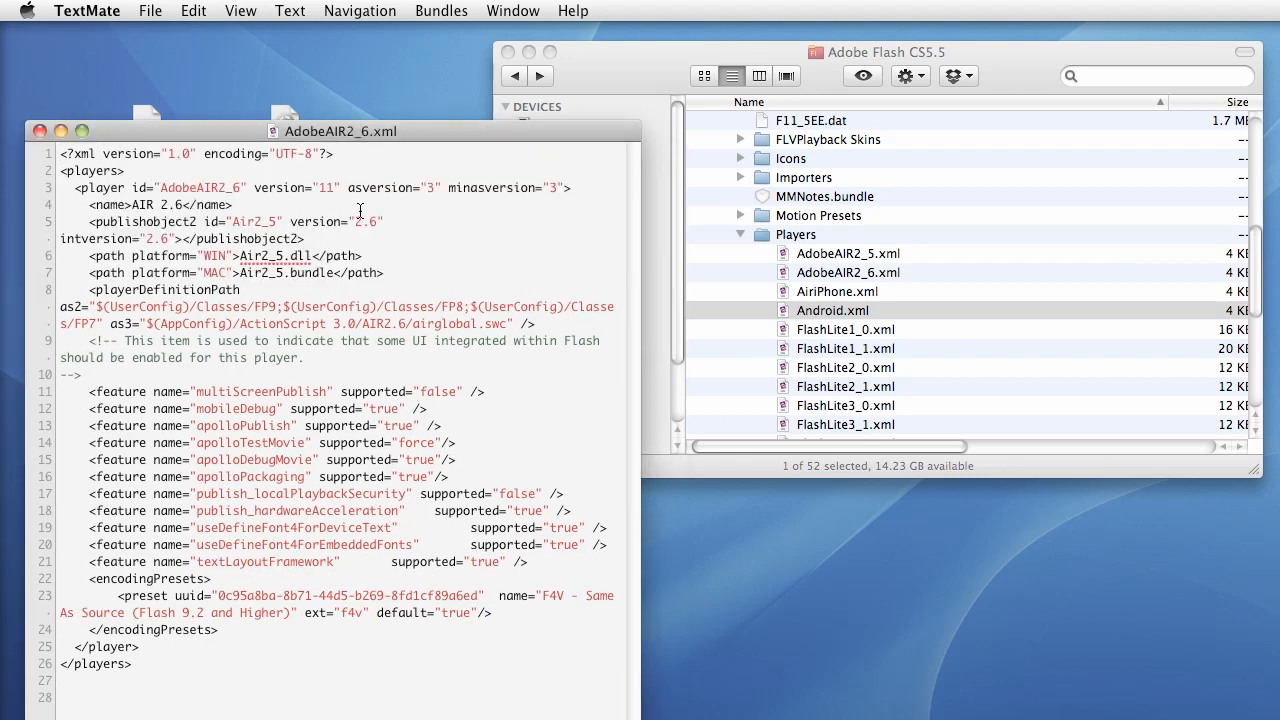
{"action": "type", "text": "2"}
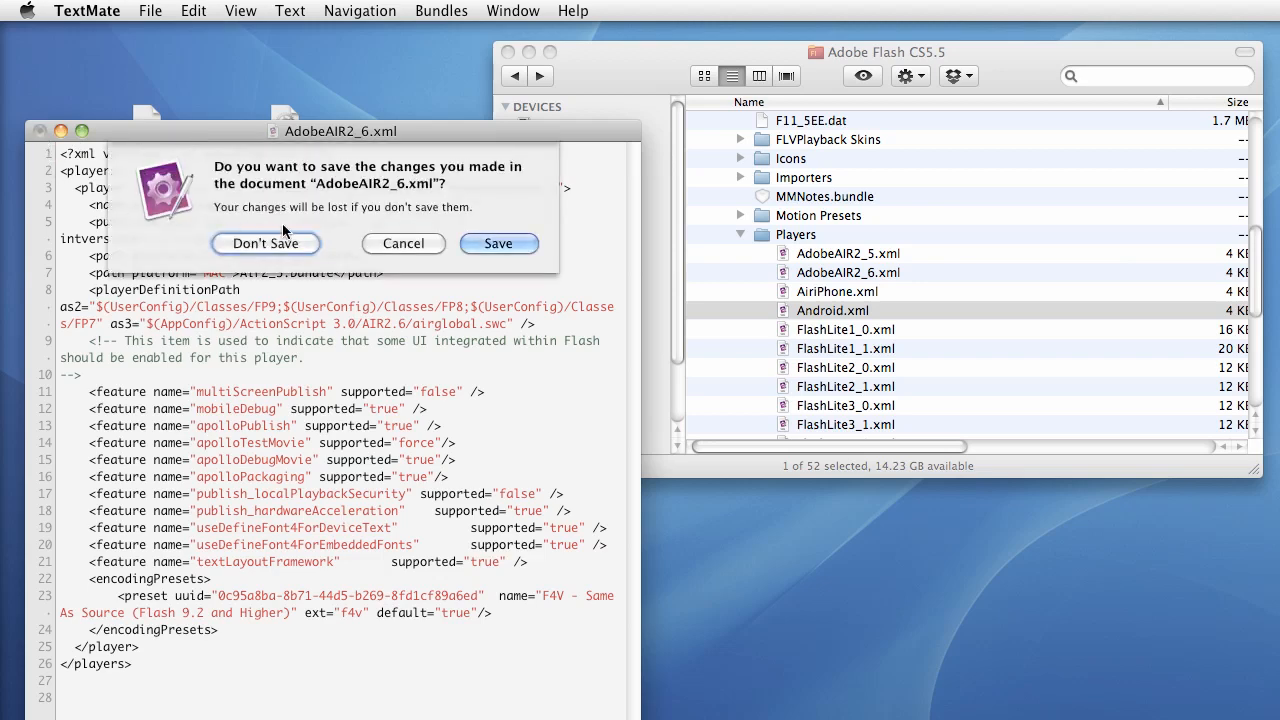
{"action": "left_click", "coordinate": [265, 243]}
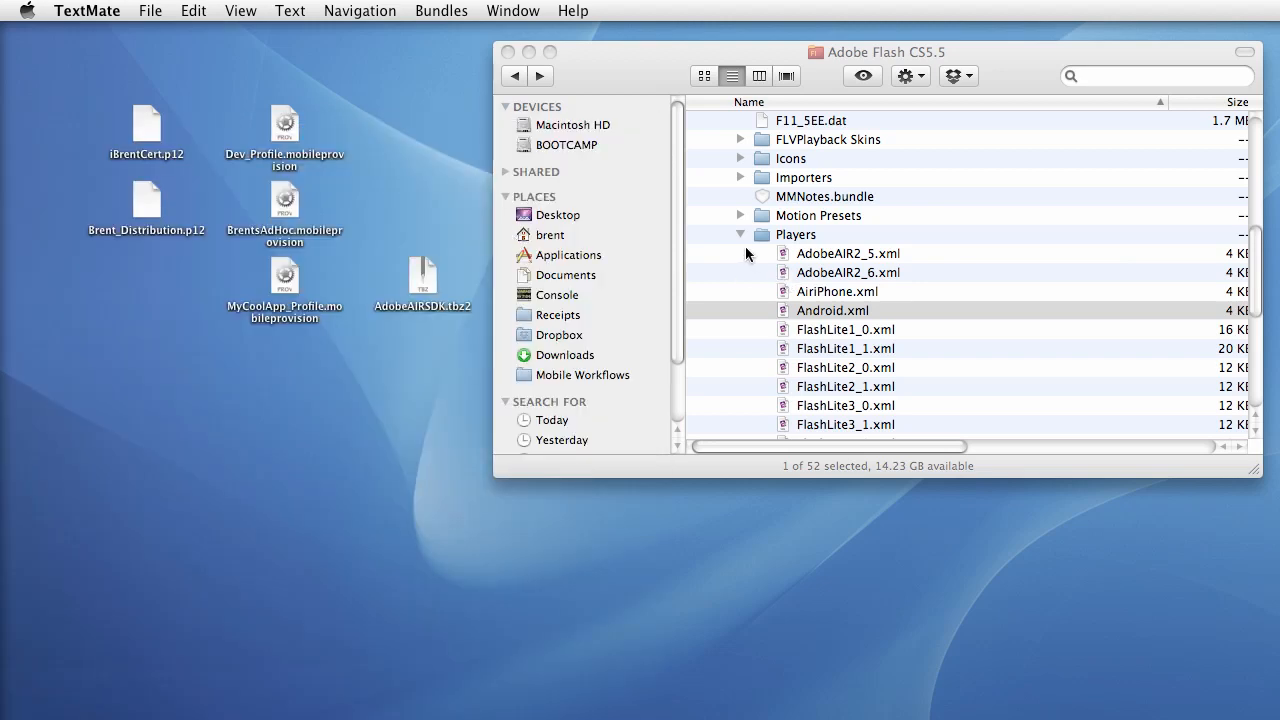
Collapse Players and Common, expand AIR2.6's samples folder, and select descriptor-sample.xml
{"action": "left_click", "coordinate": [740, 234]}
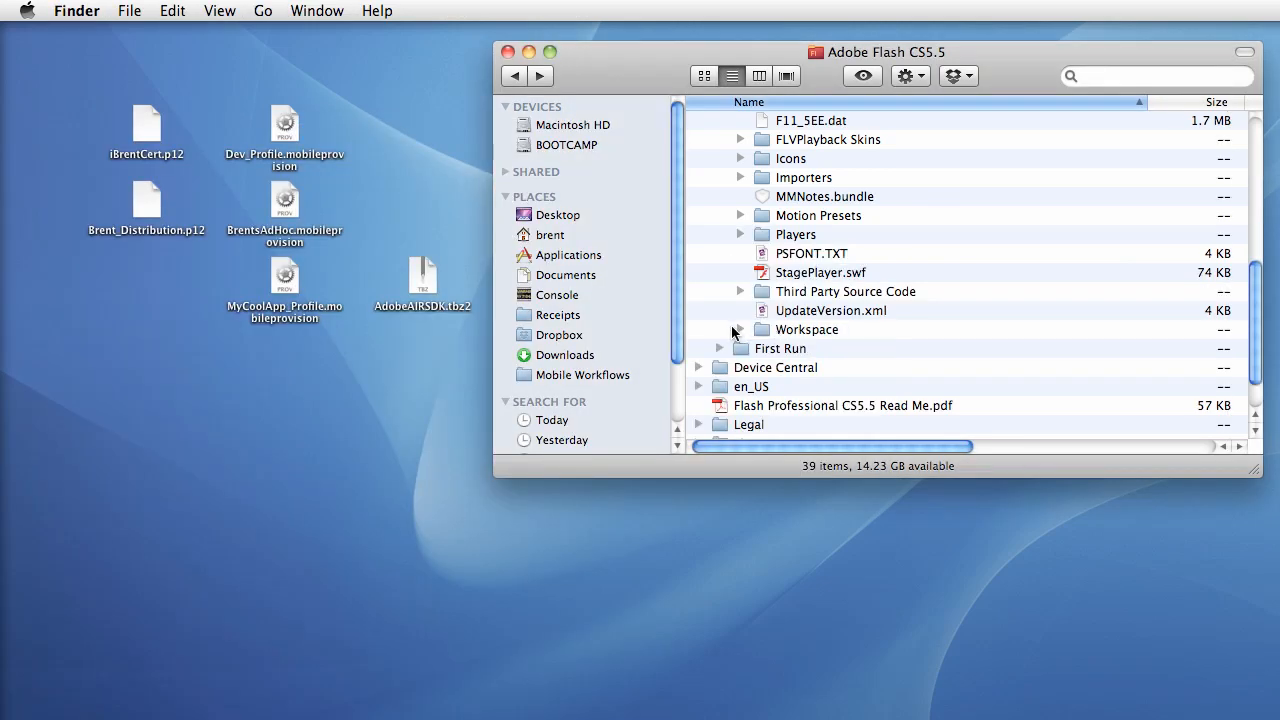
{"action": "scroll", "scroll_direction": "up", "scroll_amount": 3}
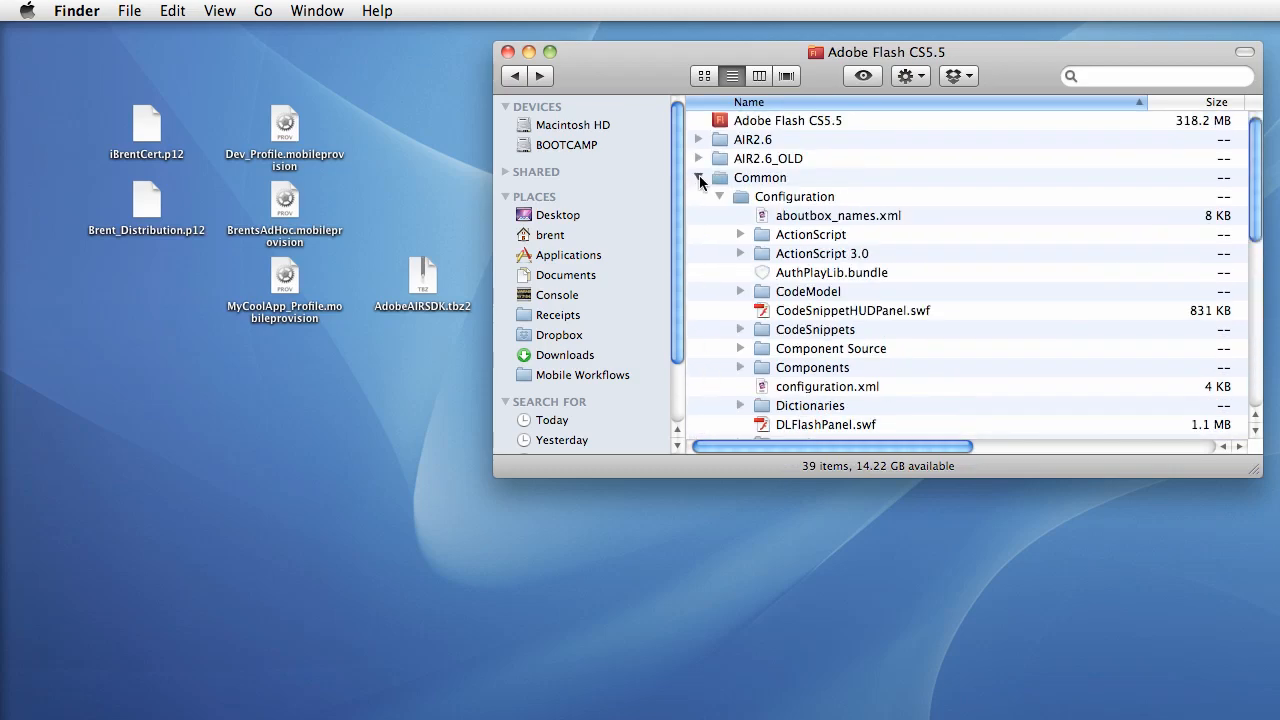
{"action": "left_click", "coordinate": [700, 177]}
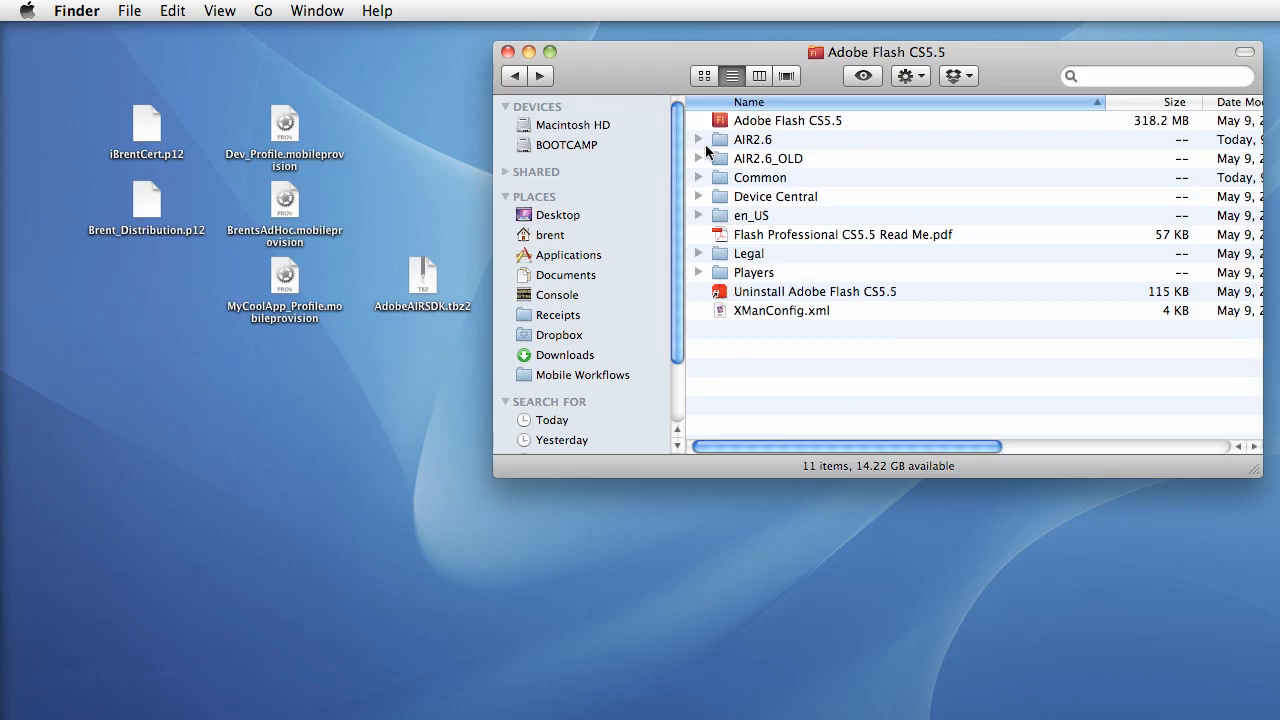
{"action": "left_click", "coordinate": [700, 139]}
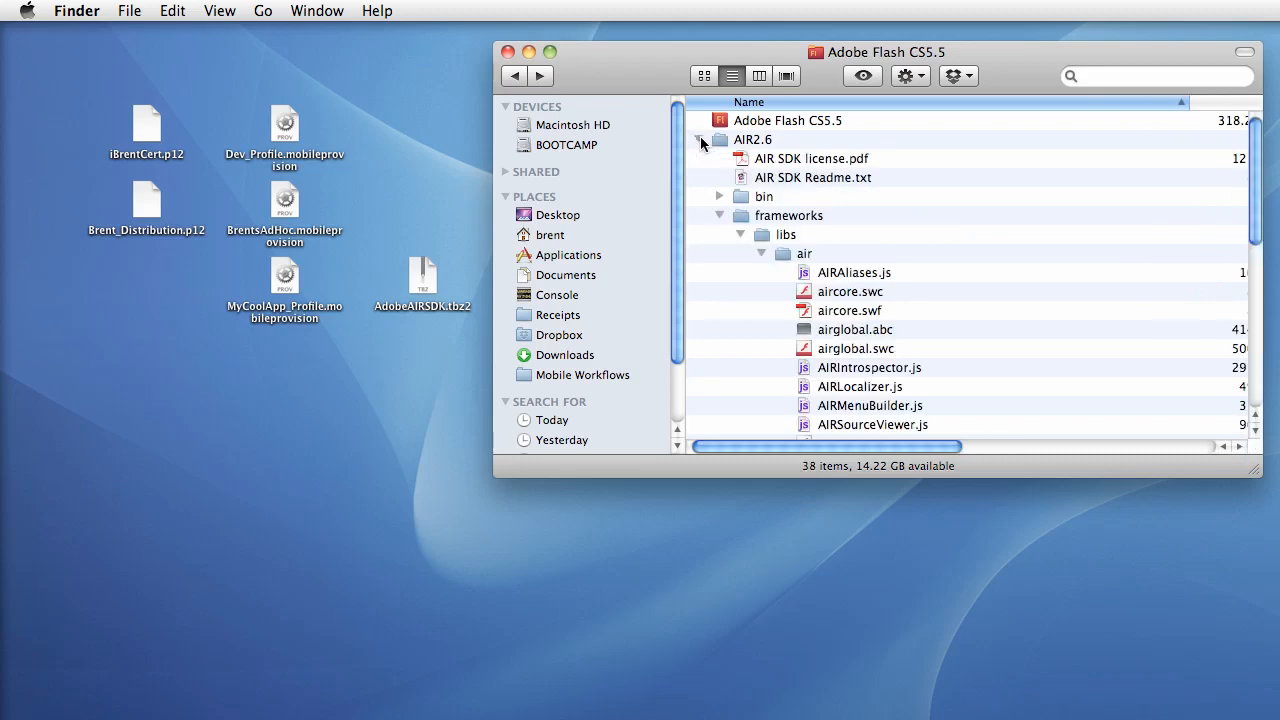
{"action": "left_click", "coordinate": [700, 139]}
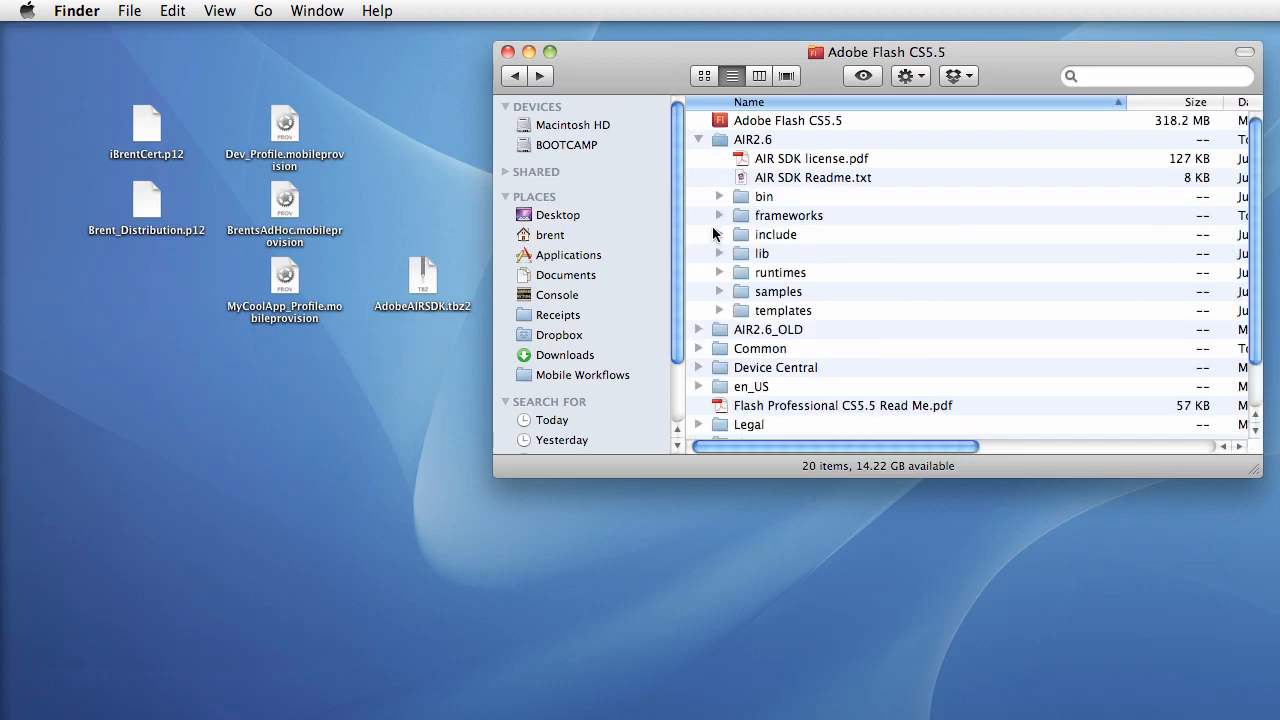
{"action": "left_click", "coordinate": [719, 291]}
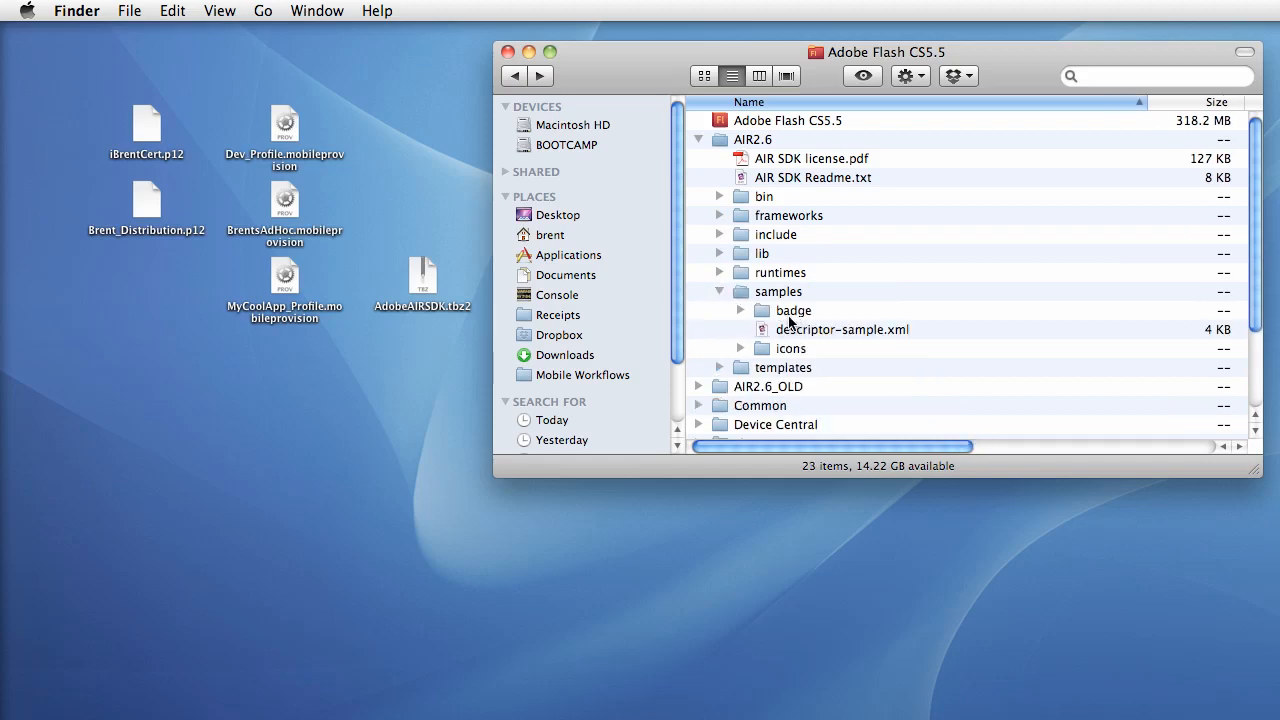
{"action": "left_click", "coordinate": [843, 329]}
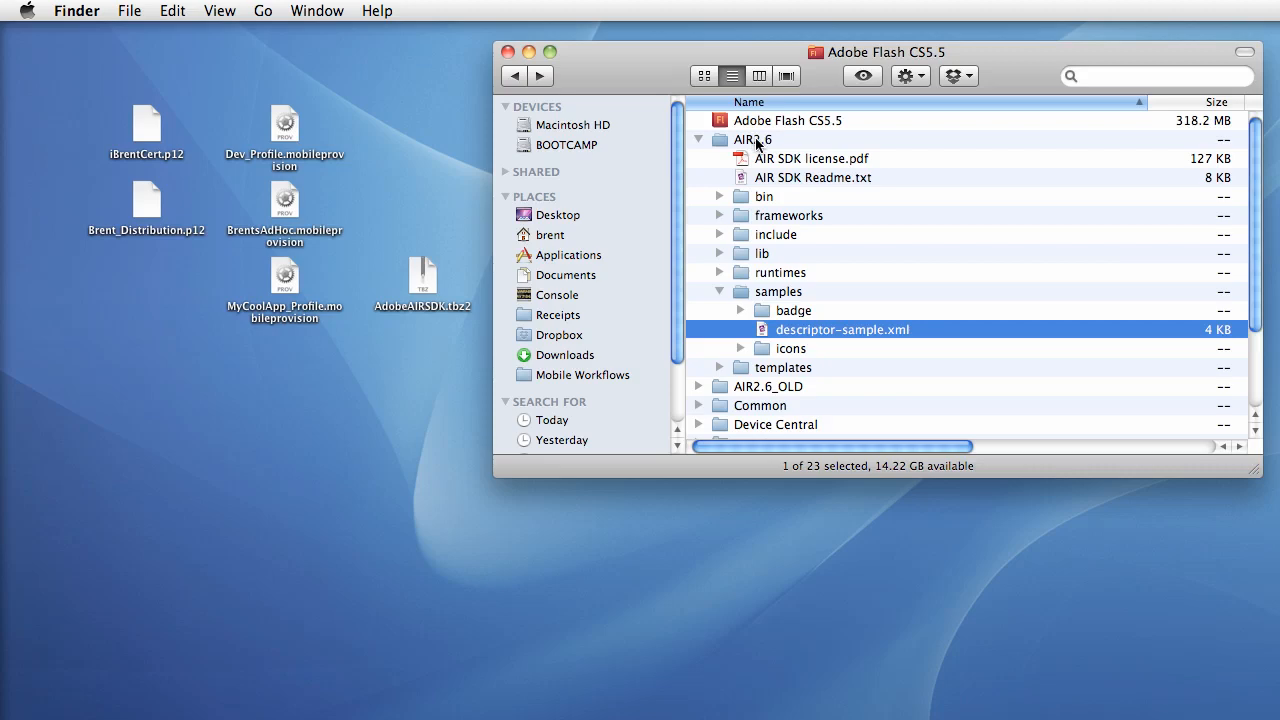
{"action": "right_click", "coordinate": [843, 329]}
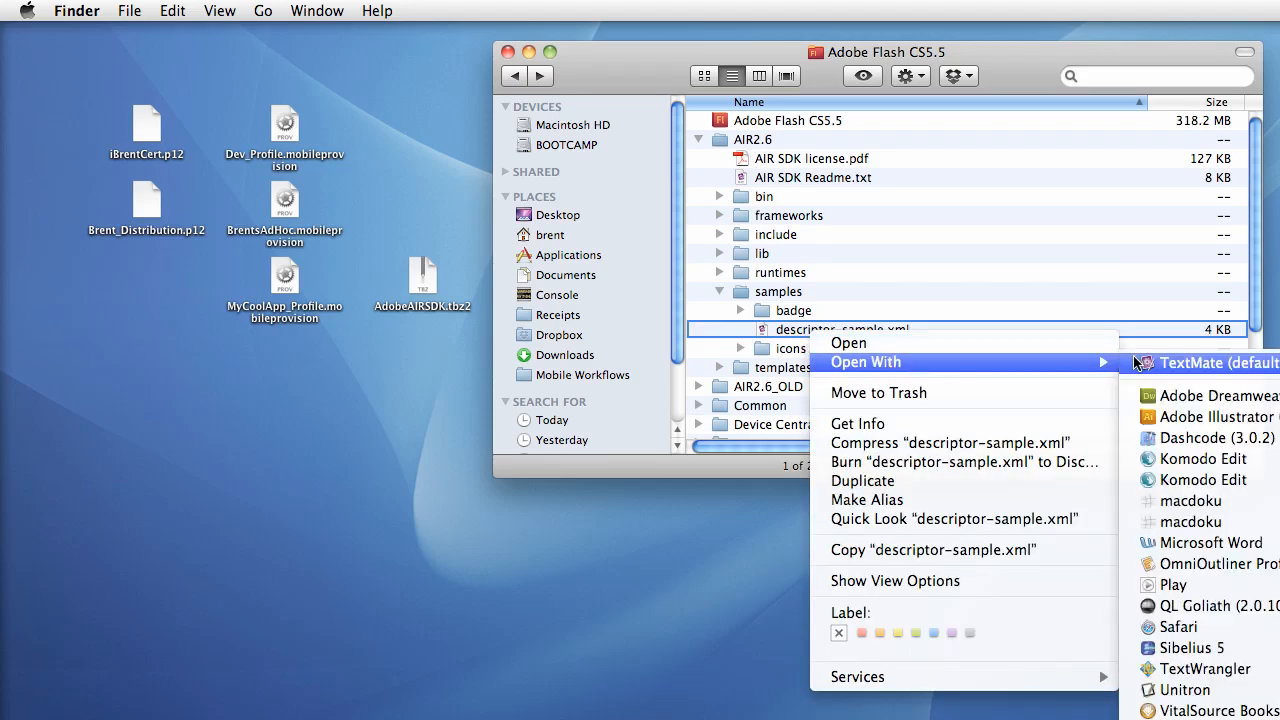
{"action": "left_click", "coordinate": [1218, 362]}
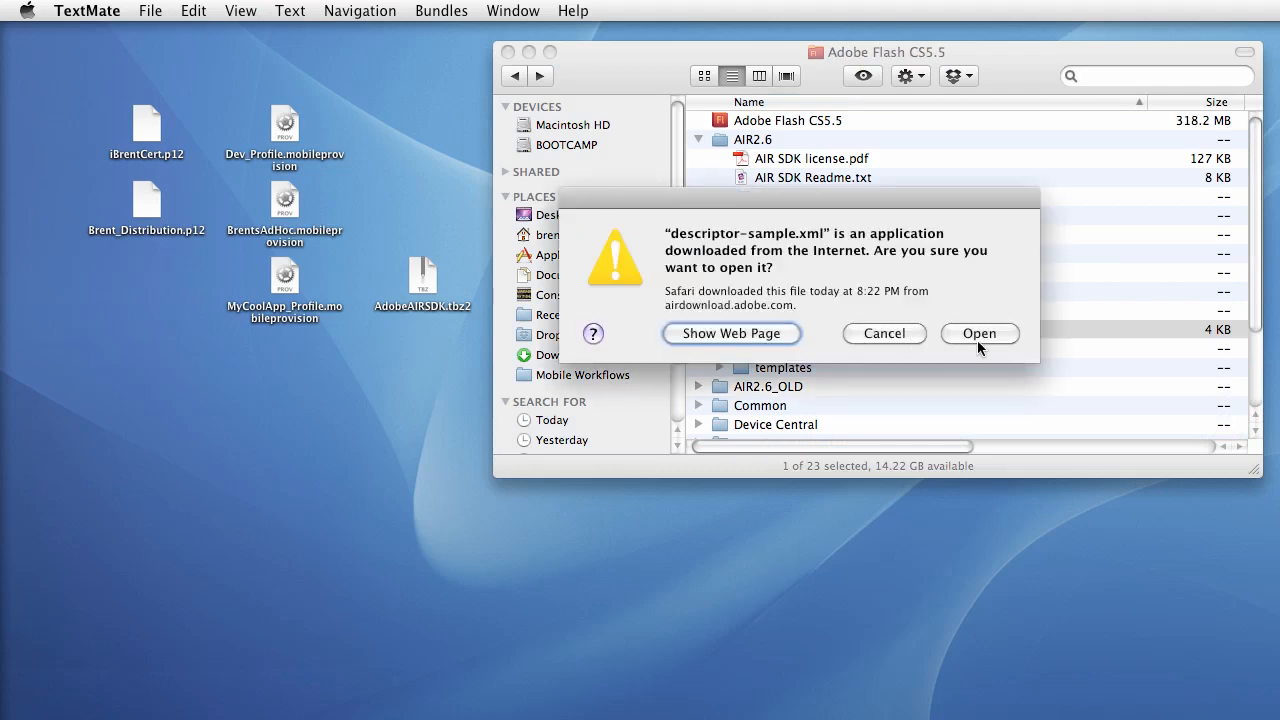
{"action": "left_click", "coordinate": [979, 333]}
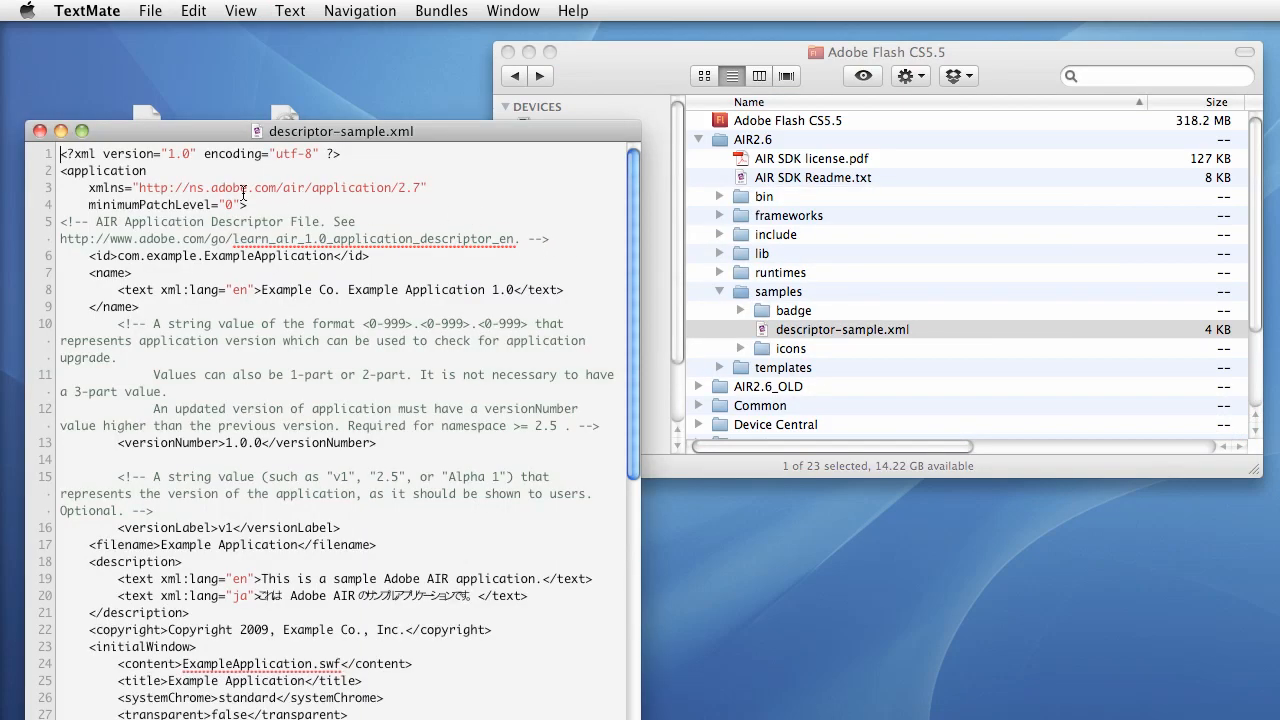
{"action": "mouse_move", "coordinate": [368, 194]}
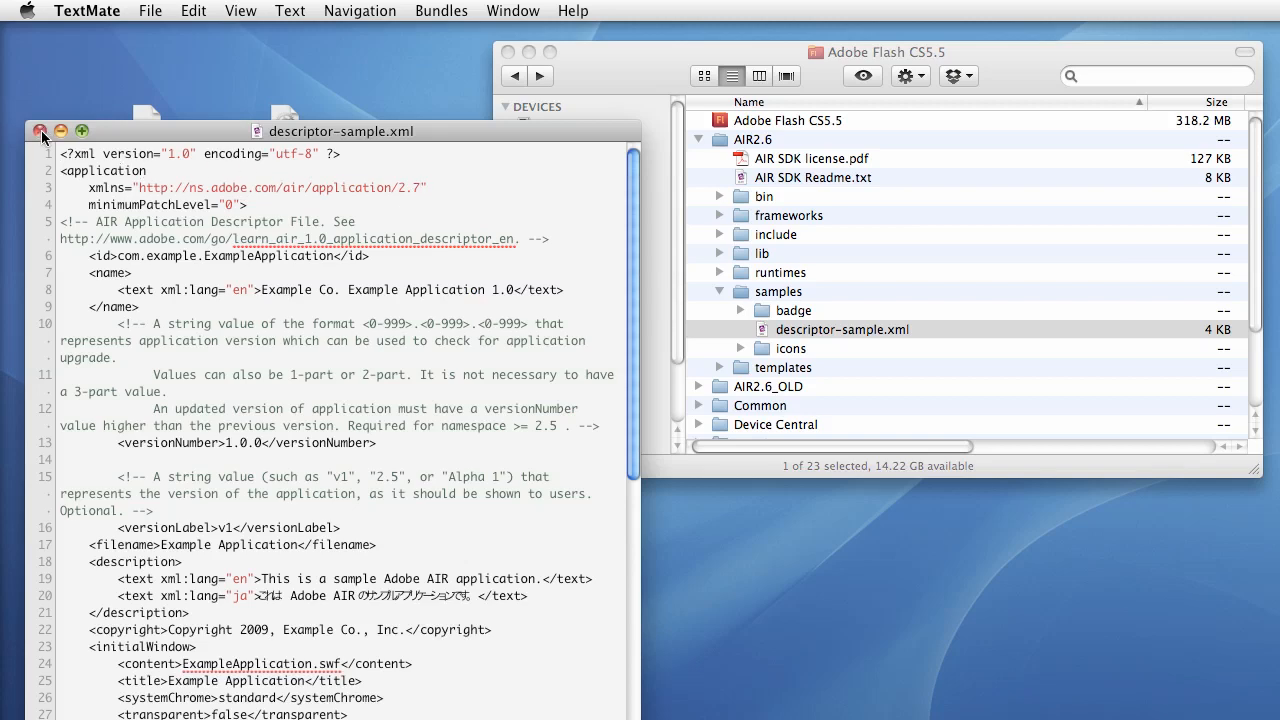
{"action": "left_click", "coordinate": [42, 131]}
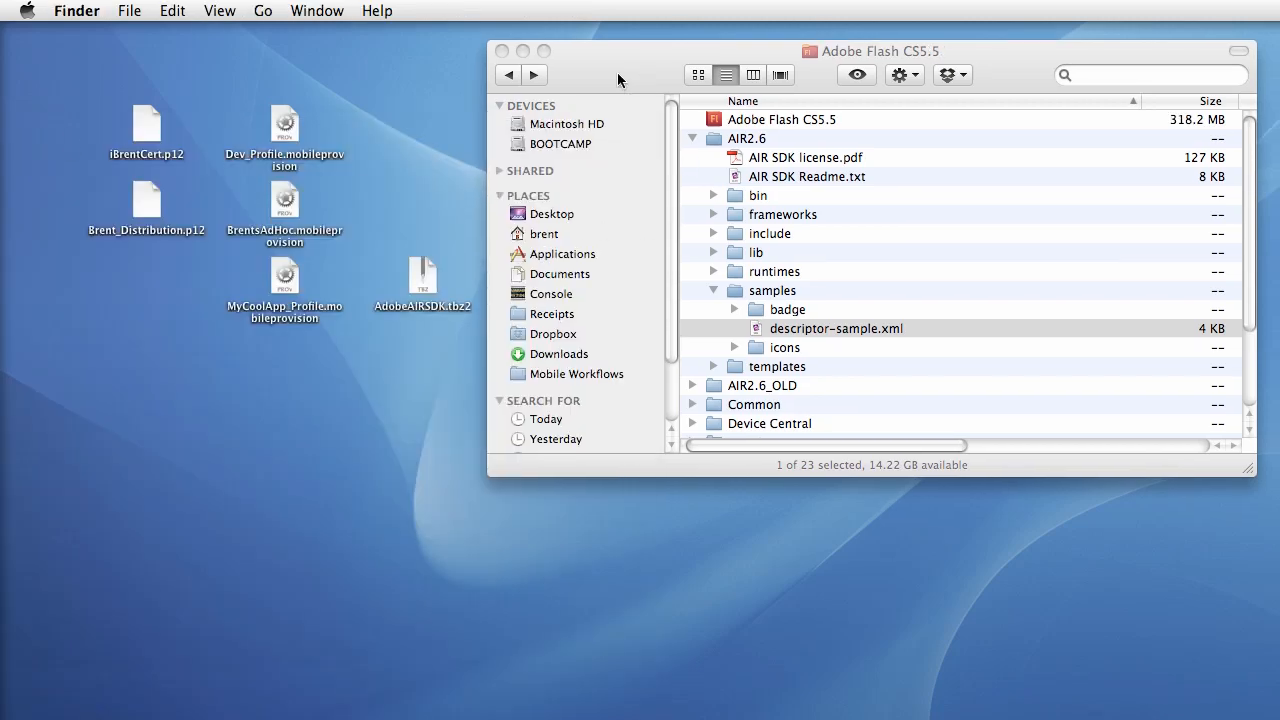
Drag the Adobe Flash CS5.5 folder window leftward, then close it
{"action": "left_click_drag", "start_coordinate": [872, 51], "coordinate": [662, 51]}
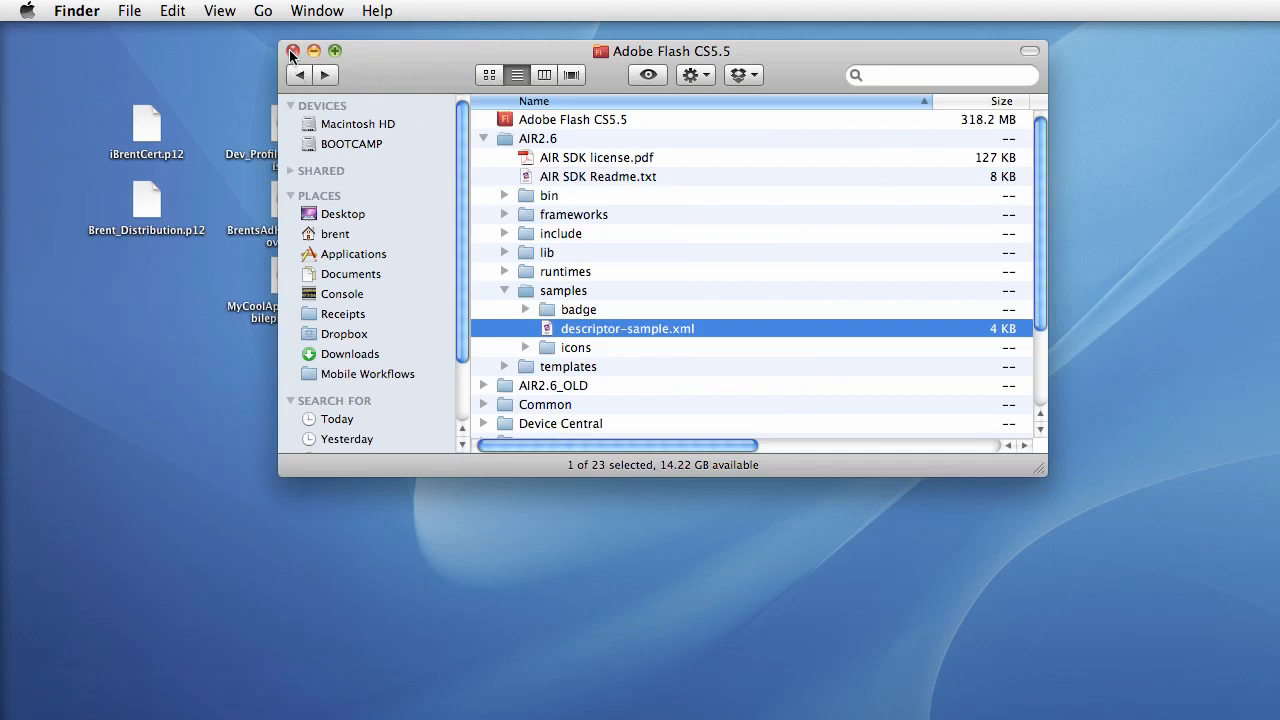
{"action": "left_click", "coordinate": [294, 51]}
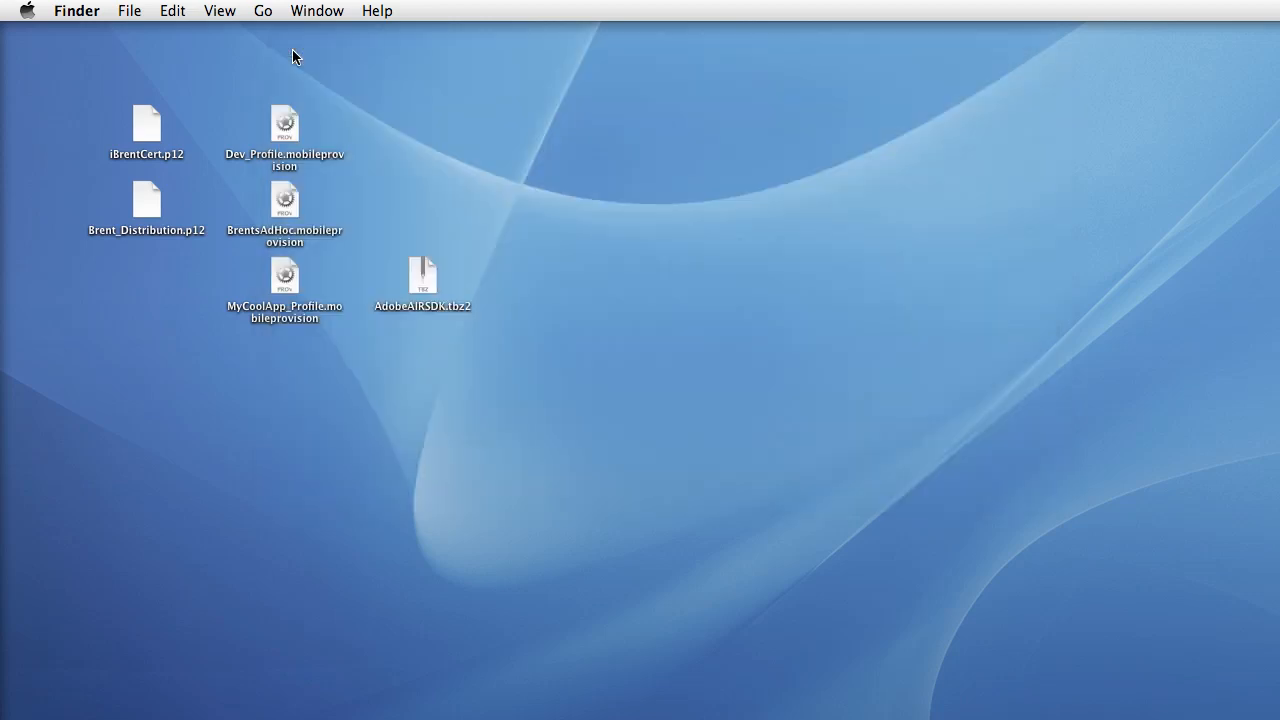
{"action": "mouse_move", "coordinate": [937, 165]}
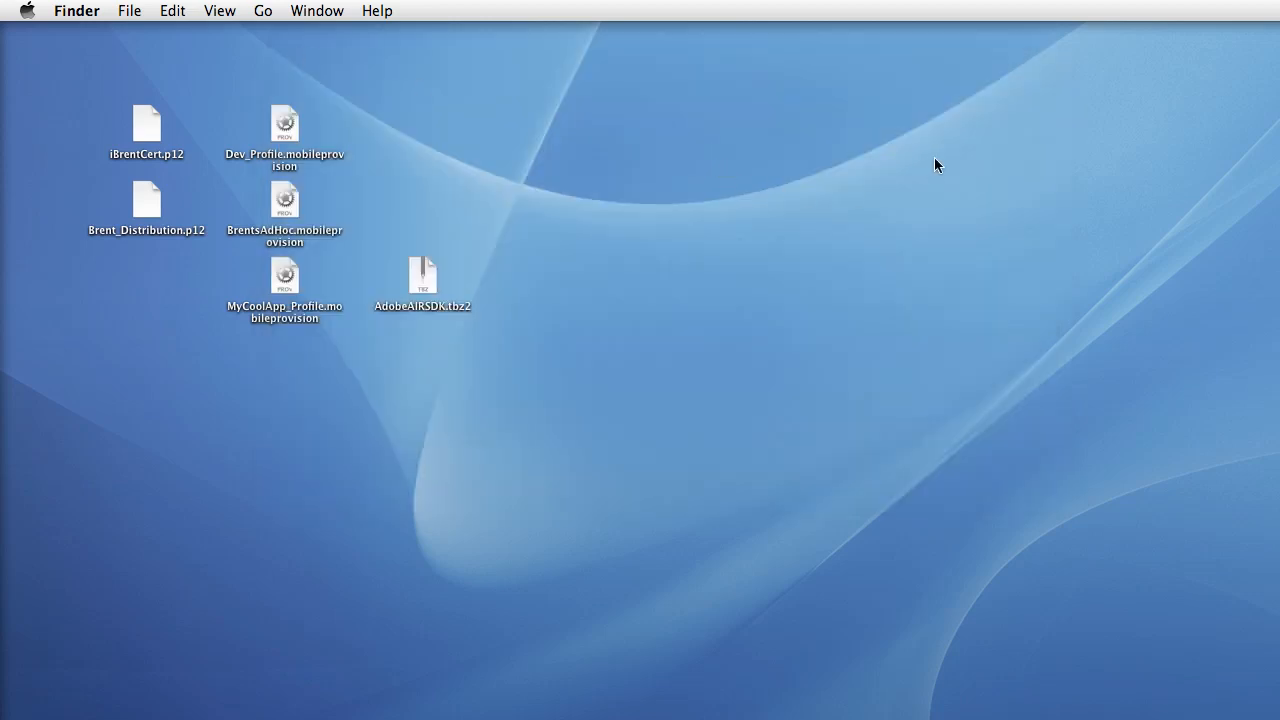